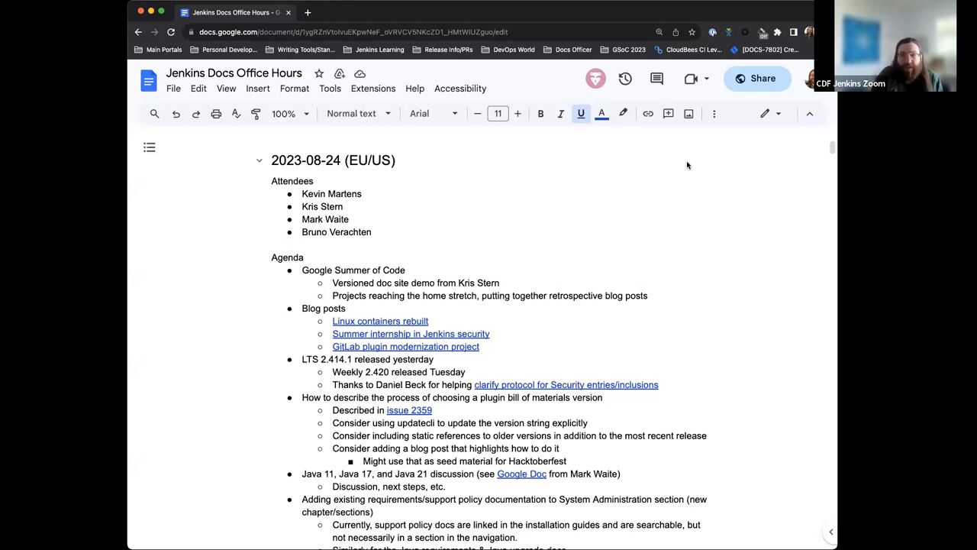
mouse_move(523, 168)
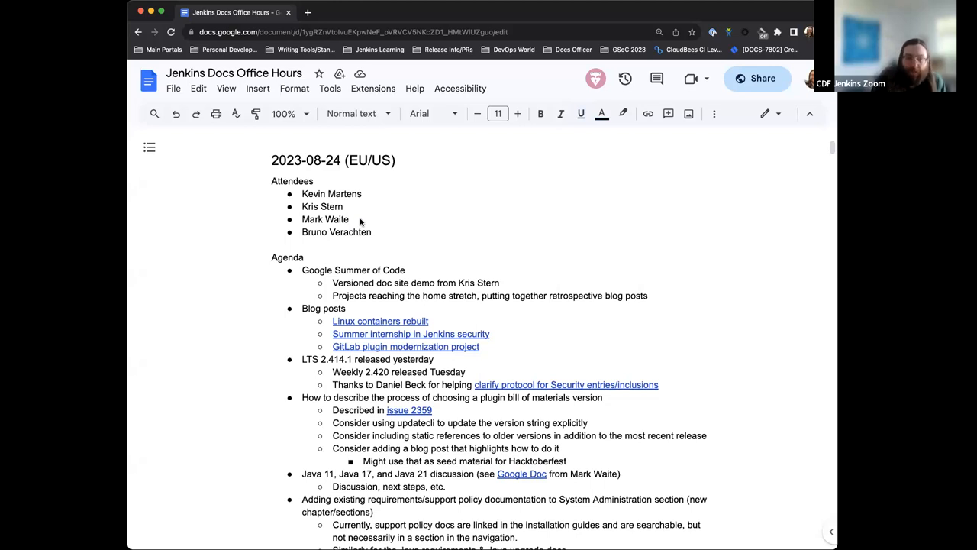
Step: Select and delete the Mark Waite line from the 2023-08-24 attendee list
double_click(325, 220)
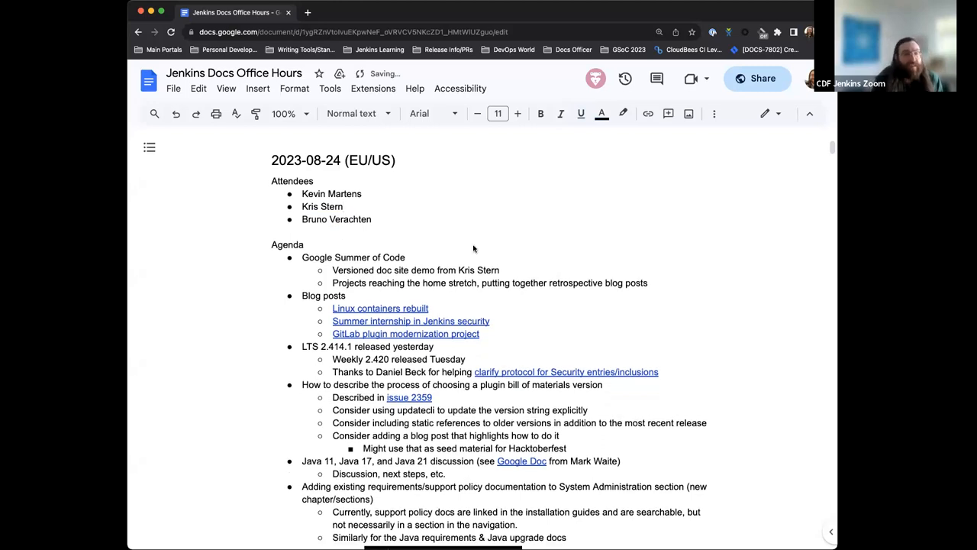
scroll("down", 3)
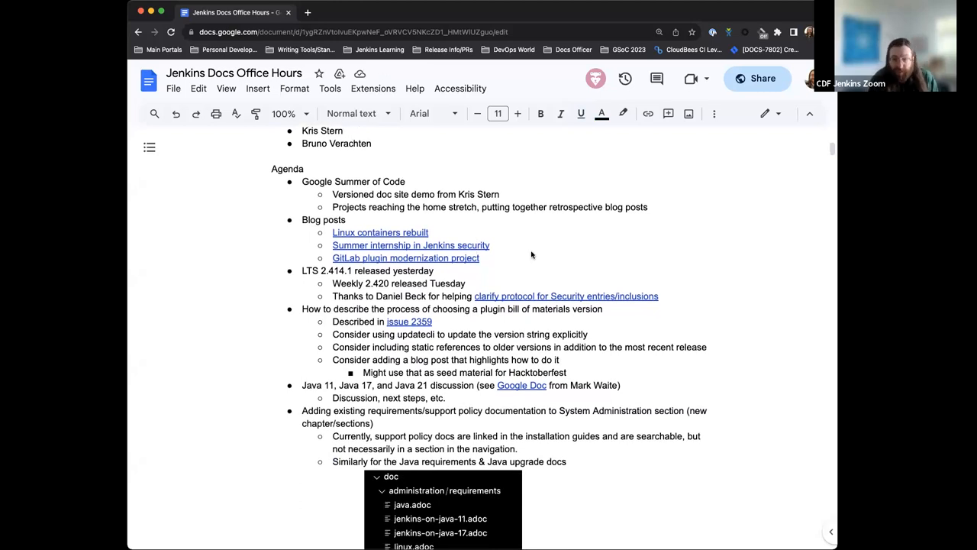
mouse_move(506, 194)
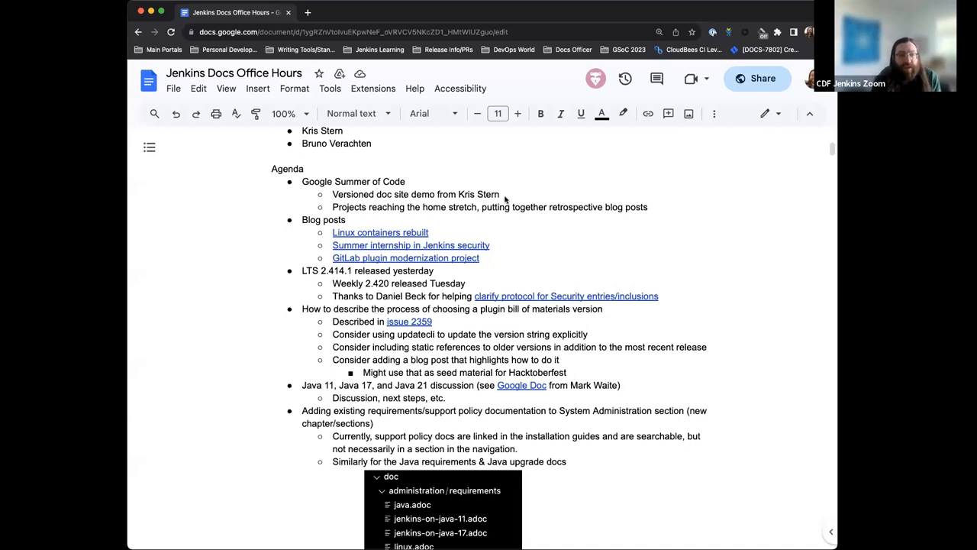
mouse_move(419, 221)
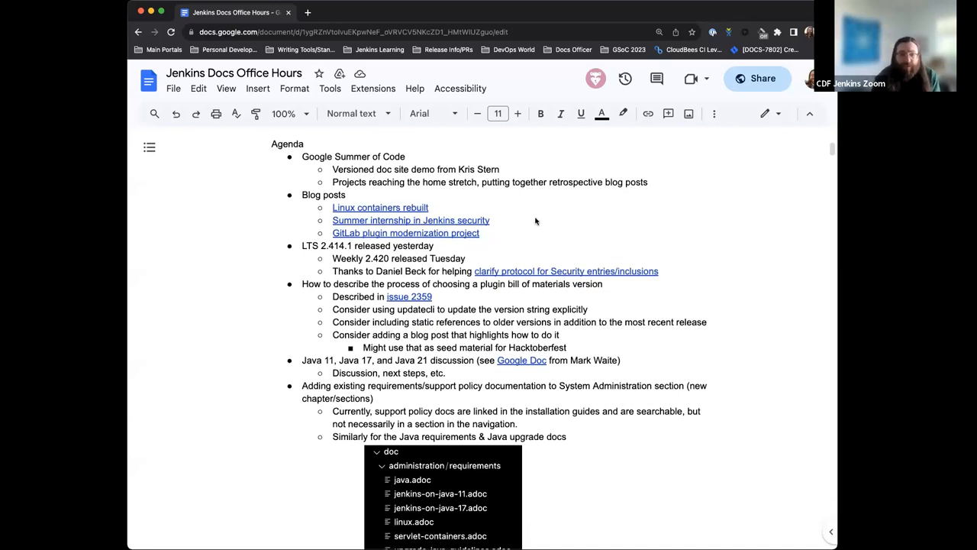
scroll("down", 3)
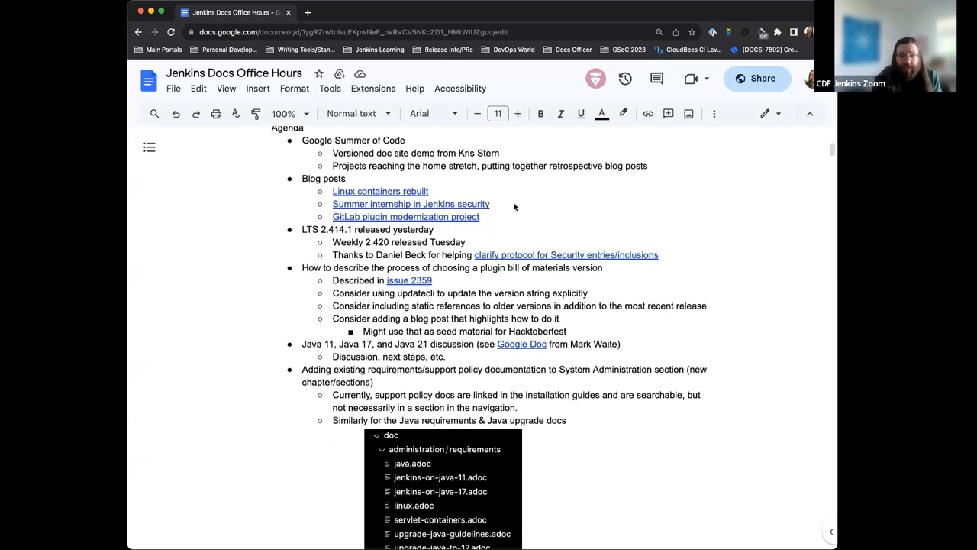
scroll("down", 3)
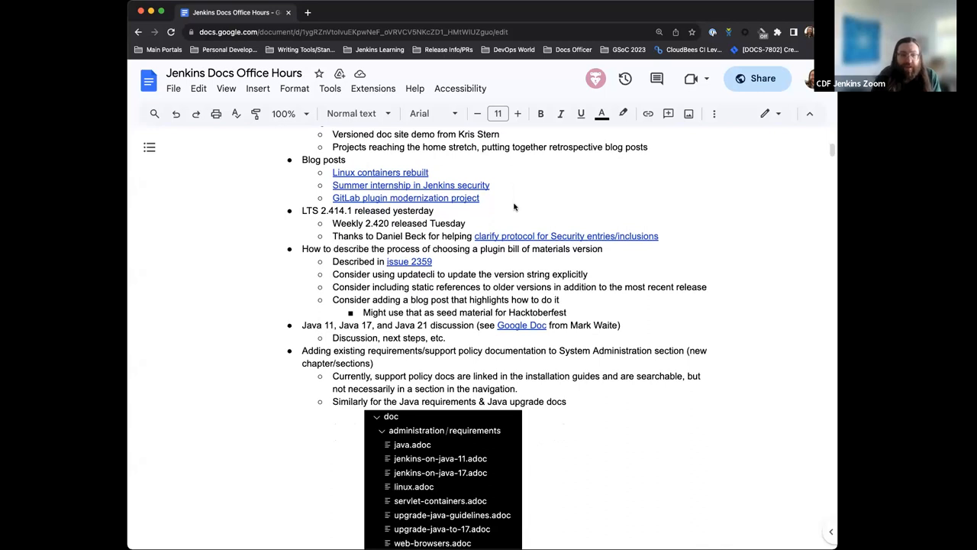
scroll("down", 3)
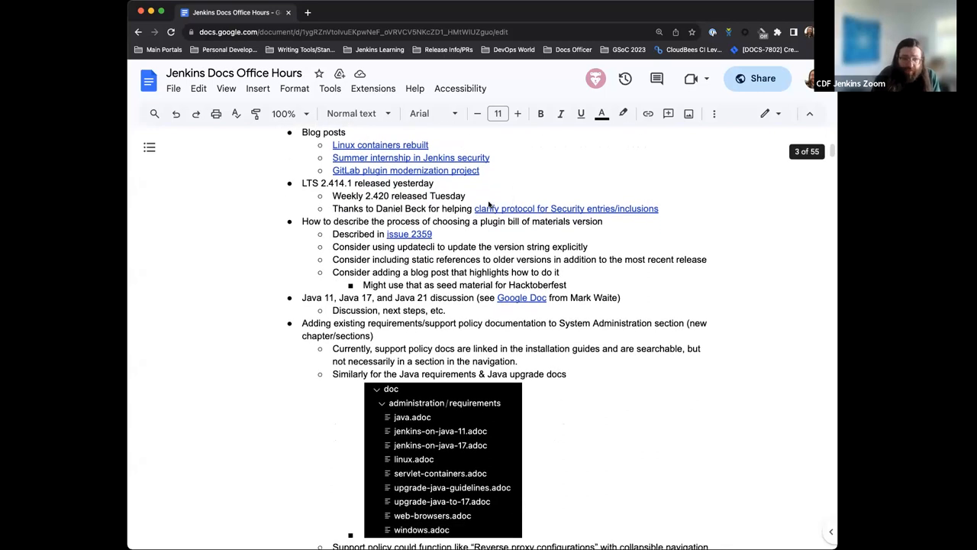
scroll("down", 3)
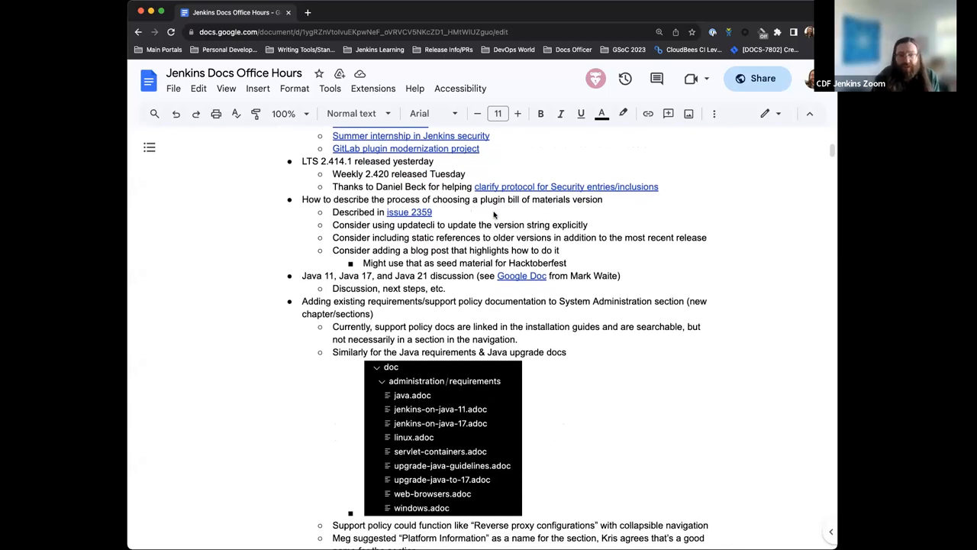
scroll("down", 3)
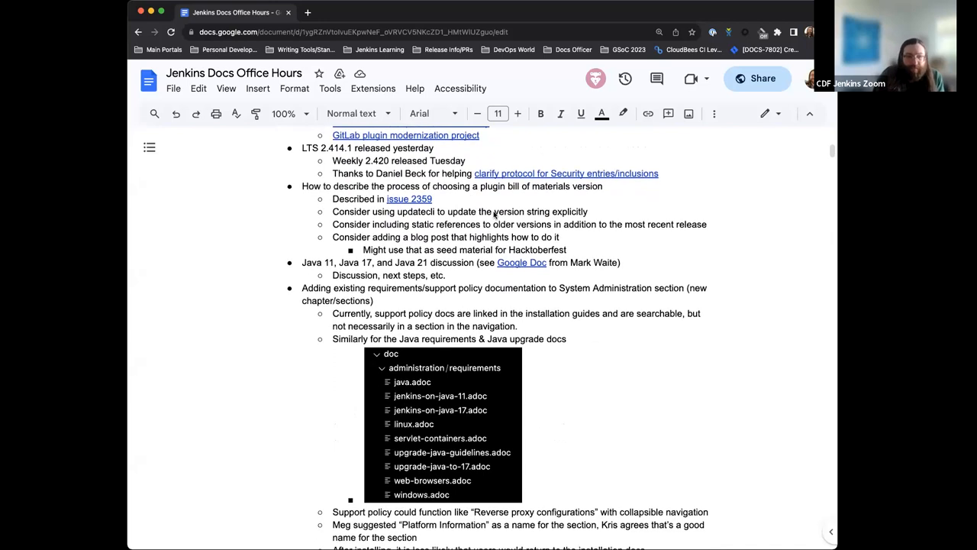
scroll("down", 3)
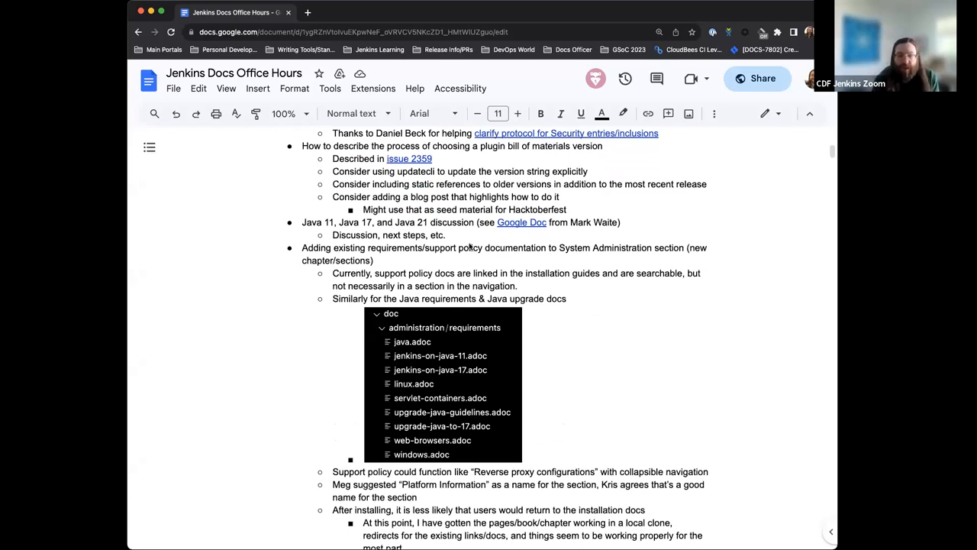
scroll("down", 3)
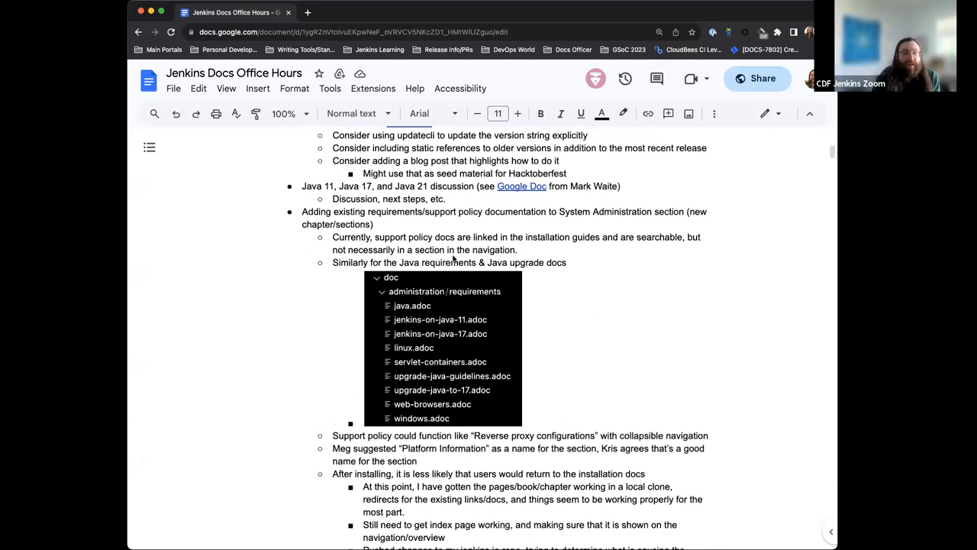
scroll("down", 3)
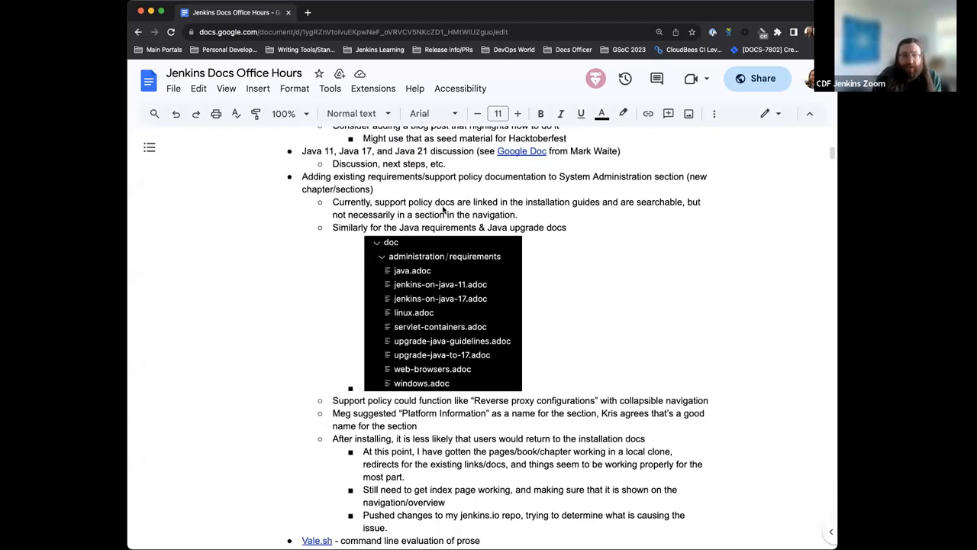
scroll("down", 3)
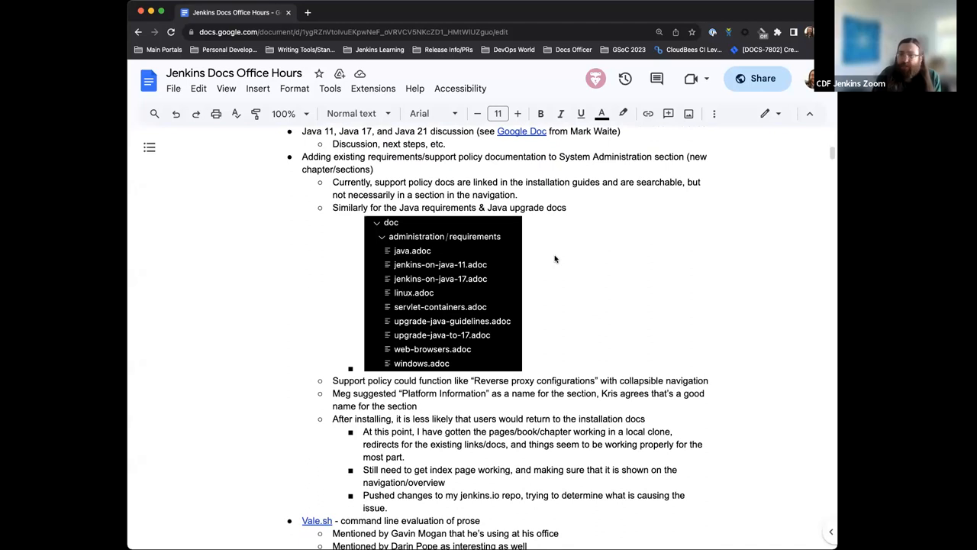
scroll("down", 3)
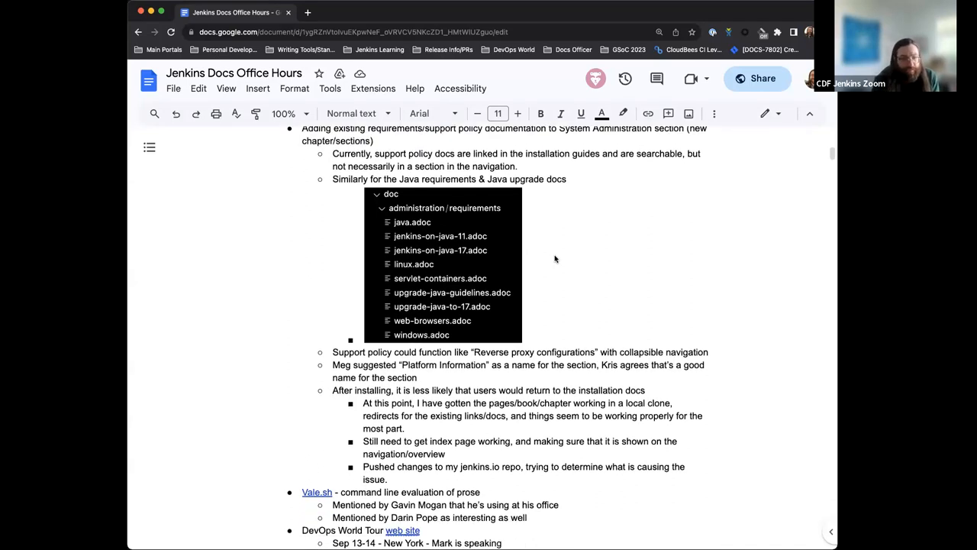
scroll("down", 3)
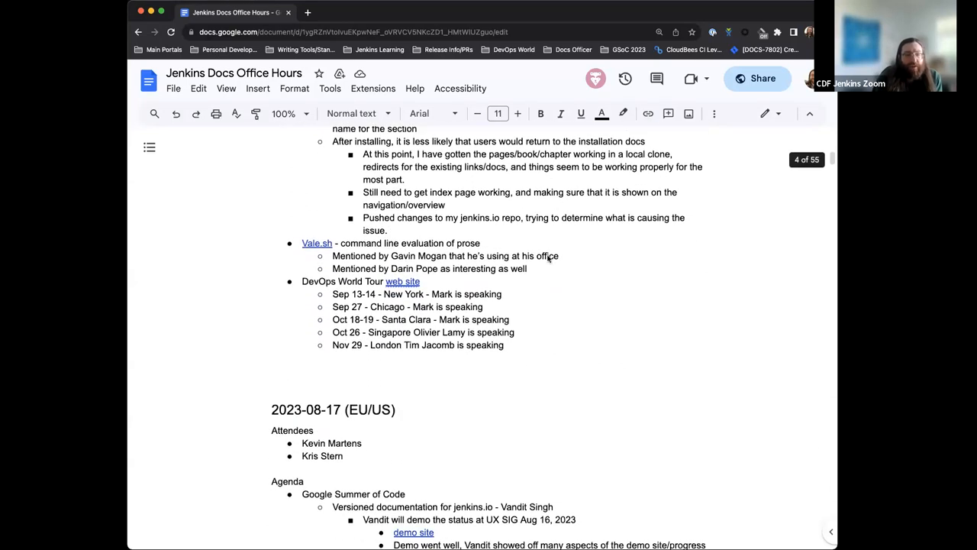
scroll("down", 3)
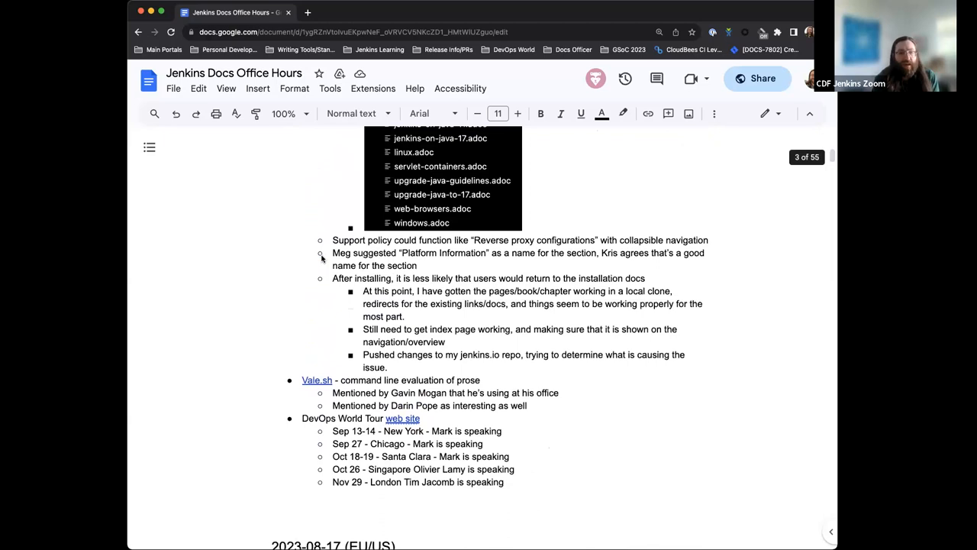
scroll("up", 3)
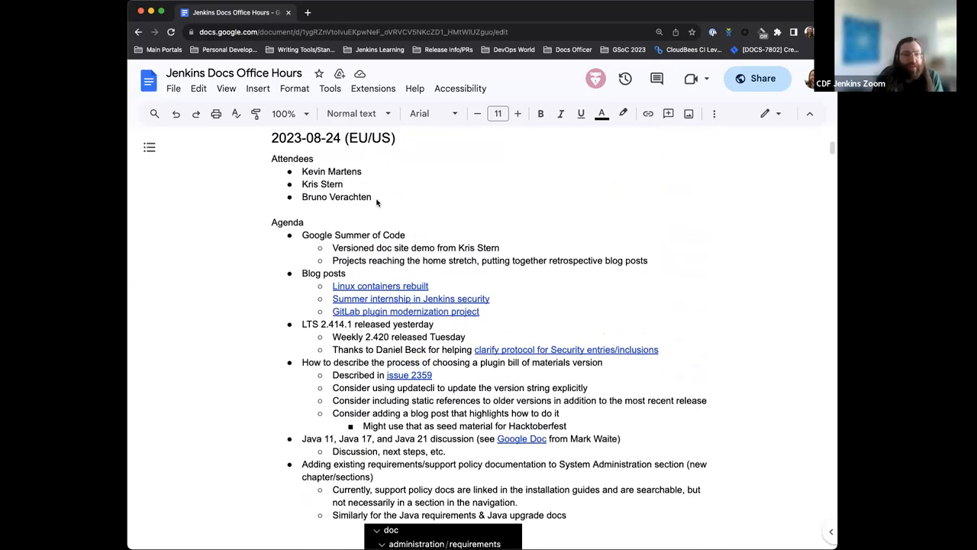
type("Vandit")
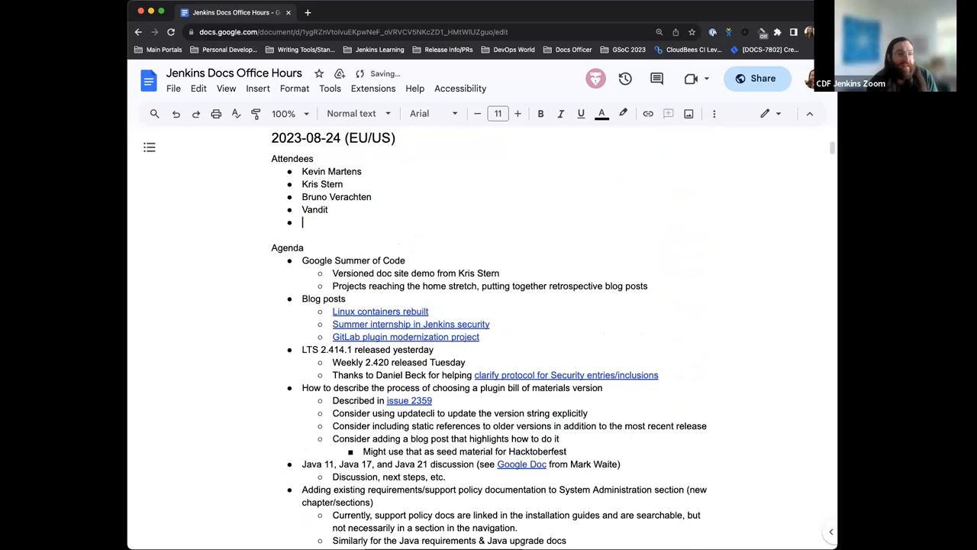
type("Mark")
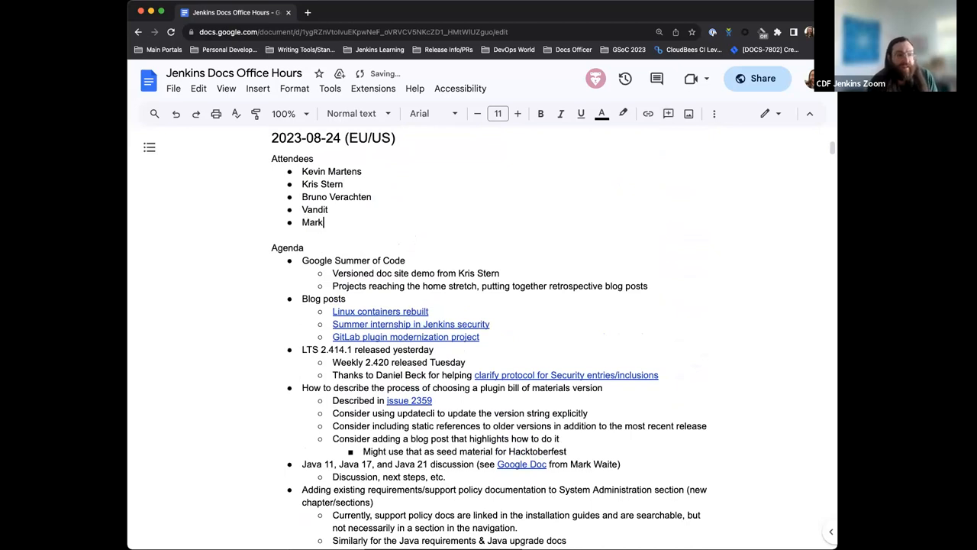
type("Waite")
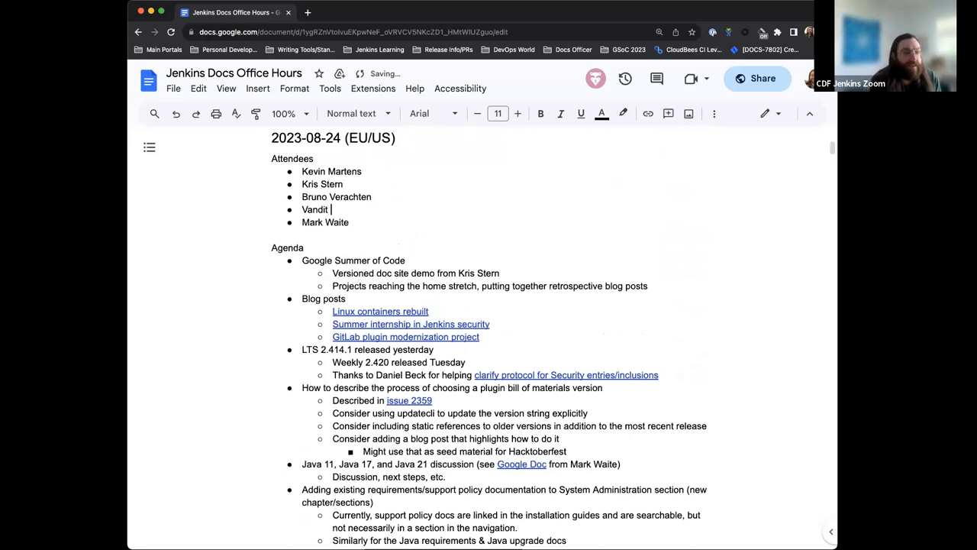
type("Singh")
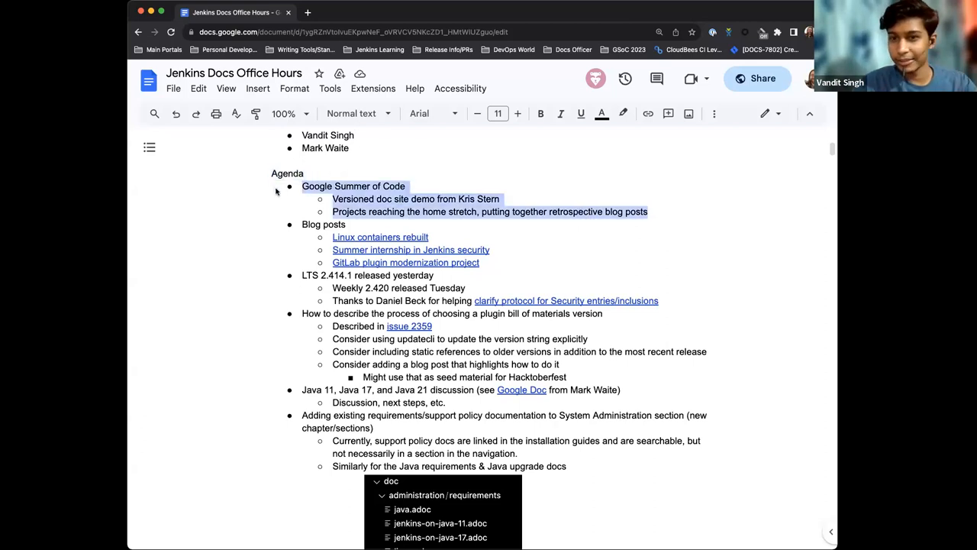
Step: Cut the Google Summer of Code bullets and paste them after the Java 11/17/21 discussion item
key("Delete")
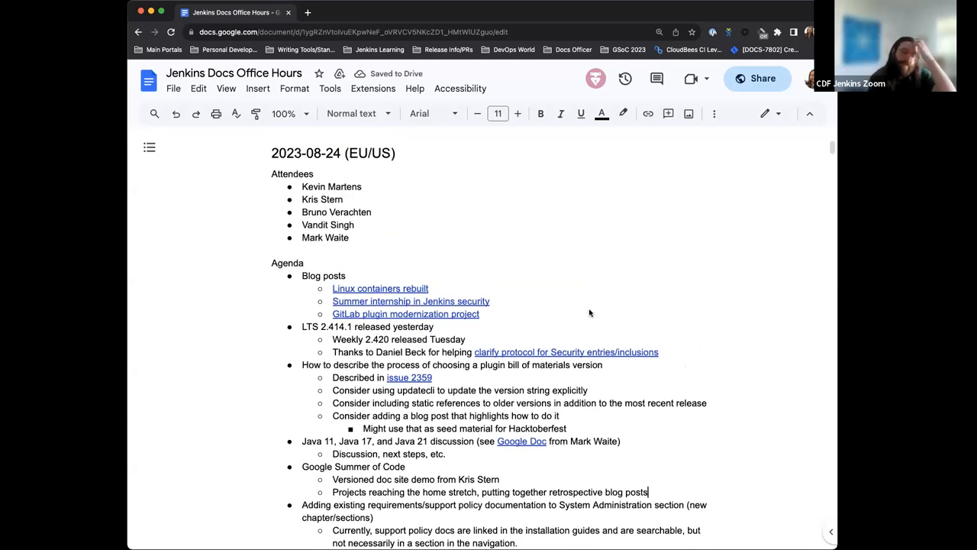
scroll("down", 3)
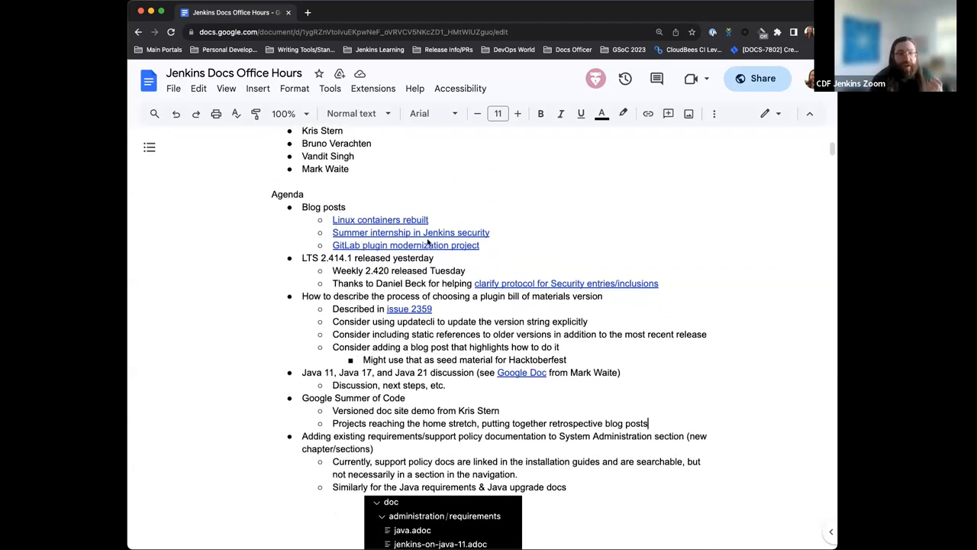
mouse_move(380, 220)
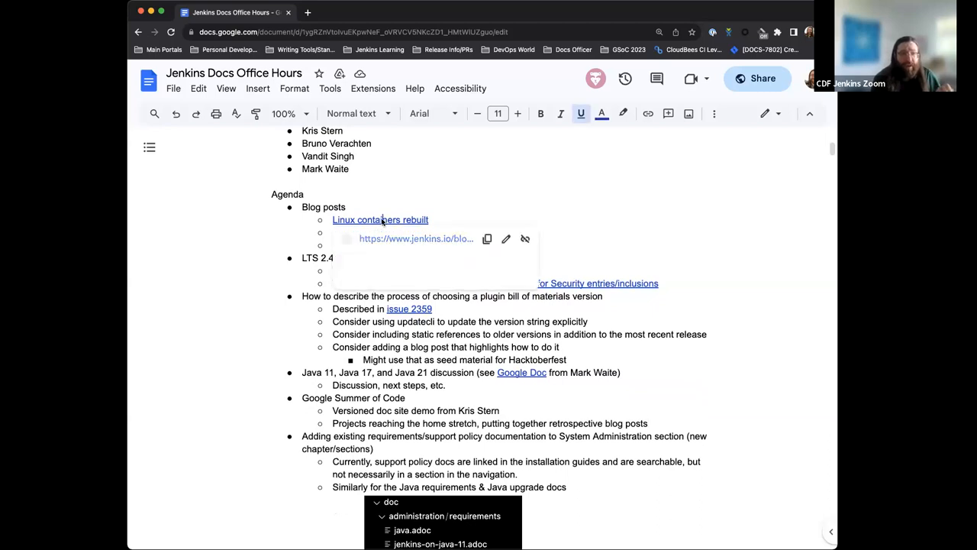
Step: Open the Linux containers rebuilt post on jenkins.io and read down through it
left_click(379, 220)
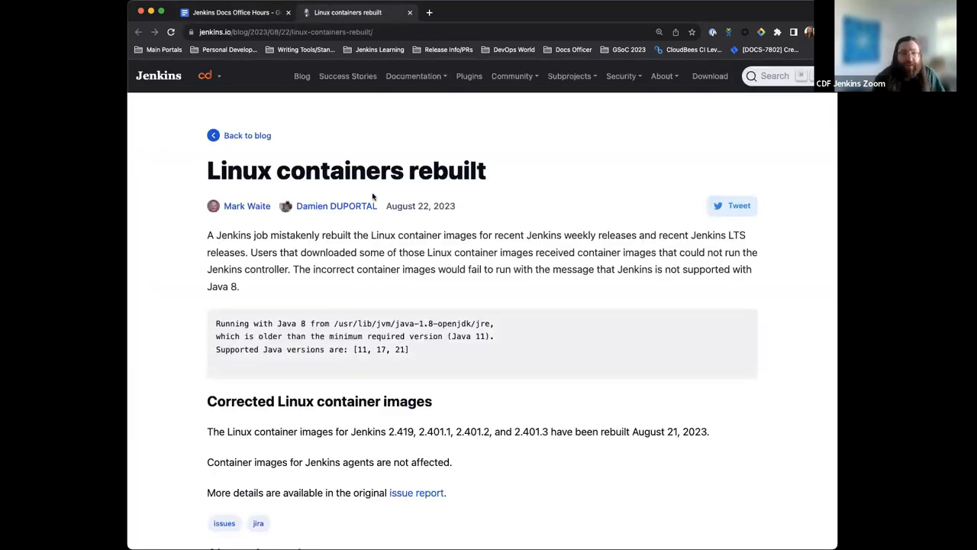
scroll("down", 3)
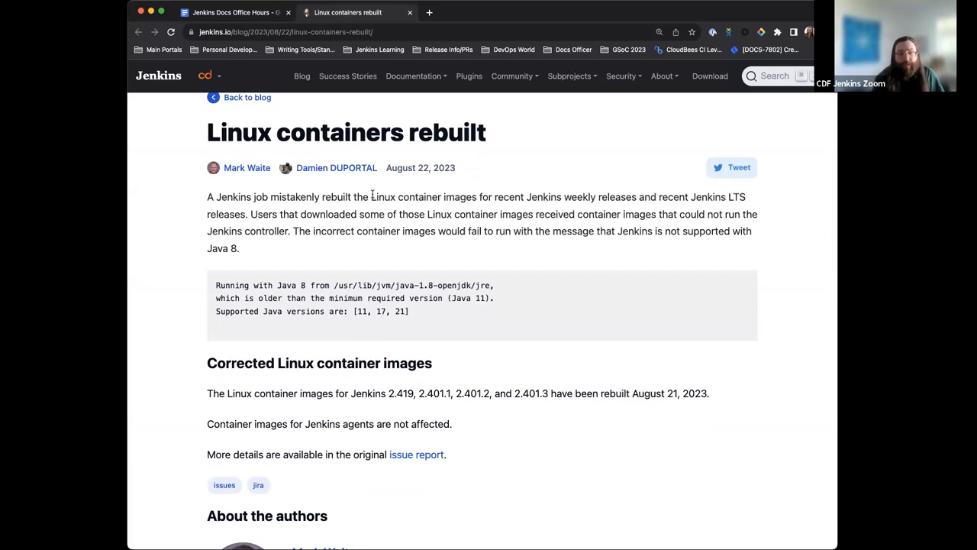
scroll("down", 3)
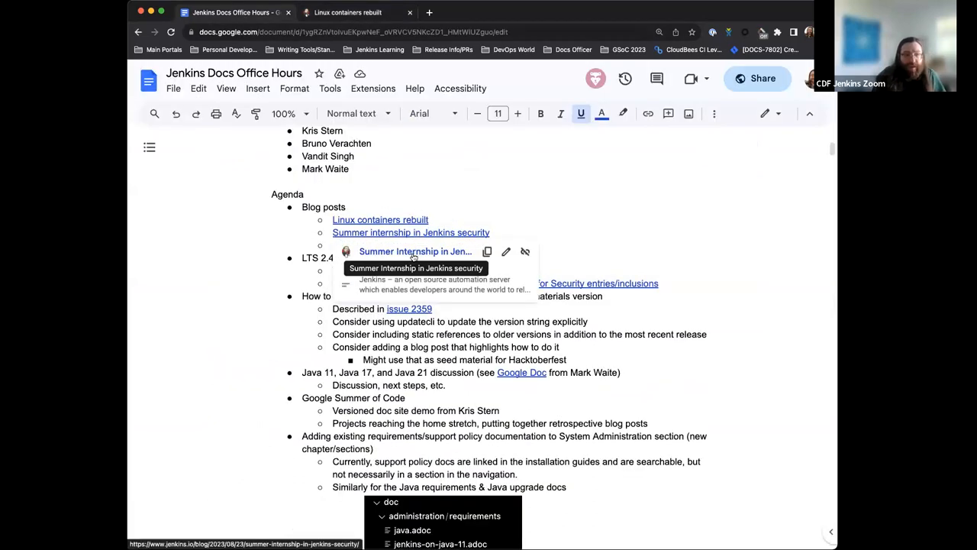
left_click(411, 232)
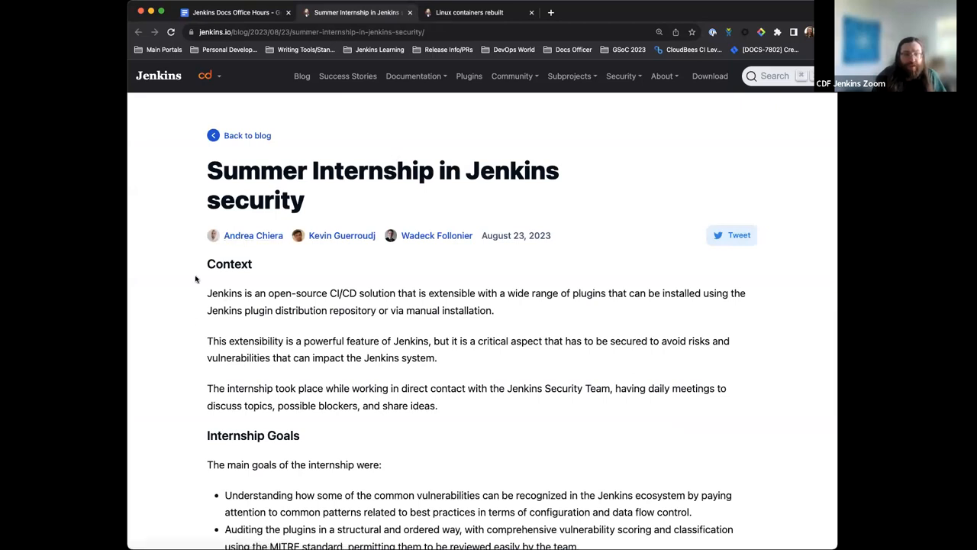
scroll("down", 3)
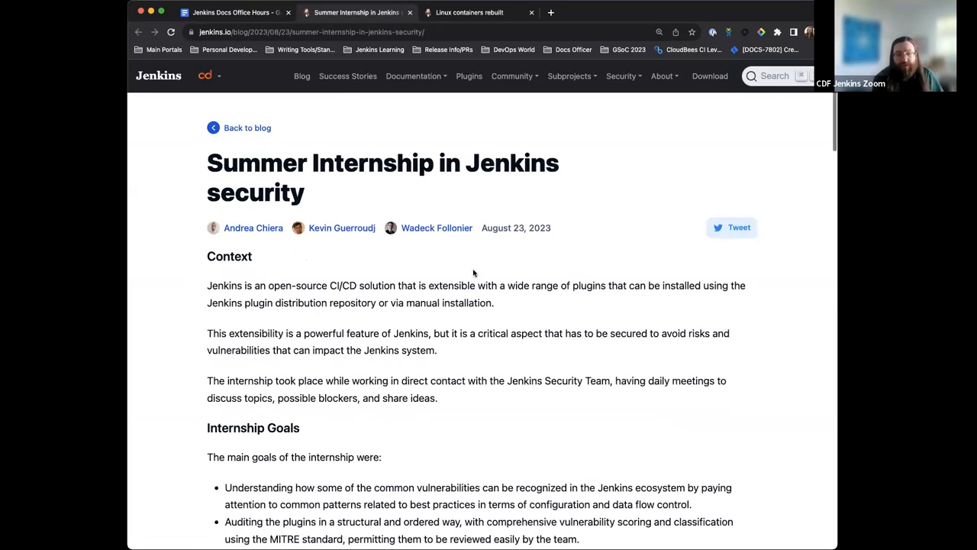
mouse_move(645, 289)
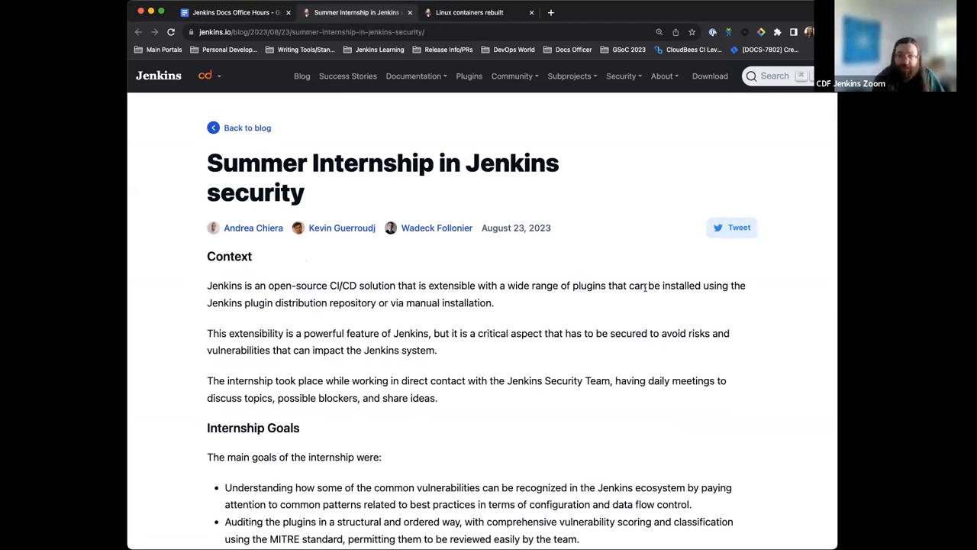
scroll("down", 3)
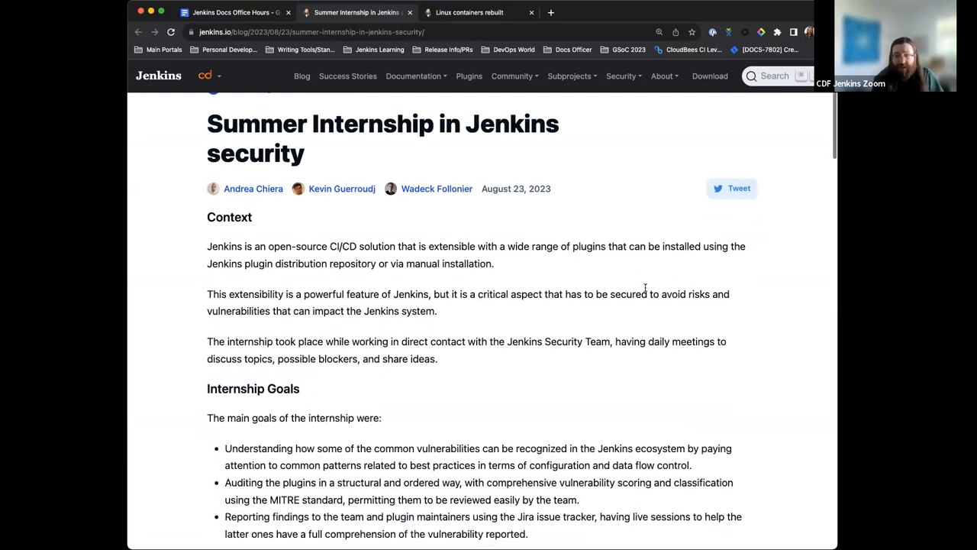
scroll("down", 3)
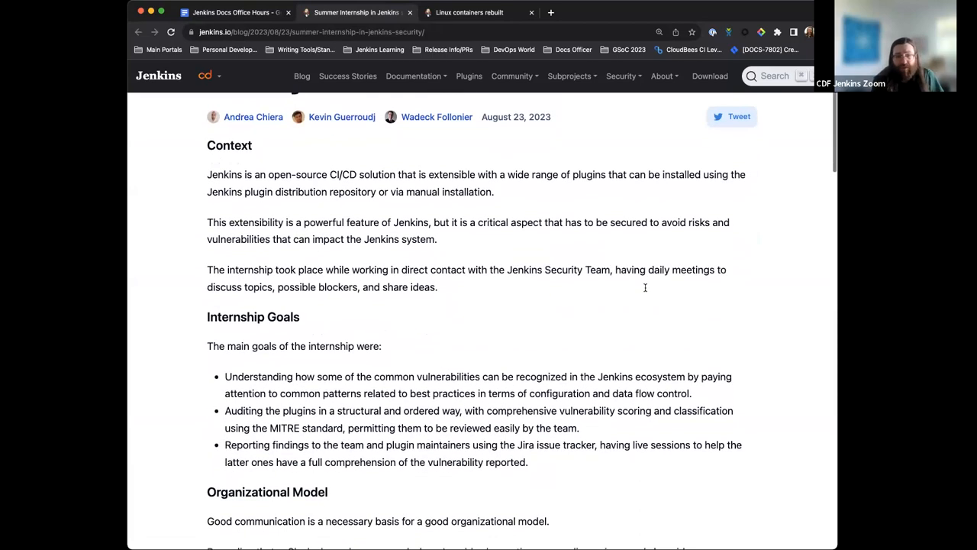
scroll("down", 3)
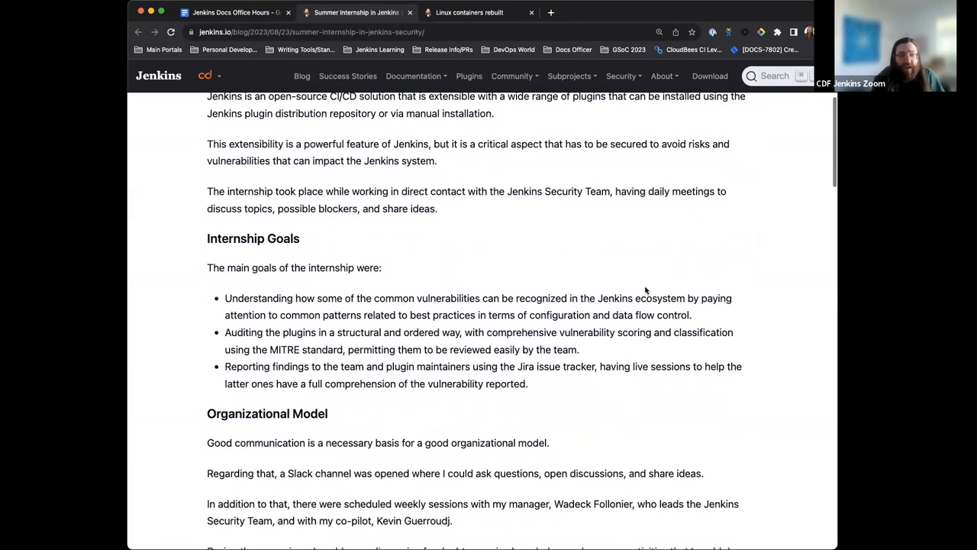
scroll("down", 3)
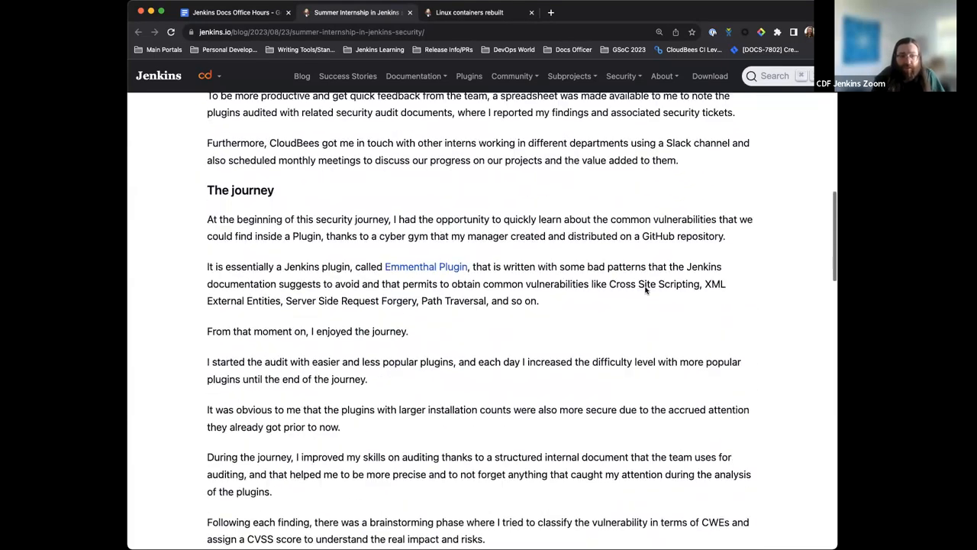
scroll("down", 3)
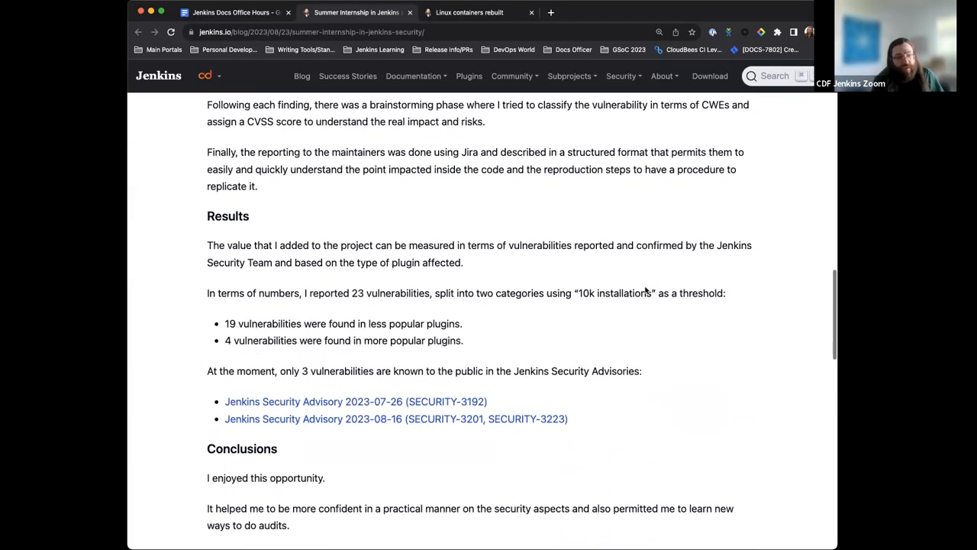
scroll("down", 3)
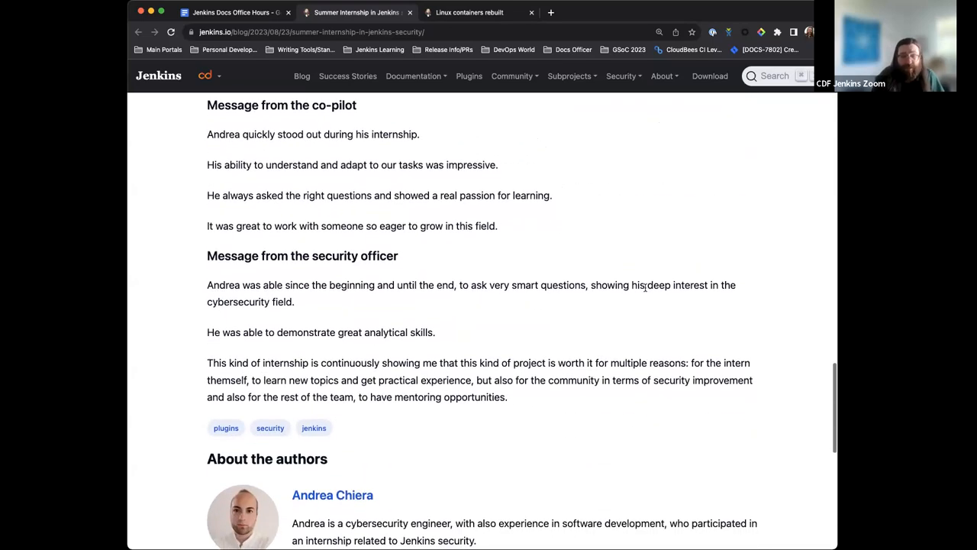
scroll("up", 3)
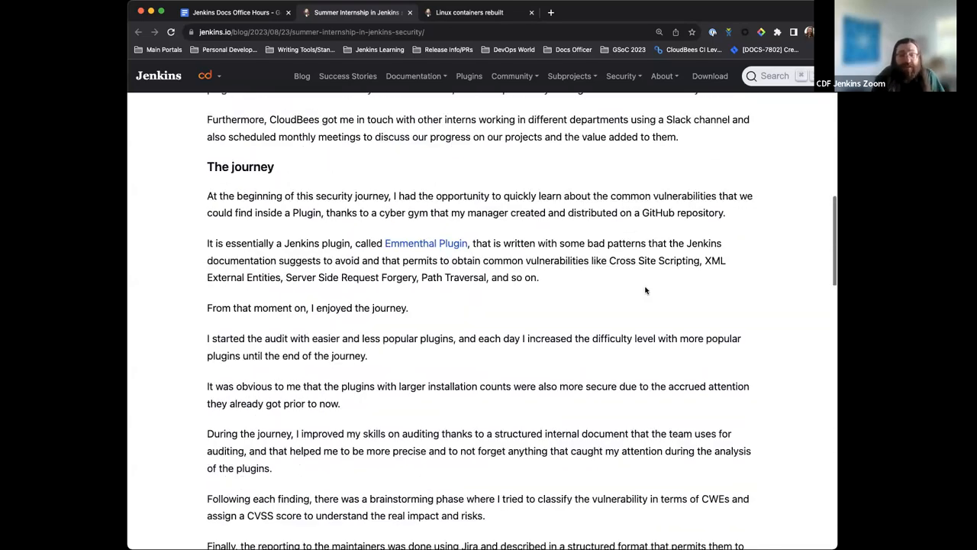
scroll("up", 3)
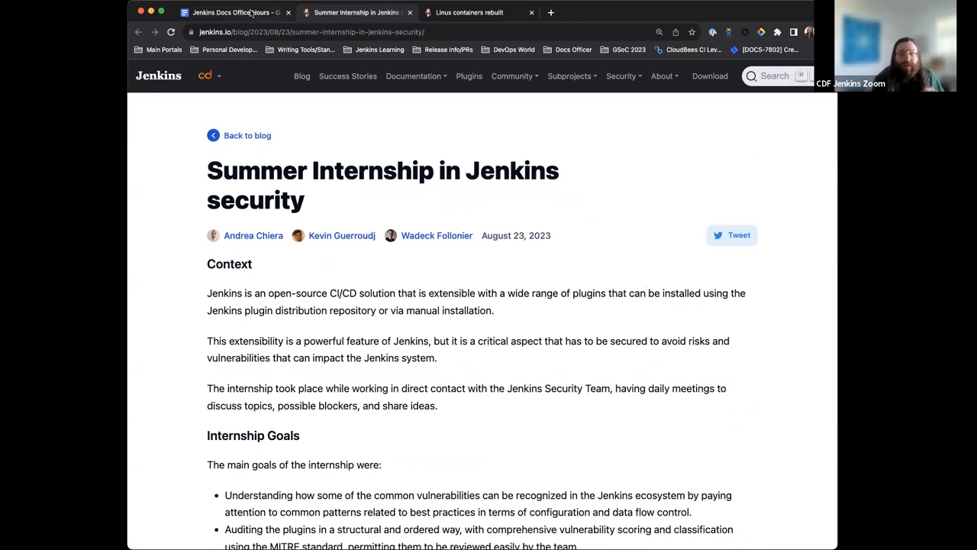
Step: Open the GitLab plugin modernization post from the agenda, skim it, and return to the notes
left_click(229, 12)
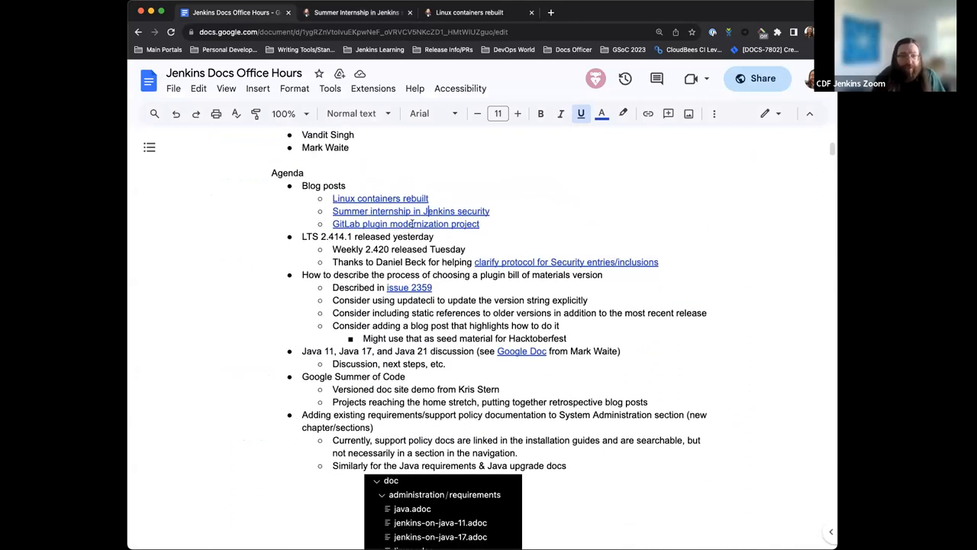
left_click(406, 223)
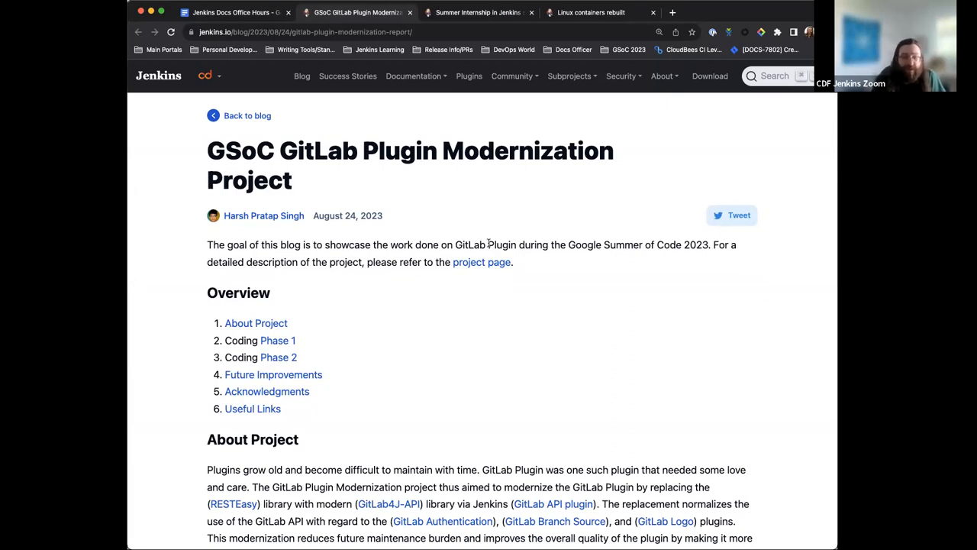
scroll("down", 3)
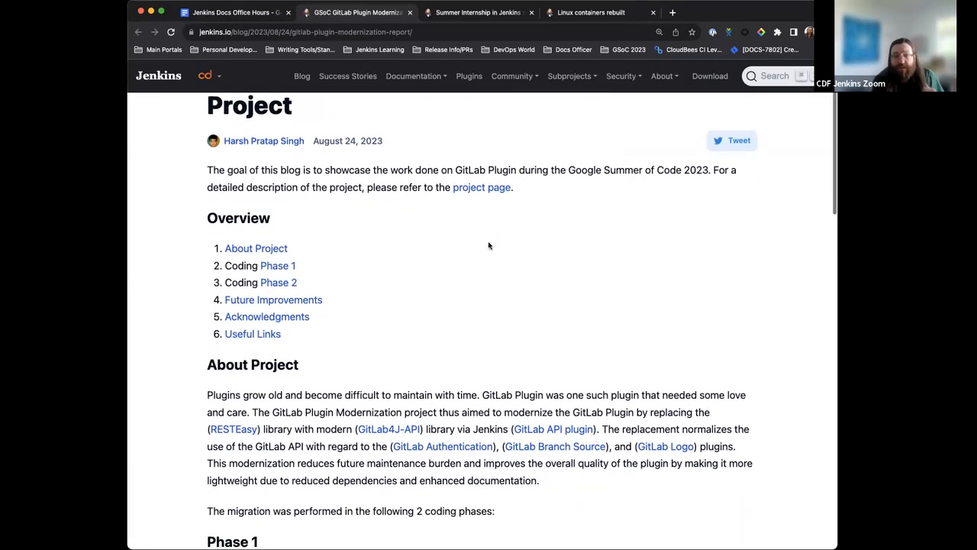
scroll("down", 3)
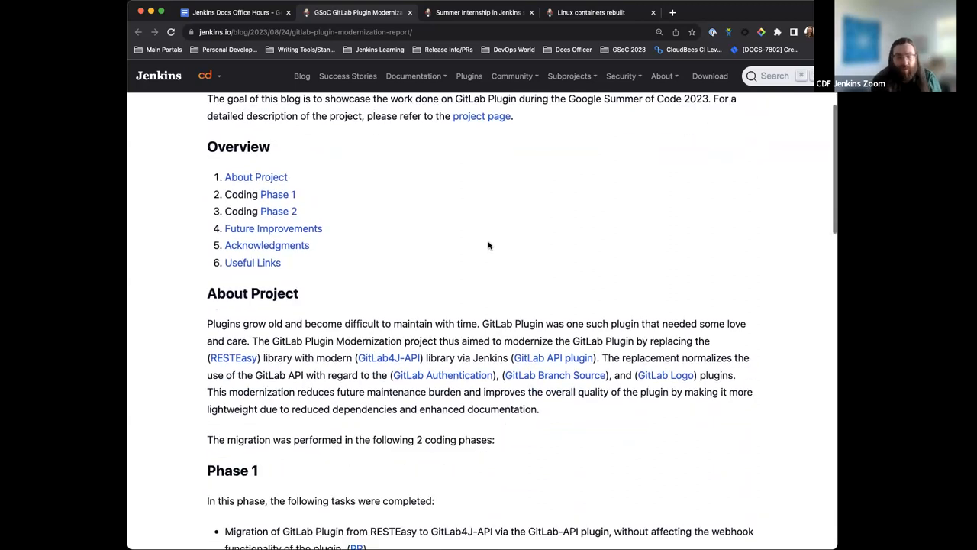
scroll("down", 3)
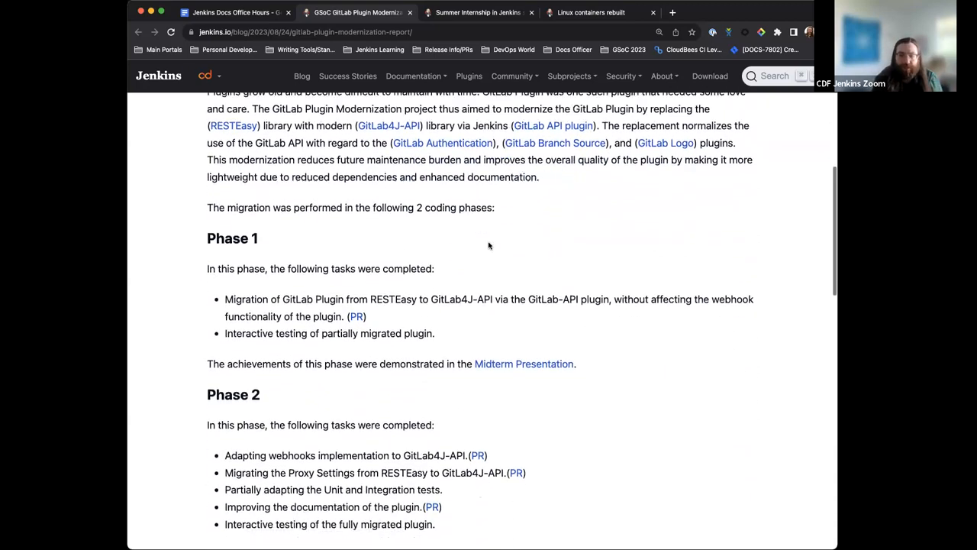
scroll("down", 3)
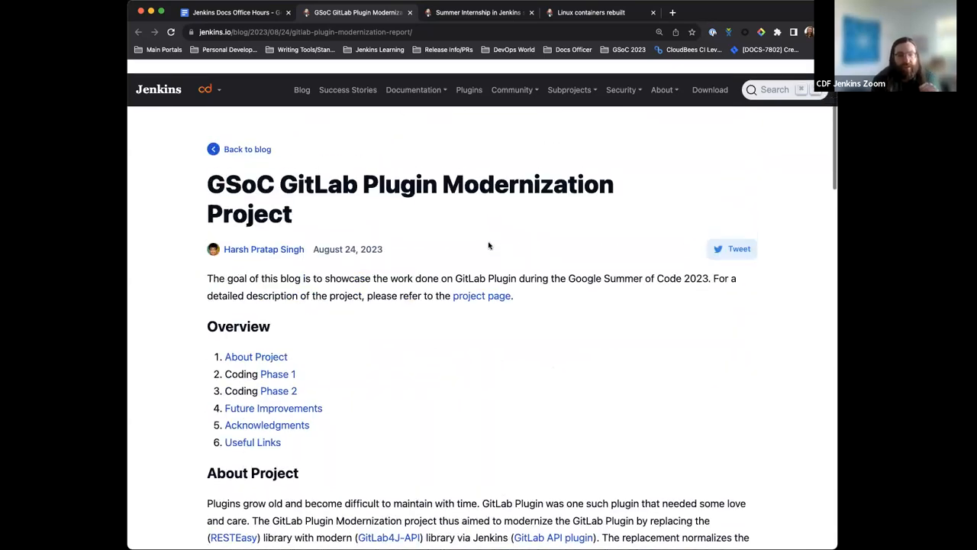
scroll("down", 3)
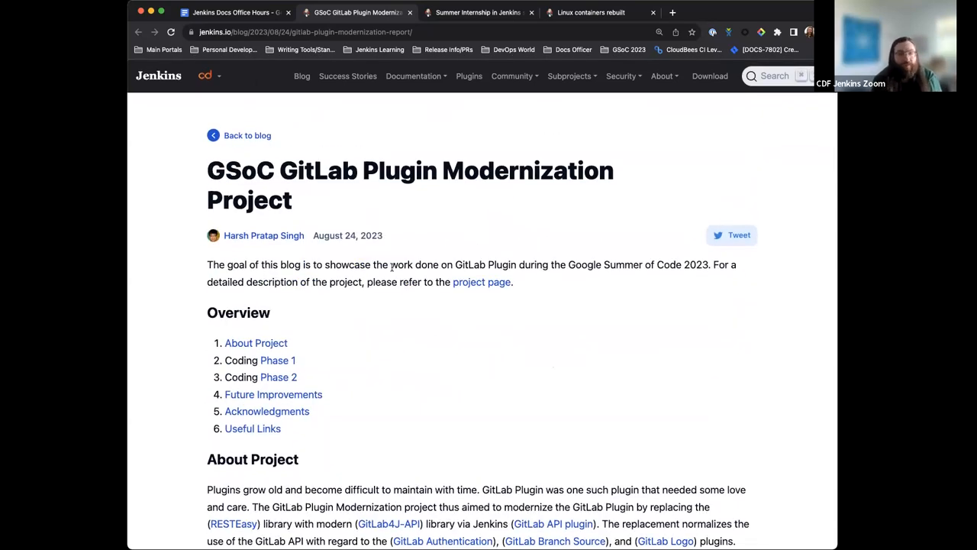
left_click(229, 12)
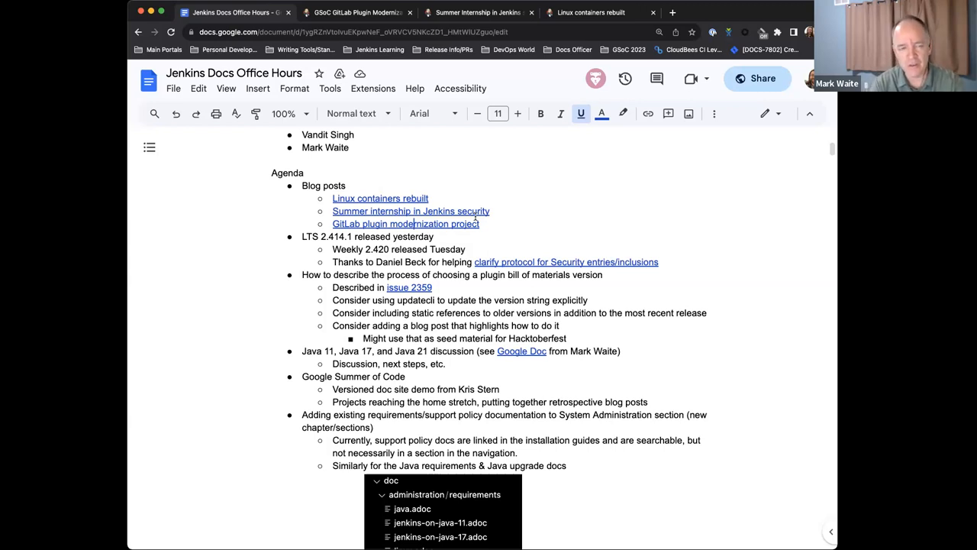
mouse_move(580, 226)
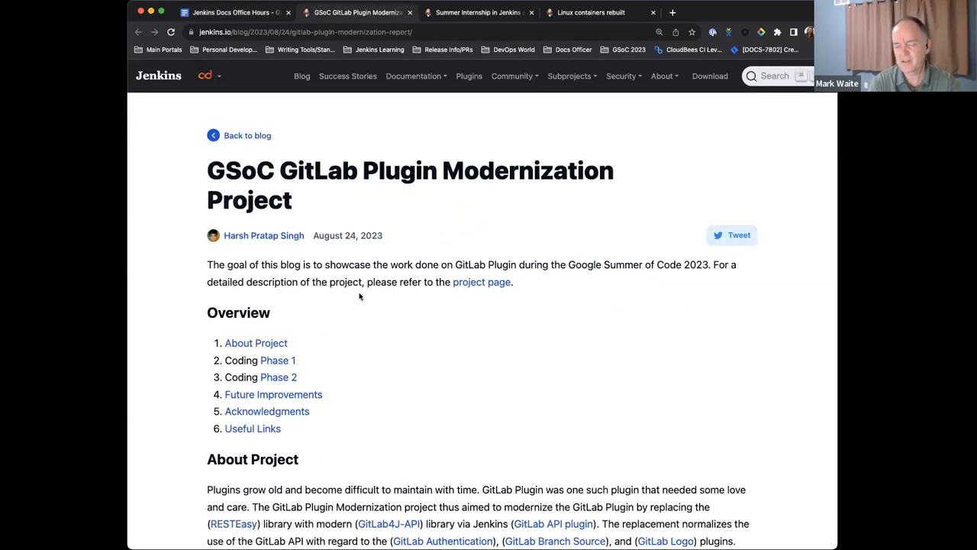
Step: Scroll the GSoC GitLab Plugin Modernization post through its Phase 1 and Phase 2 sections
scroll("down", 3)
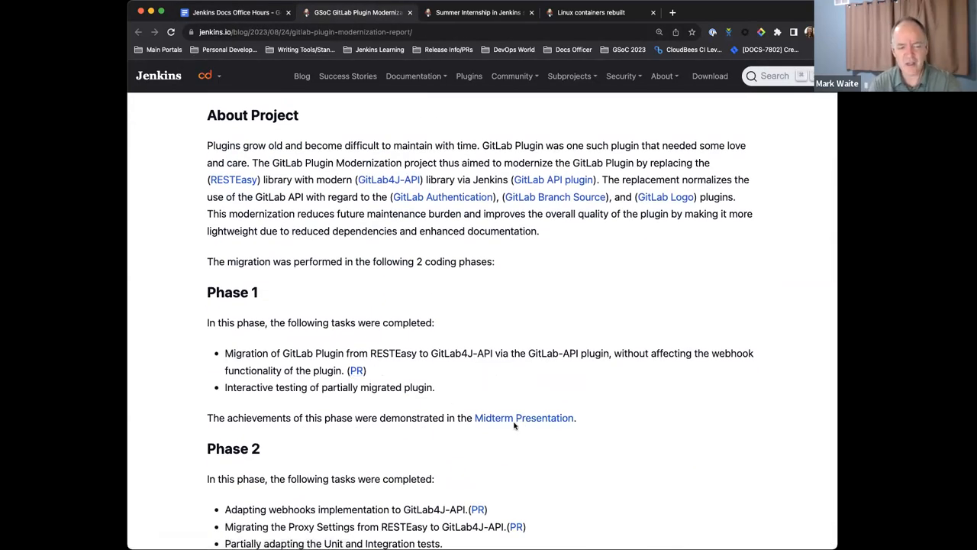
scroll("down", 3)
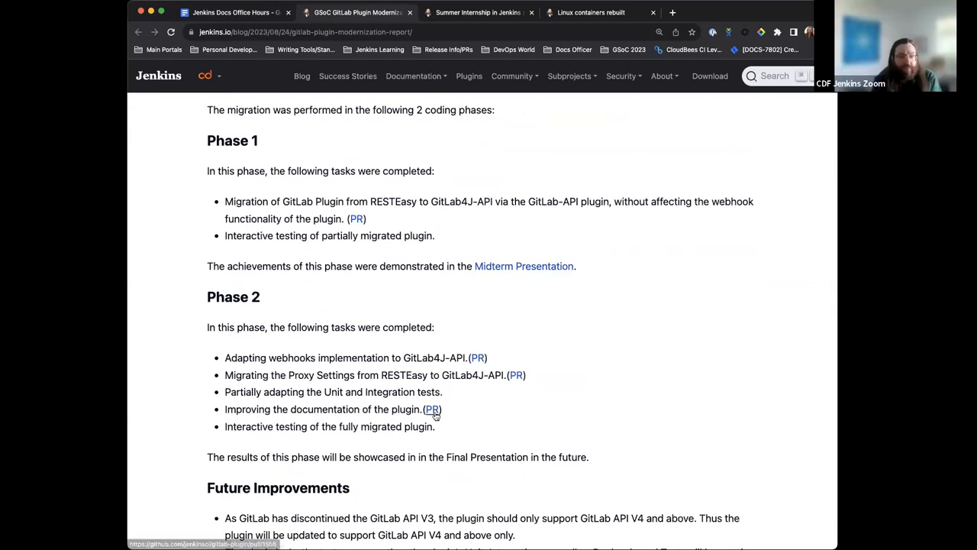
scroll("down", 3)
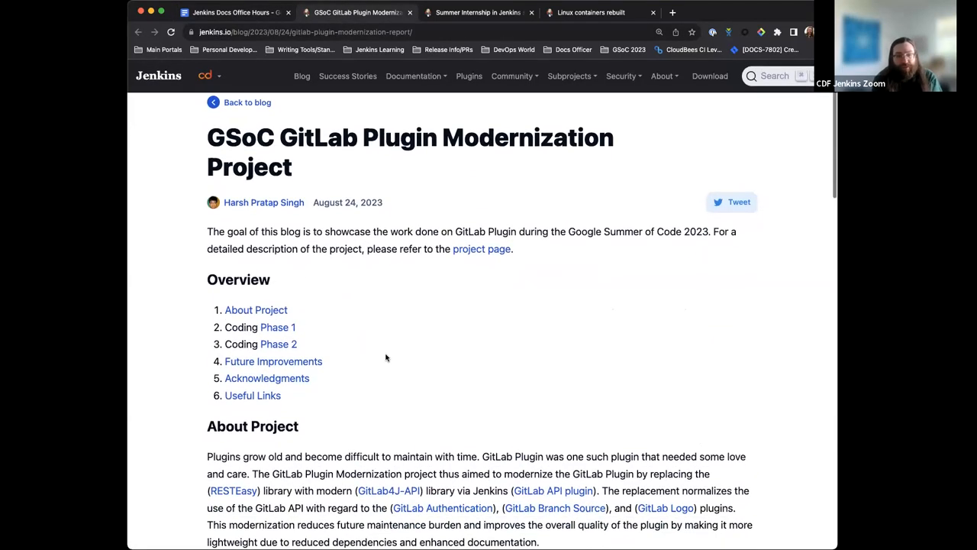
scroll("down", 3)
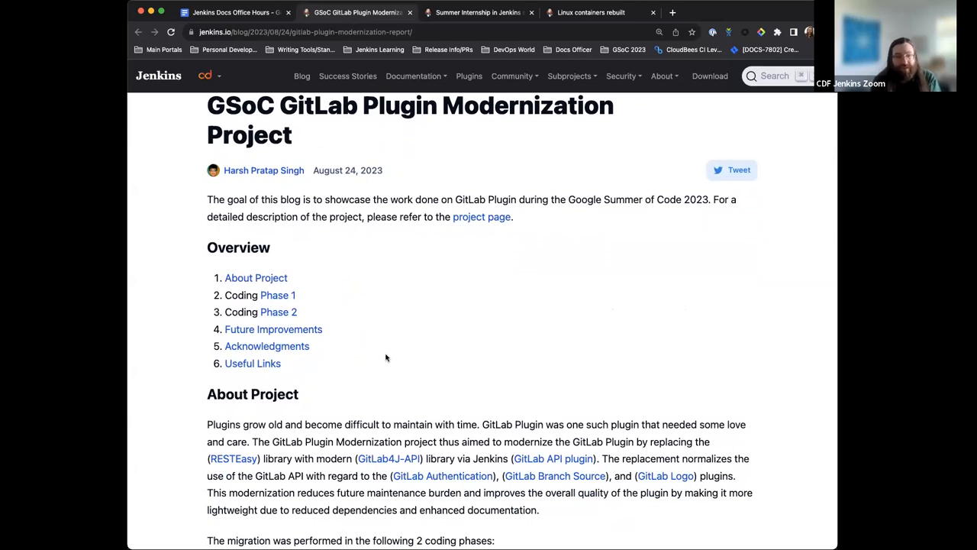
Step: Return to the agenda and scroll down to the plugin bill of materials item with its issue 2359 link
left_click(229, 12)
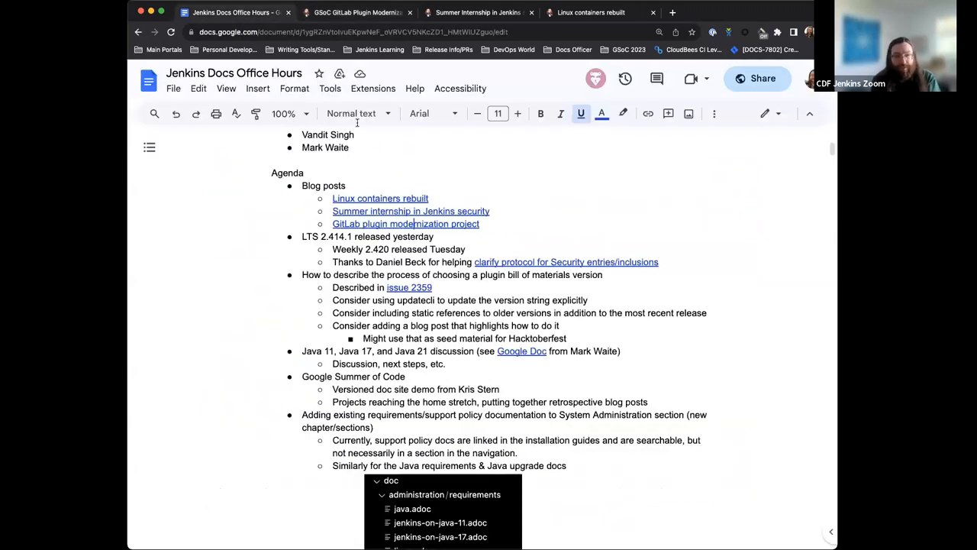
mouse_move(504, 235)
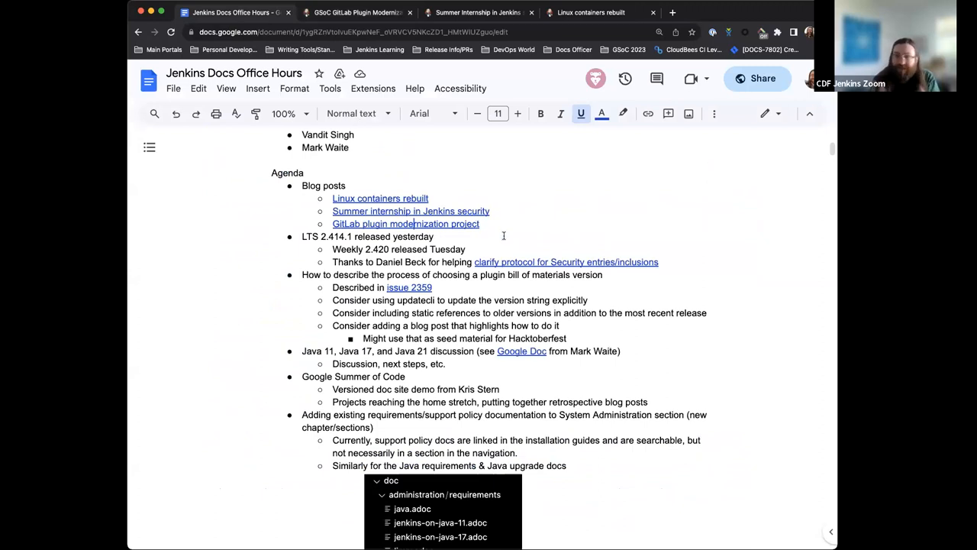
scroll("down", 3)
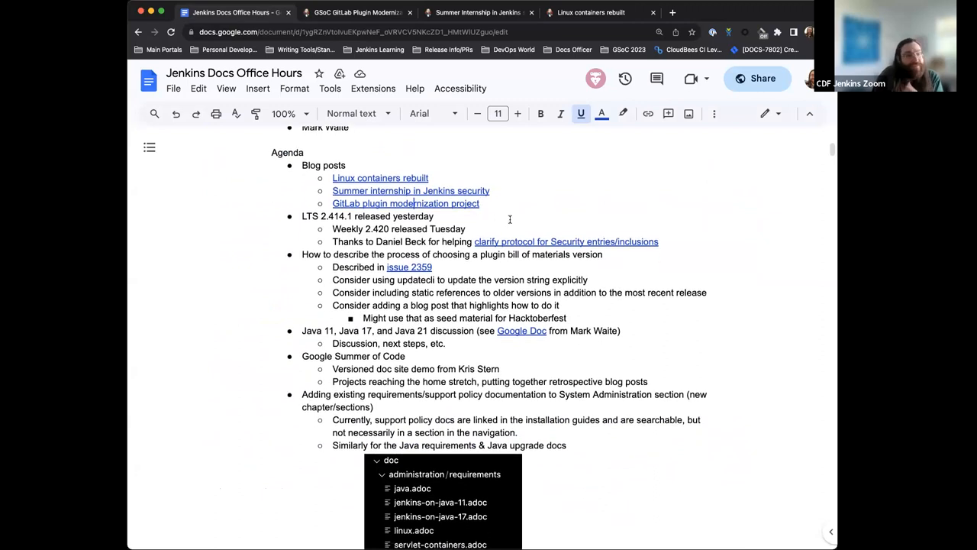
scroll("down", 3)
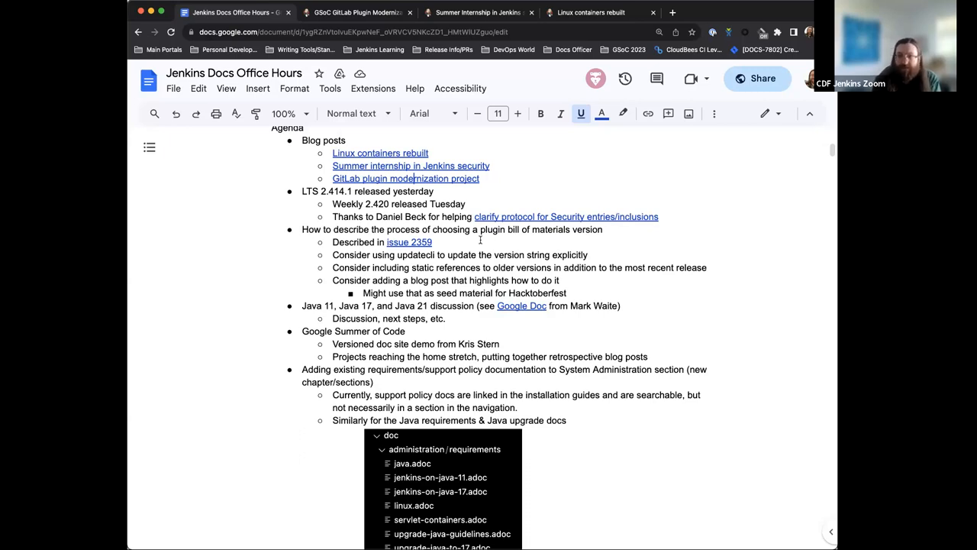
scroll("down", 3)
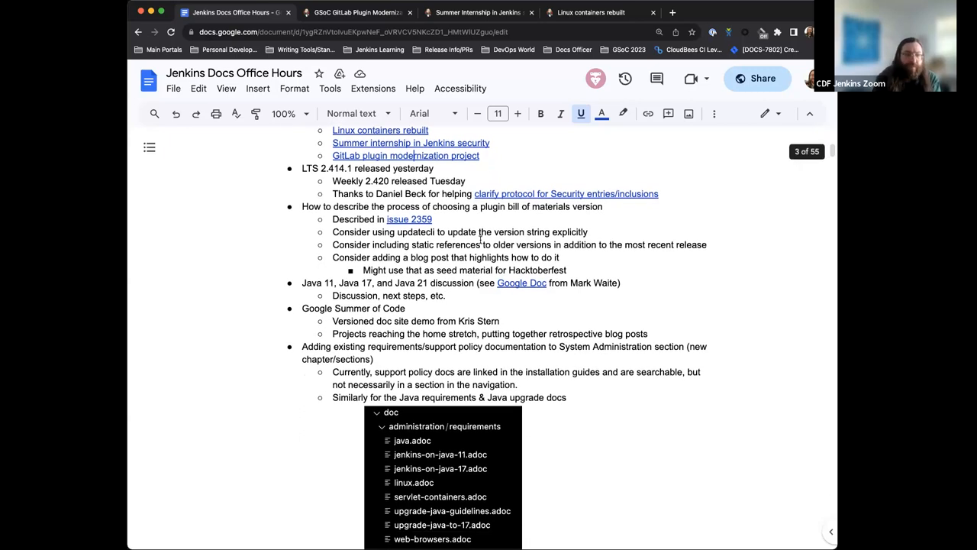
scroll("down", 3)
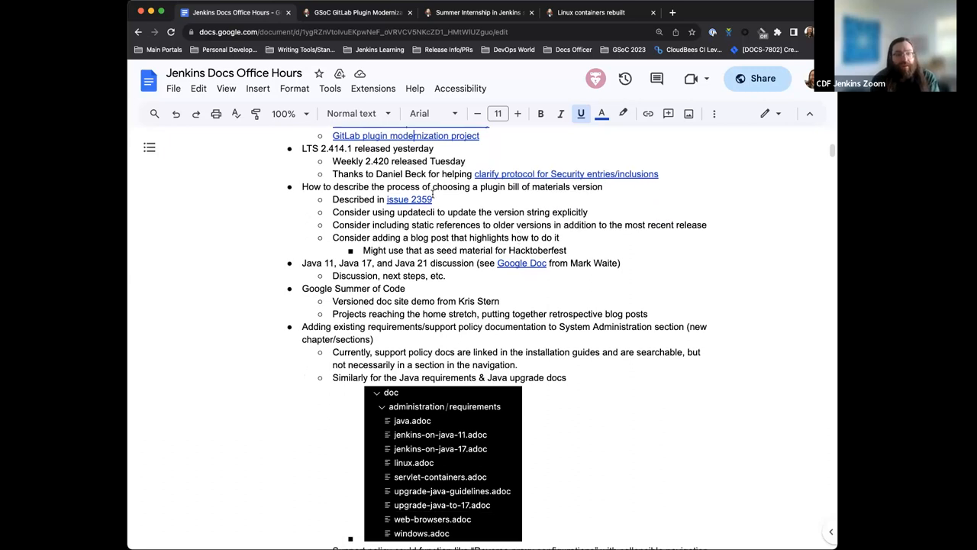
scroll("down", 3)
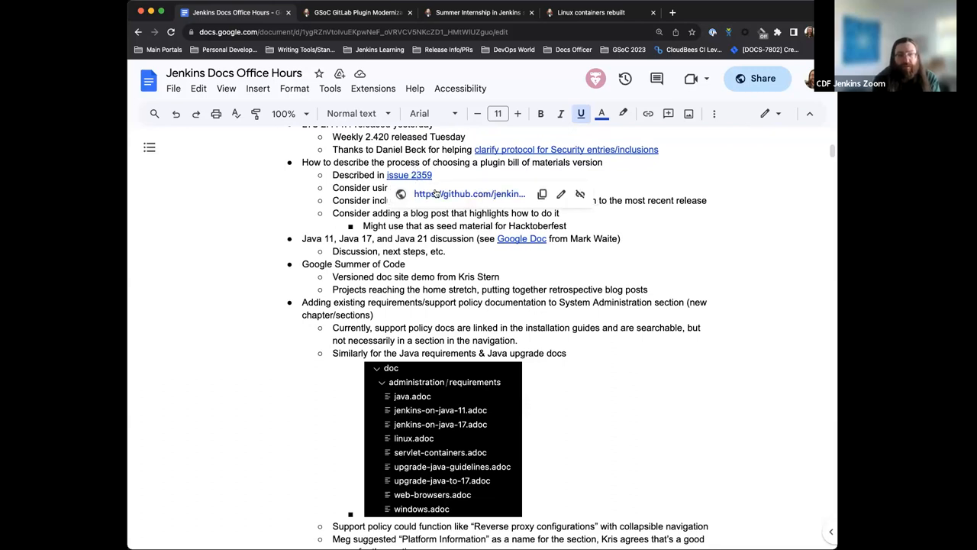
Step: Open GitHub issue 2359 'How to select a BOM version?' from the agenda and start reading it
left_click(410, 174)
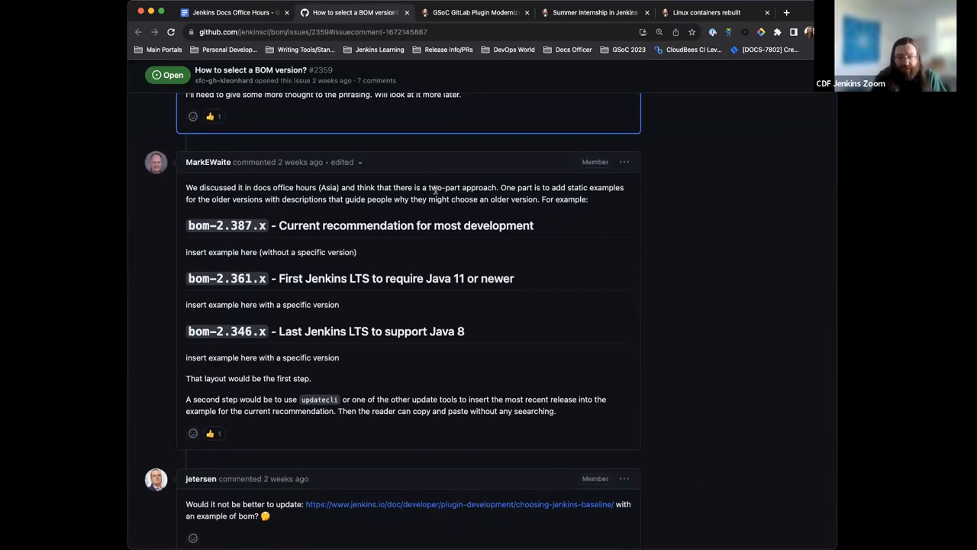
scroll("down", 3)
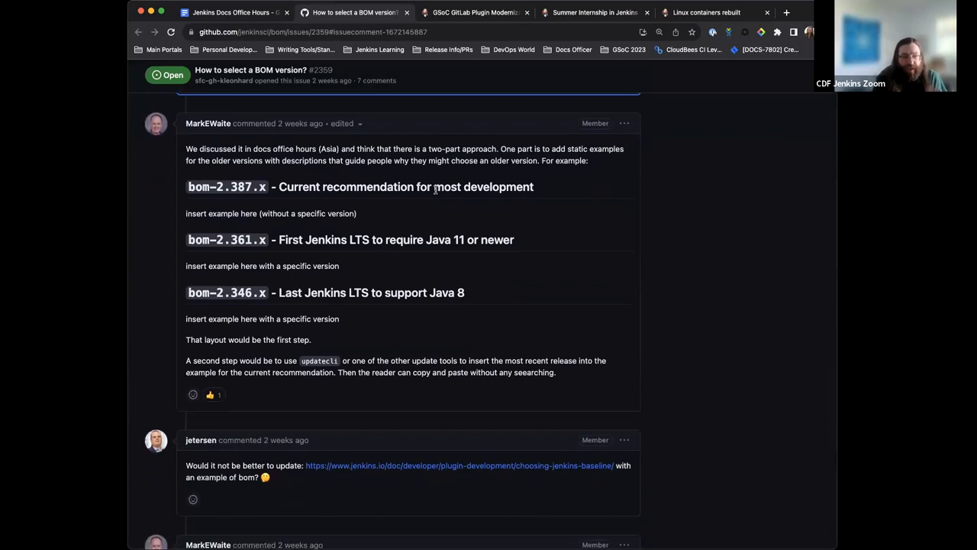
left_click(237, 13)
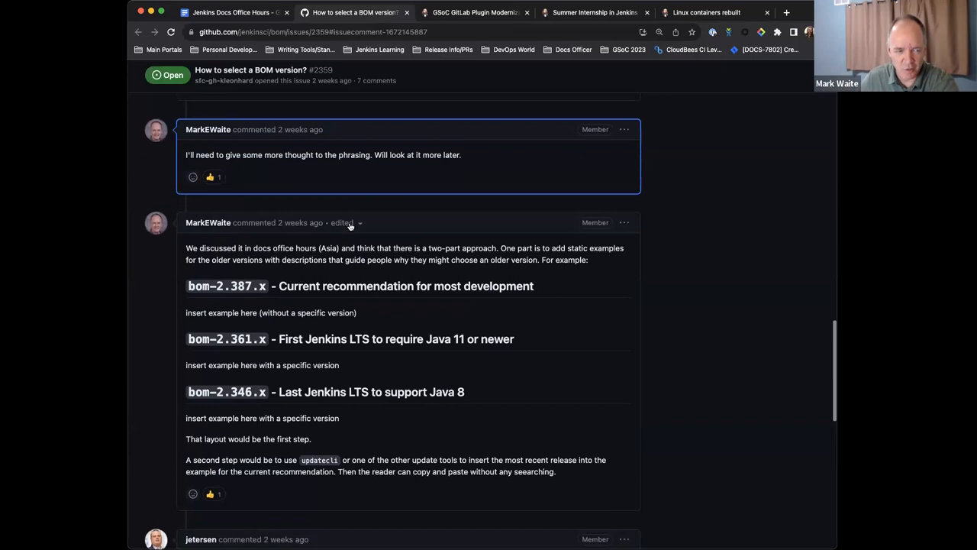
scroll("down", 3)
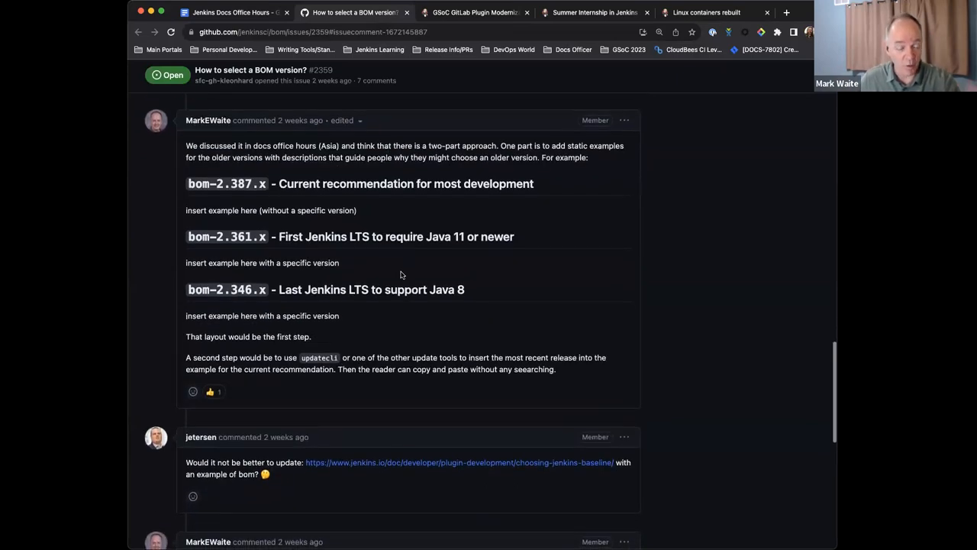
mouse_move(435, 272)
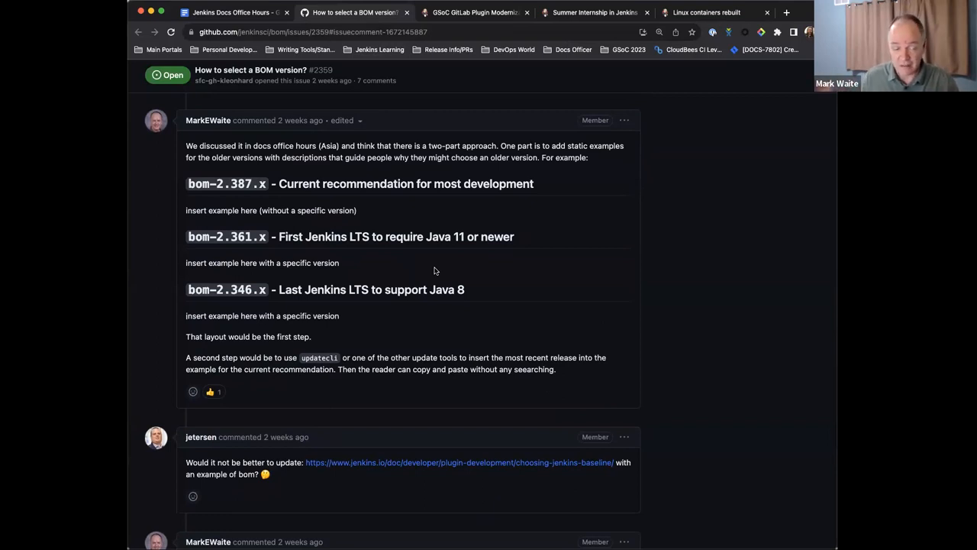
mouse_move(385, 81)
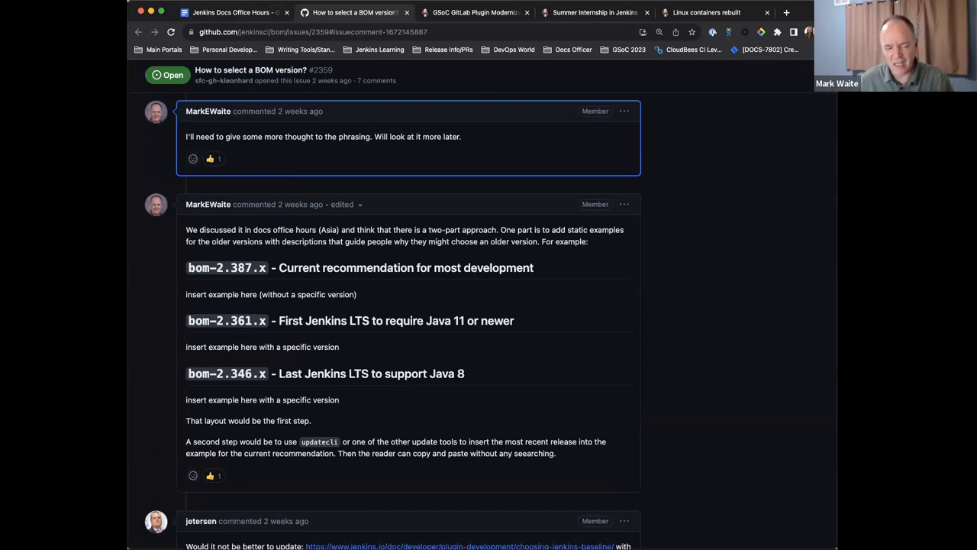
mouse_move(440, 132)
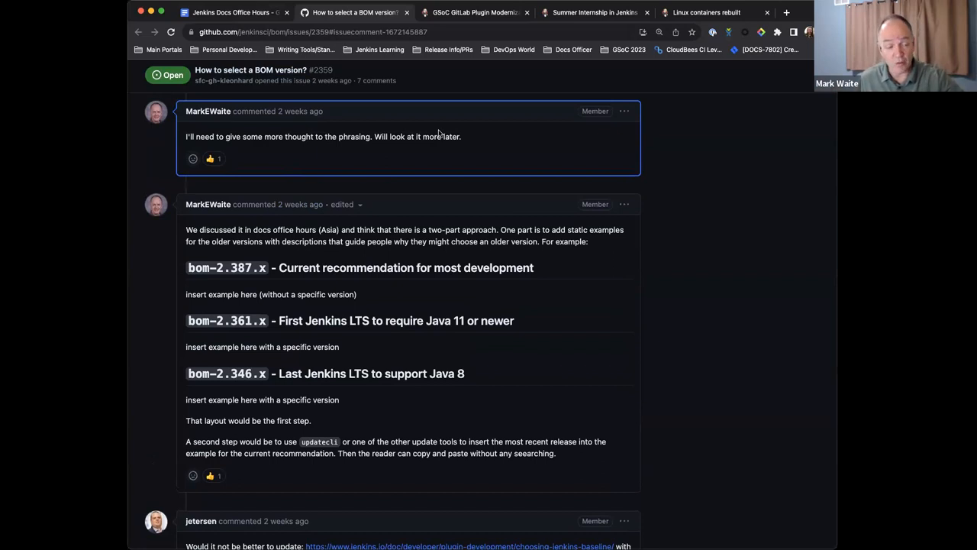
Step: Read the issue 2359 comment thread down to the latest comment
scroll("down", 3)
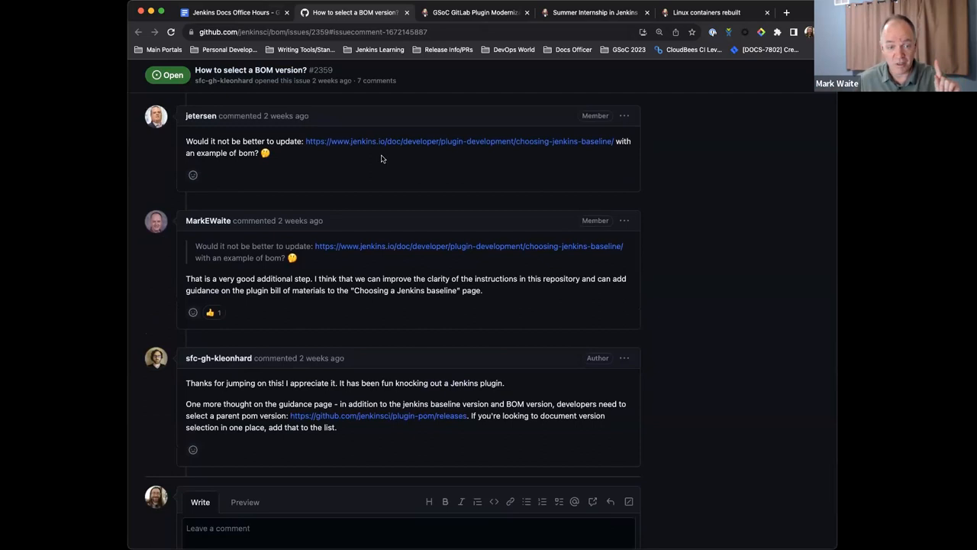
left_click(461, 140)
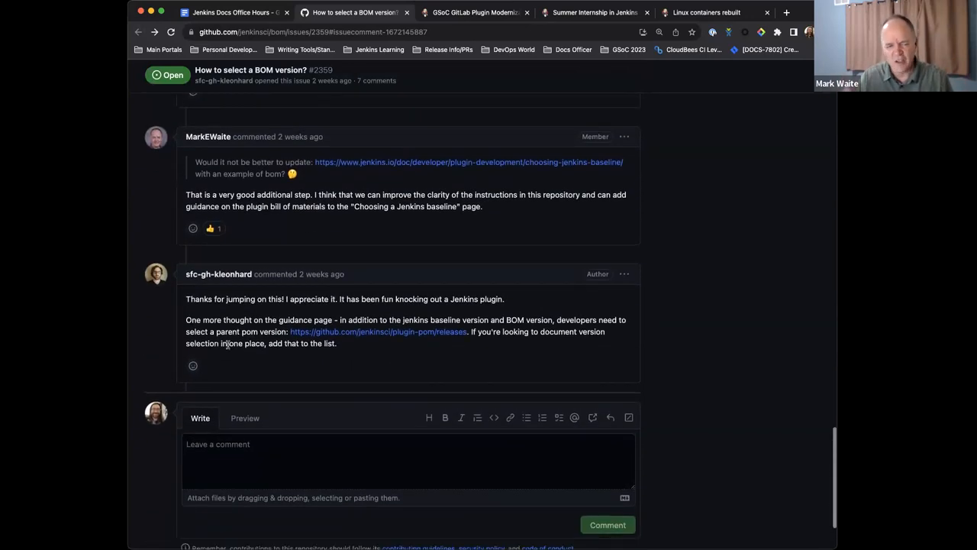
mouse_move(406, 338)
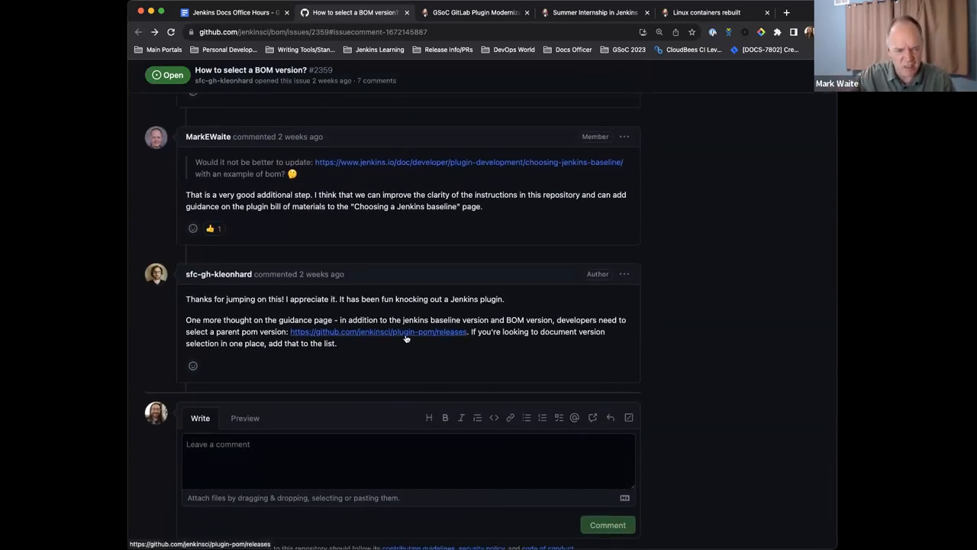
mouse_move(385, 333)
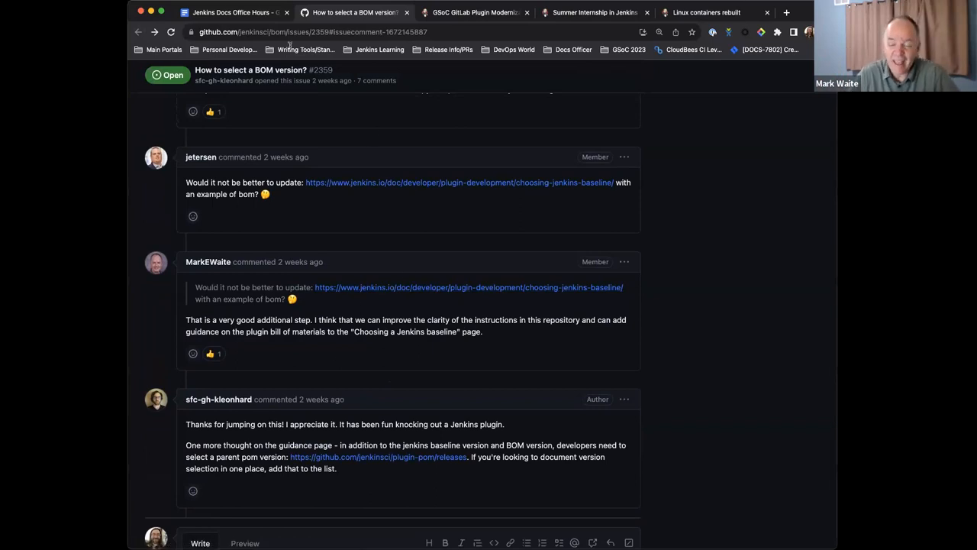
left_click(237, 14)
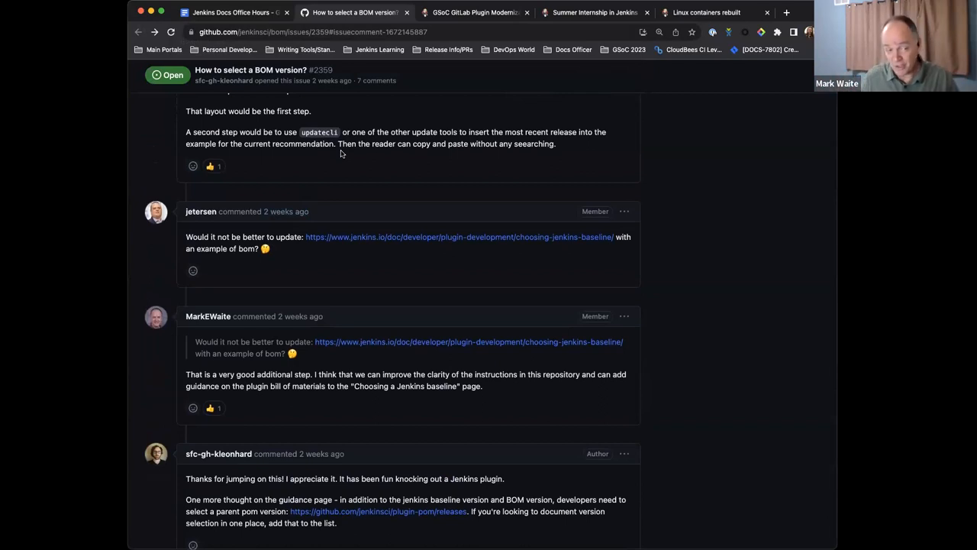
mouse_move(345, 146)
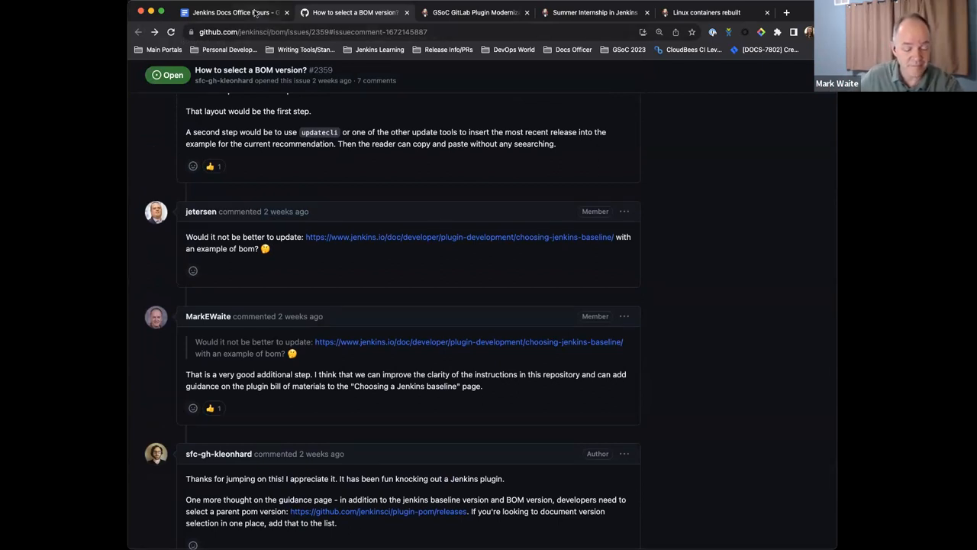
Step: Return to the agenda and scroll to the Java 11, 17, and 21 discussion item
left_click(229, 12)
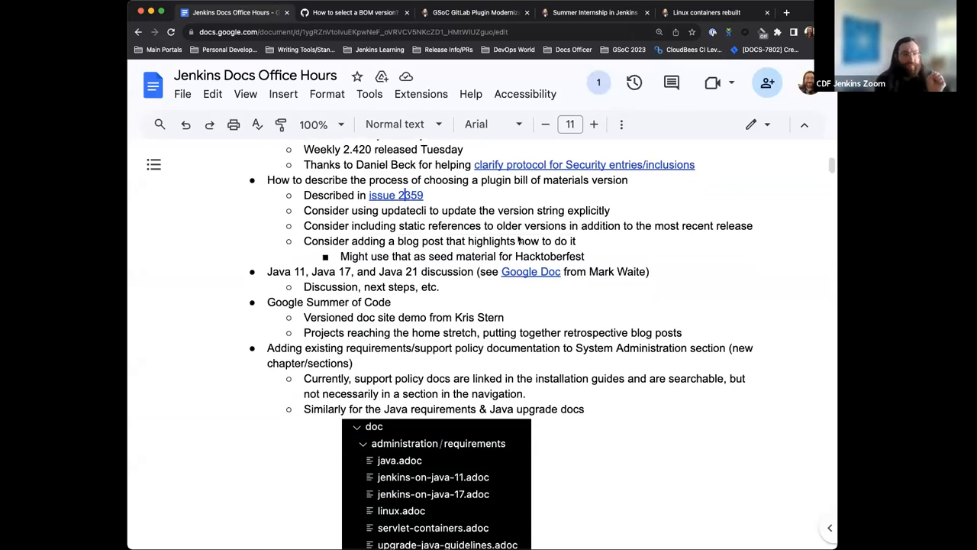
scroll("down", 3)
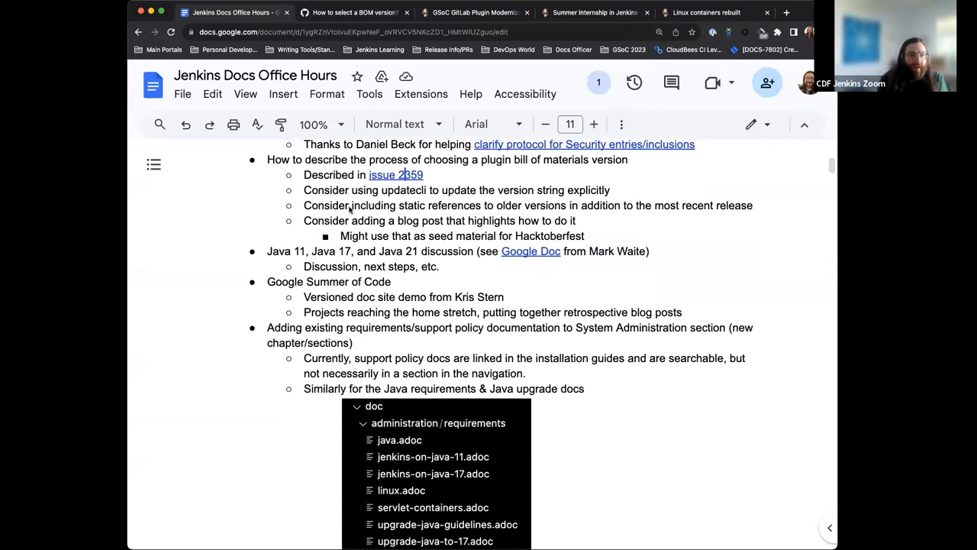
scroll("down", 3)
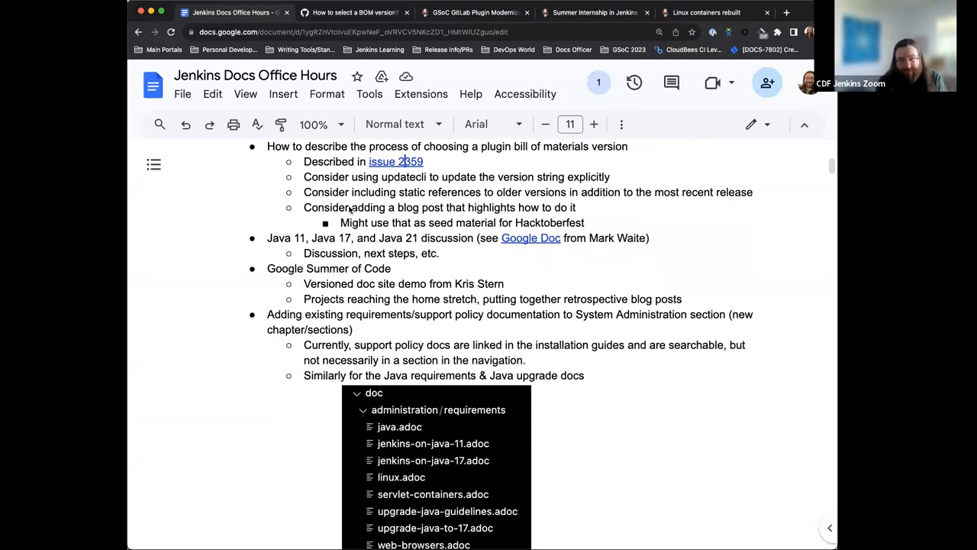
scroll("down", 3)
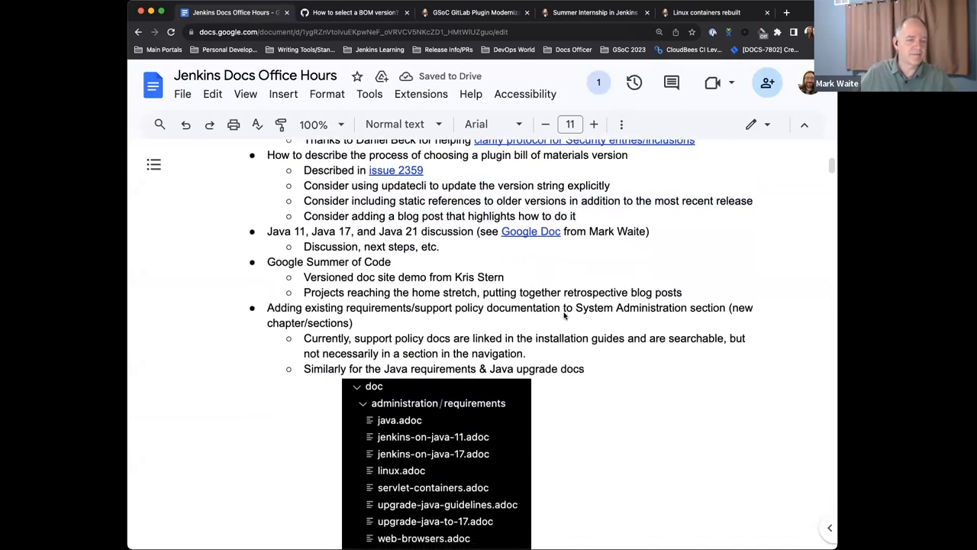
scroll("down", 3)
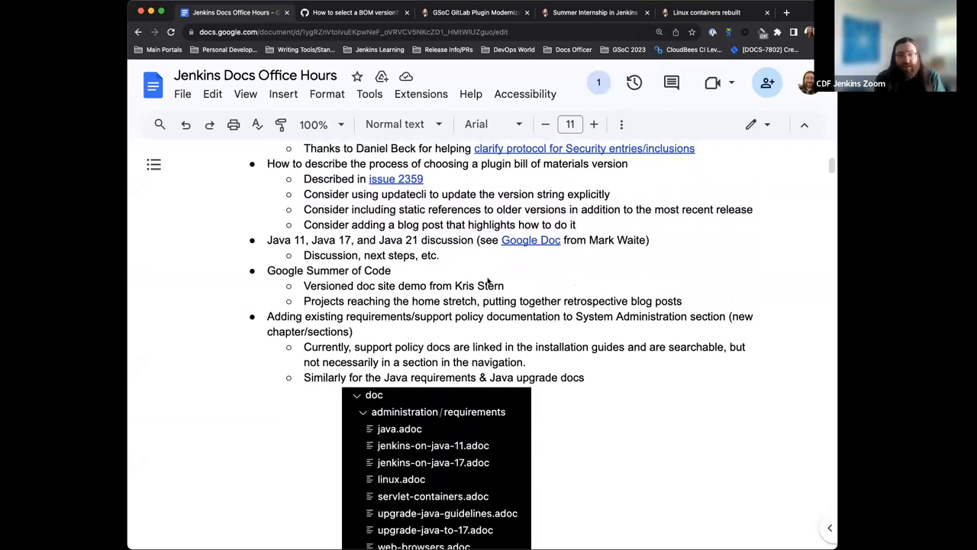
scroll("down", 3)
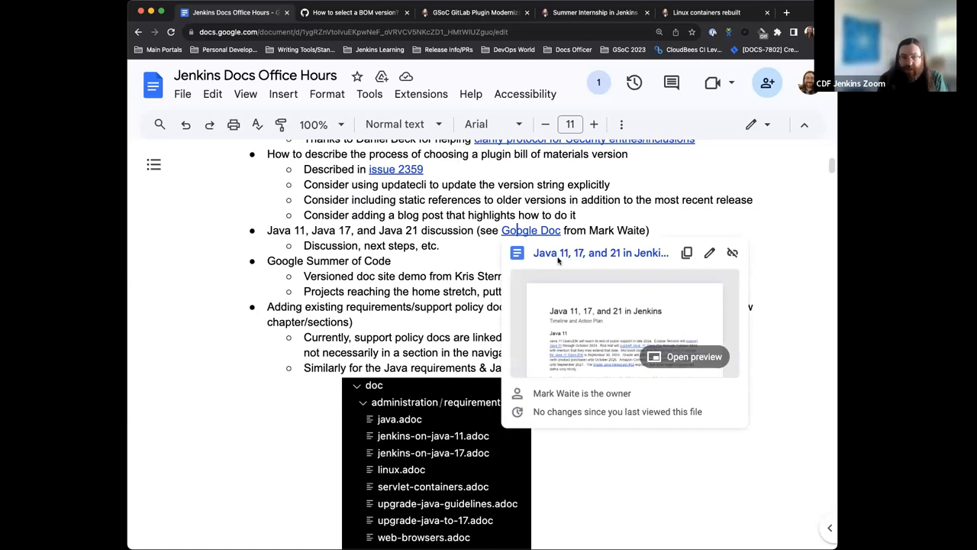
Step: Open the linked Java 11, 17, and 21 in Jenkins plan and read its Java 11 proposals
left_click(685, 358)
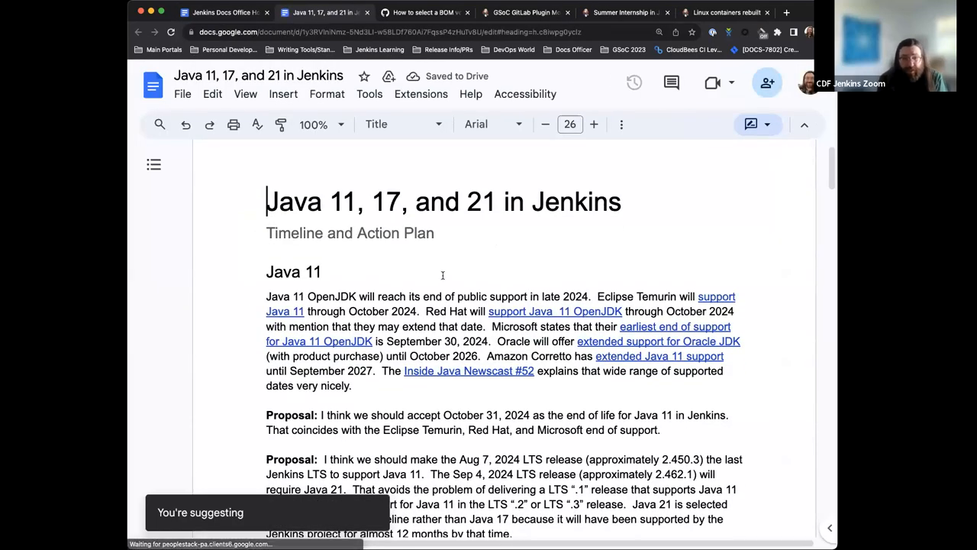
scroll("down", 3)
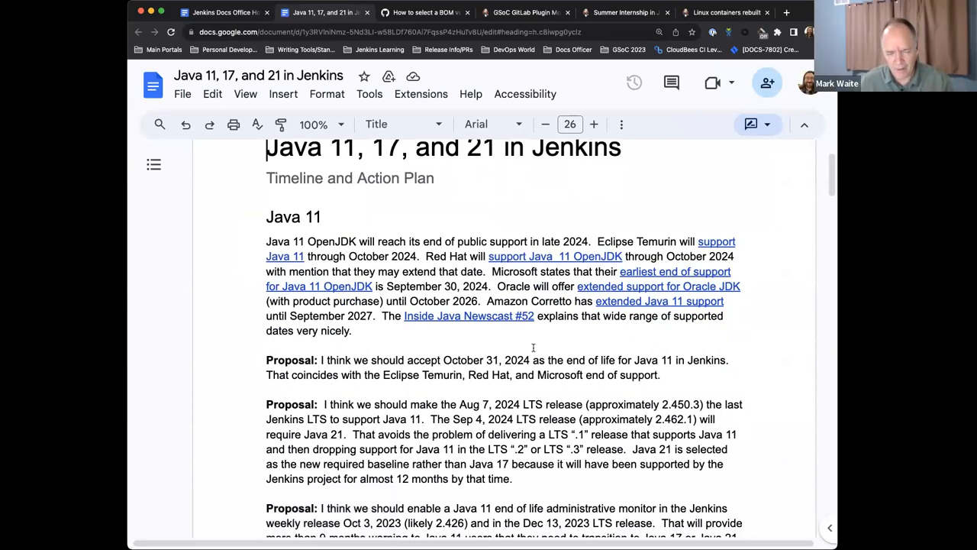
scroll("down", 3)
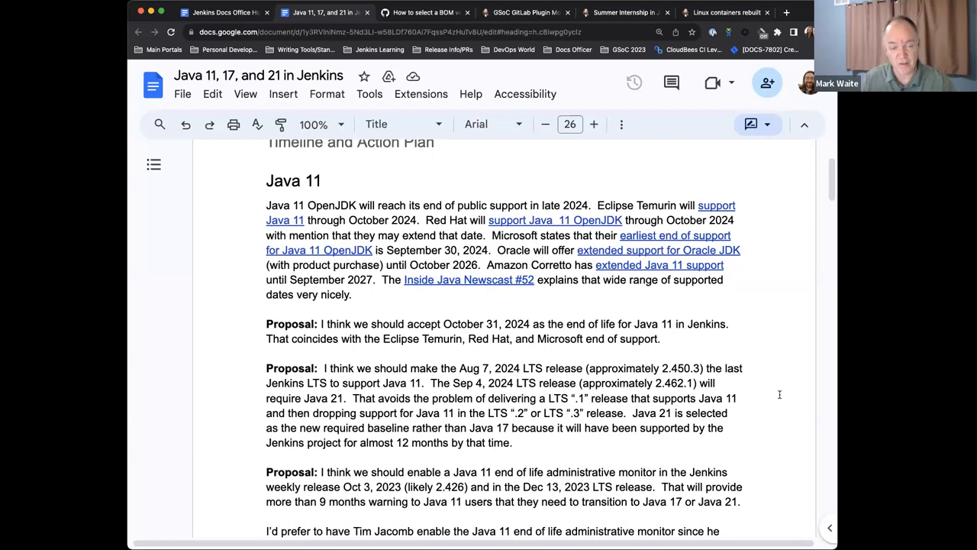
scroll("down", 3)
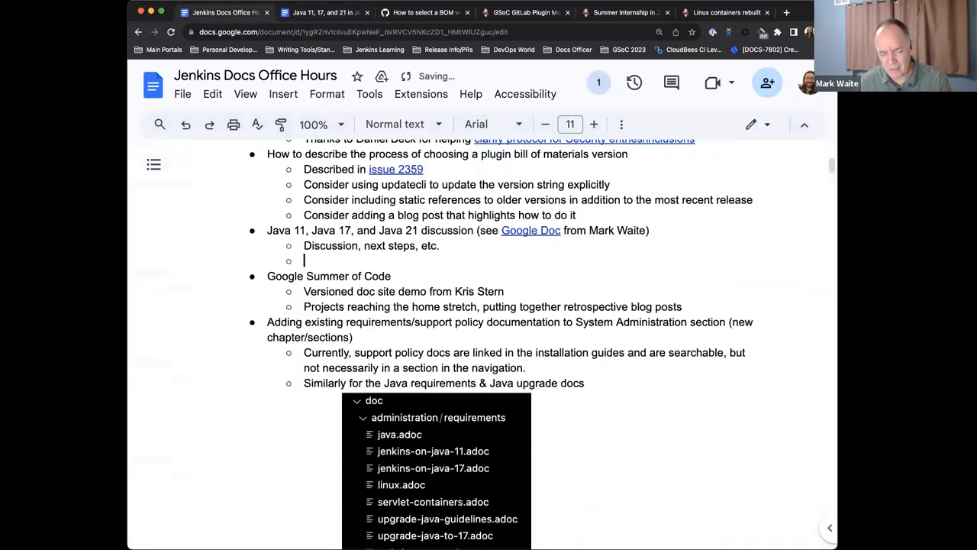
Step: Add the sub-bullet 'More work needed, pictures to help explain' under the Java 11, 17, 21 item
type("Motr eot")
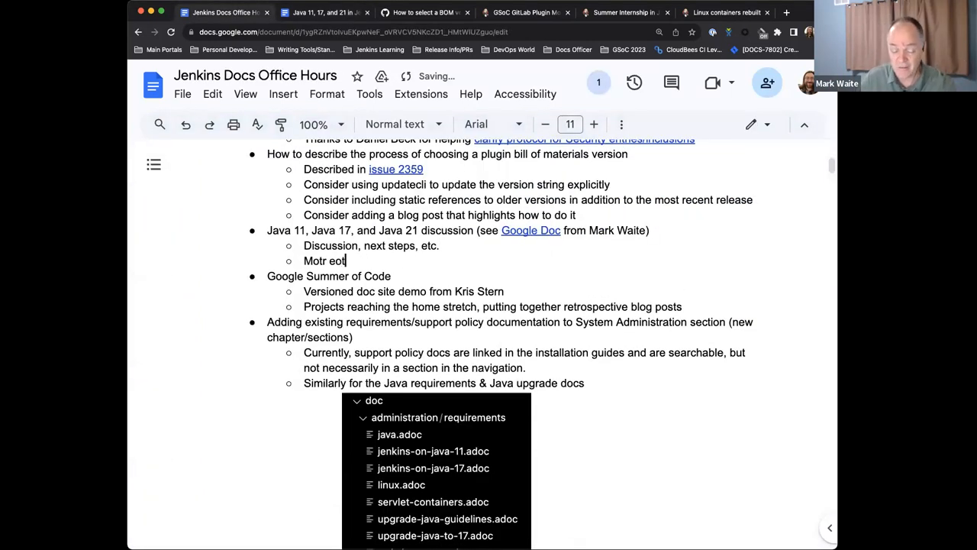
type("More work needed, pictures")
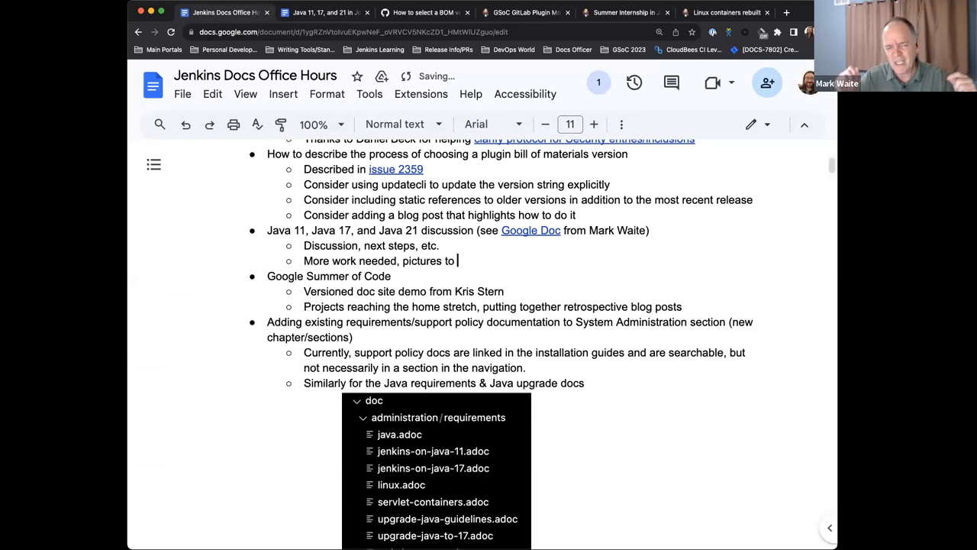
type("help explain")
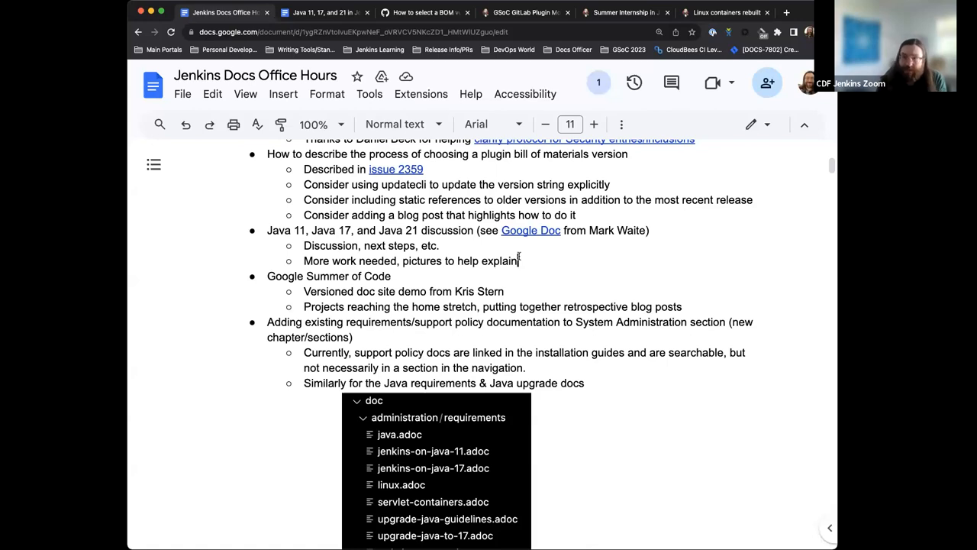
scroll("down", 3)
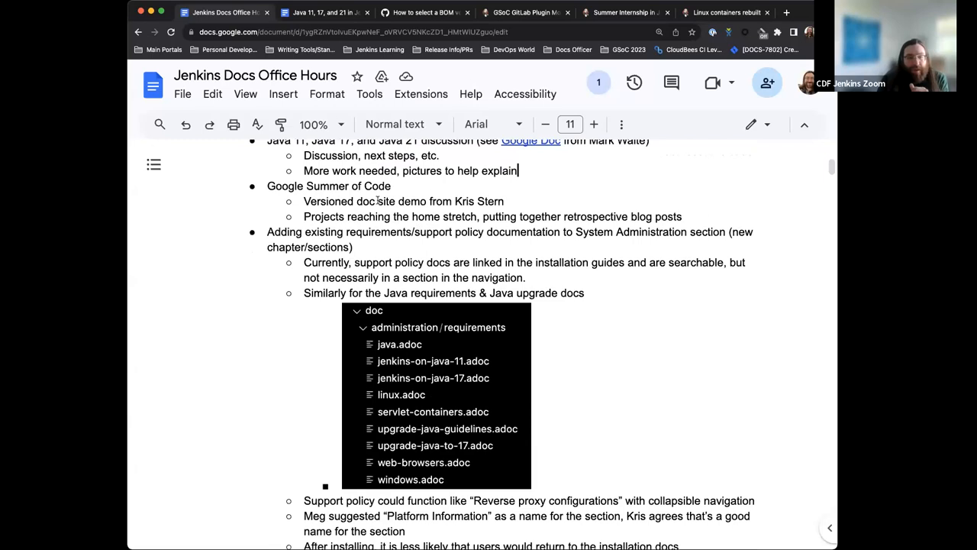
scroll("down", 3)
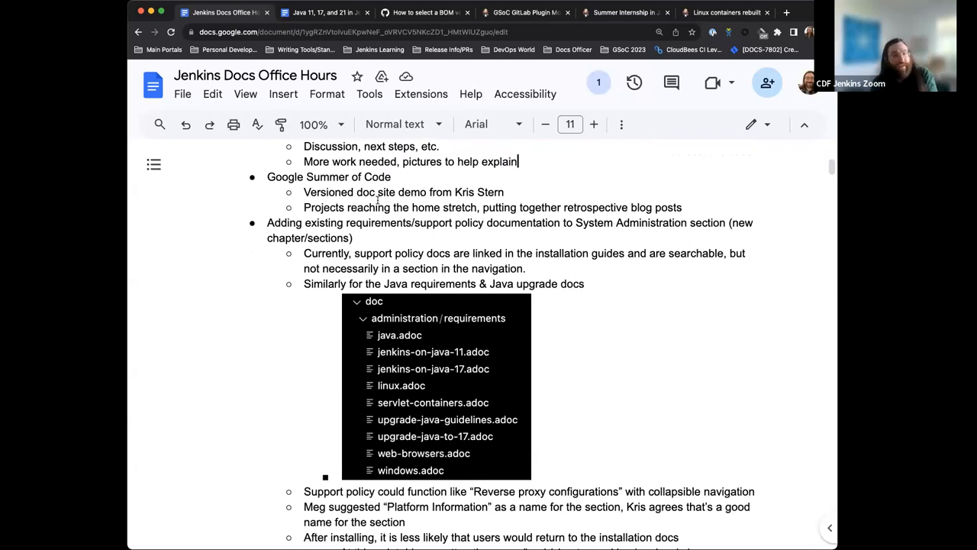
mouse_move(528, 208)
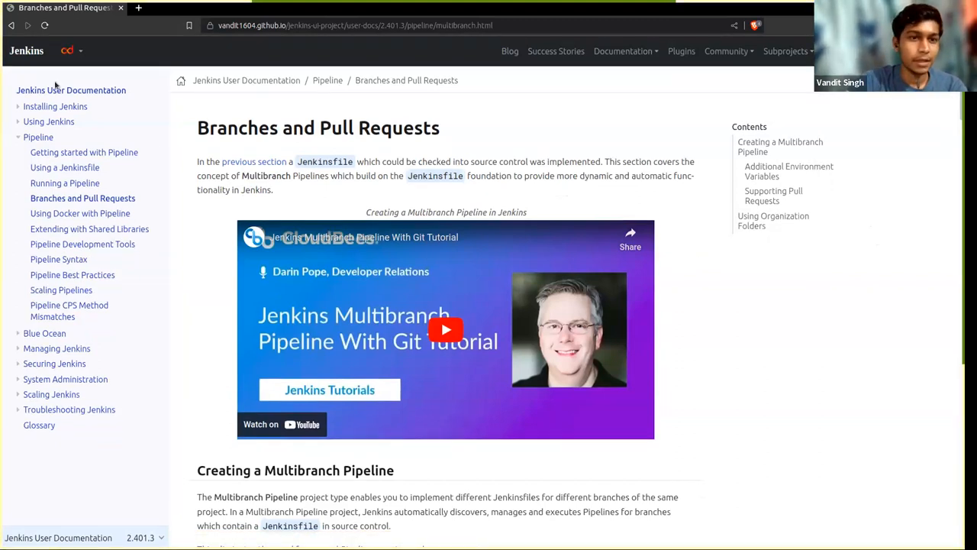
Step: Go to the Jenkins User Documentation 2.401.3 home and reveal the component version list
left_click(71, 90)
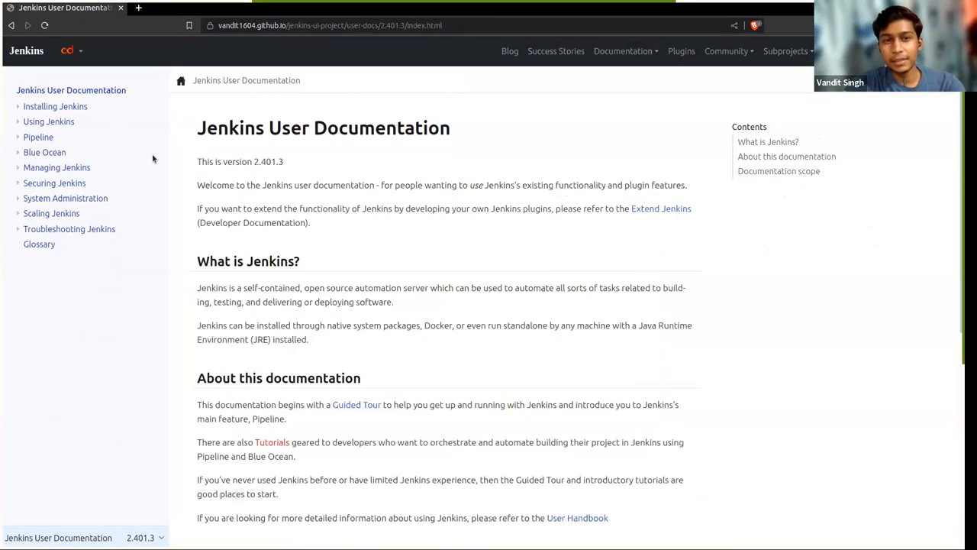
mouse_move(289, 207)
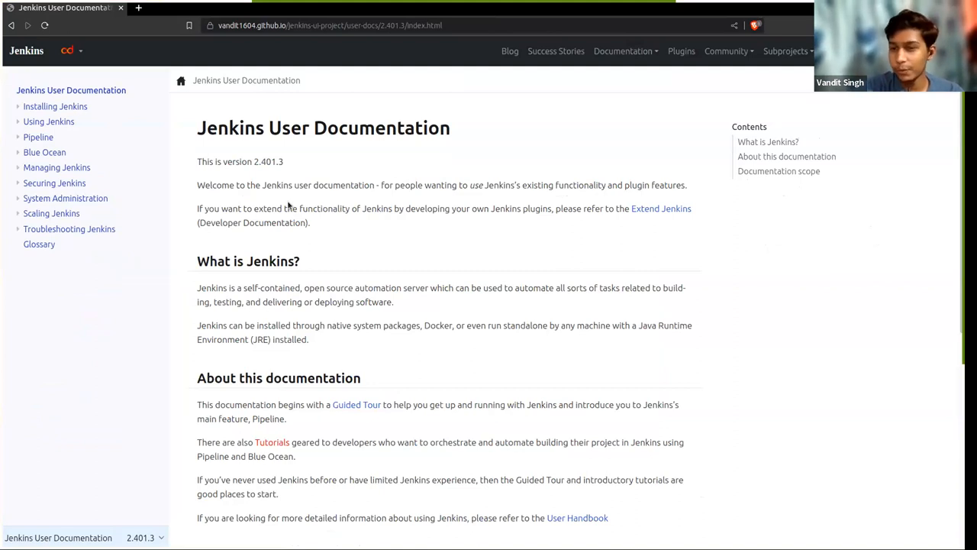
mouse_move(608, 108)
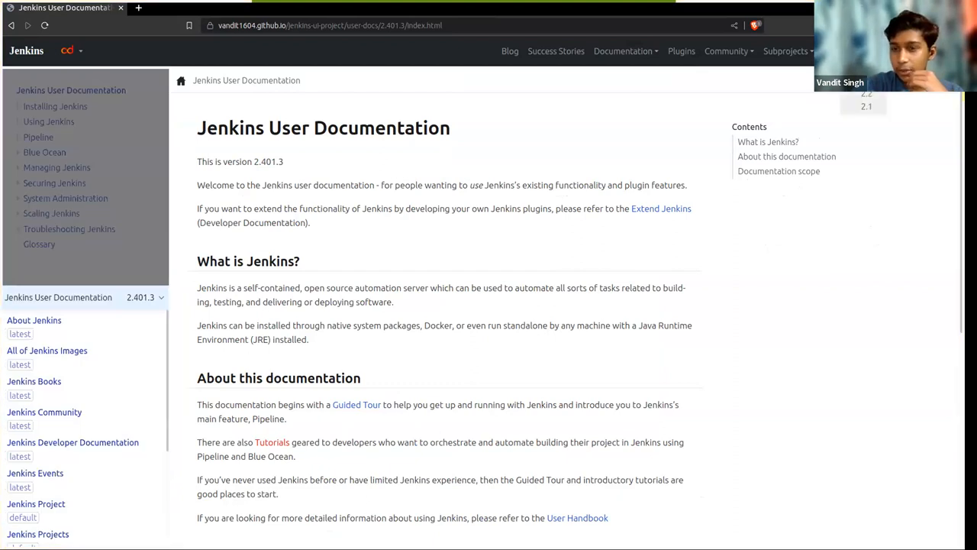
mouse_move(540, 174)
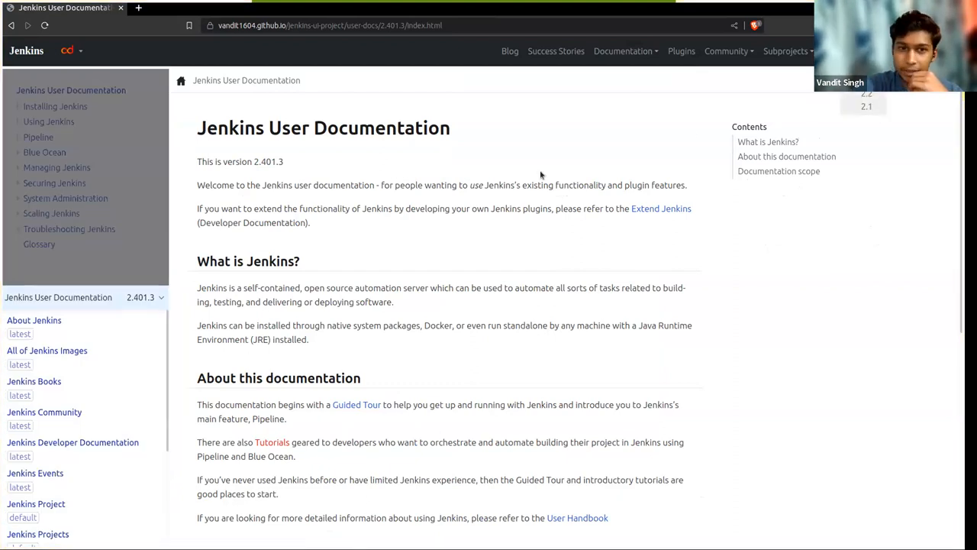
mouse_move(432, 264)
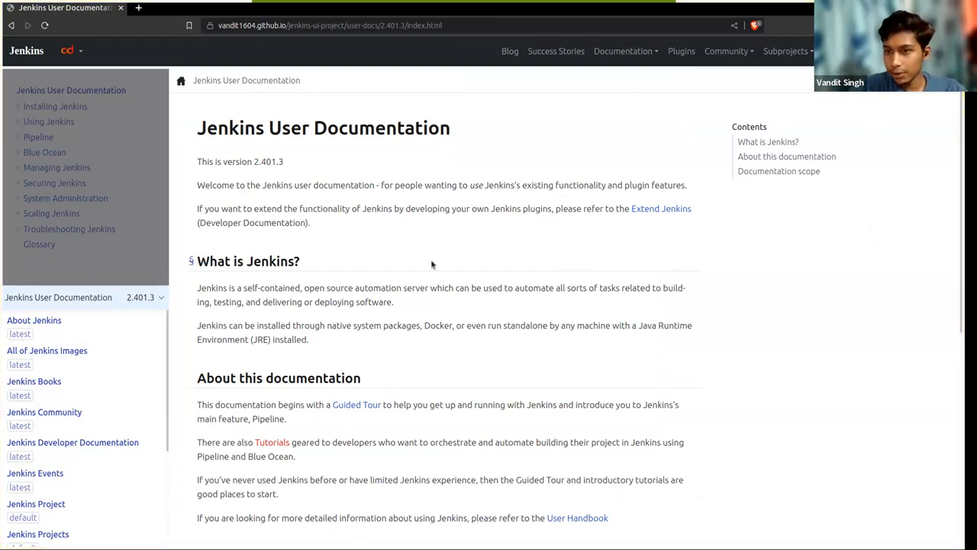
mouse_move(406, 210)
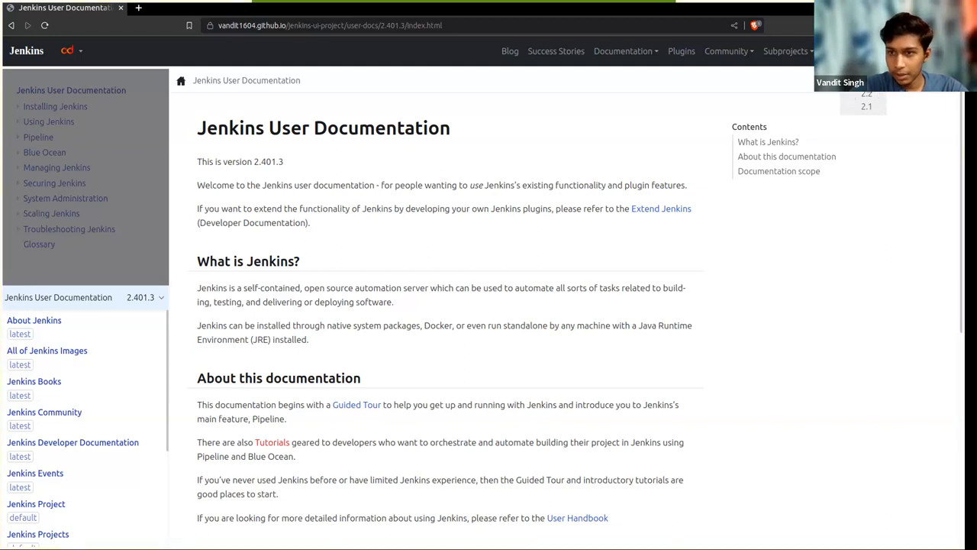
mouse_move(825, 110)
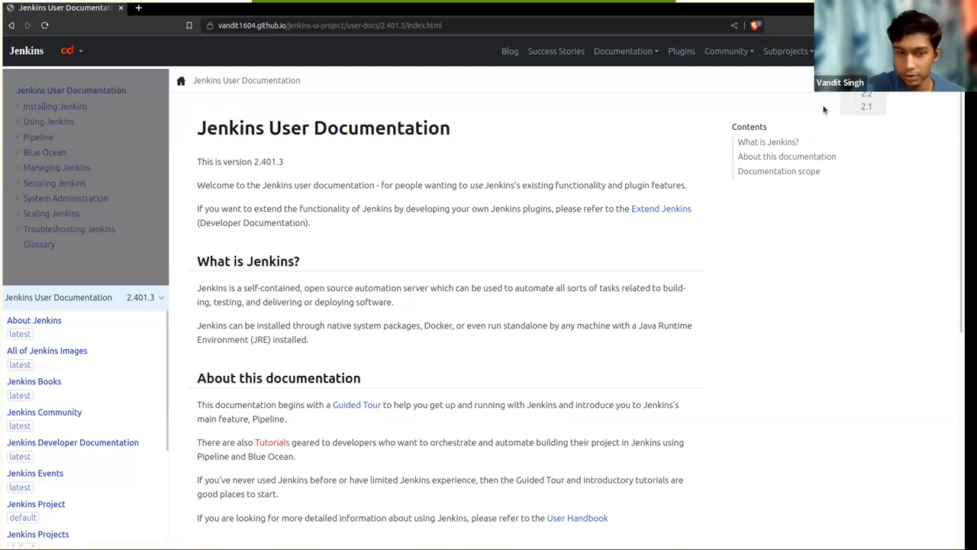
scroll("down", 3)
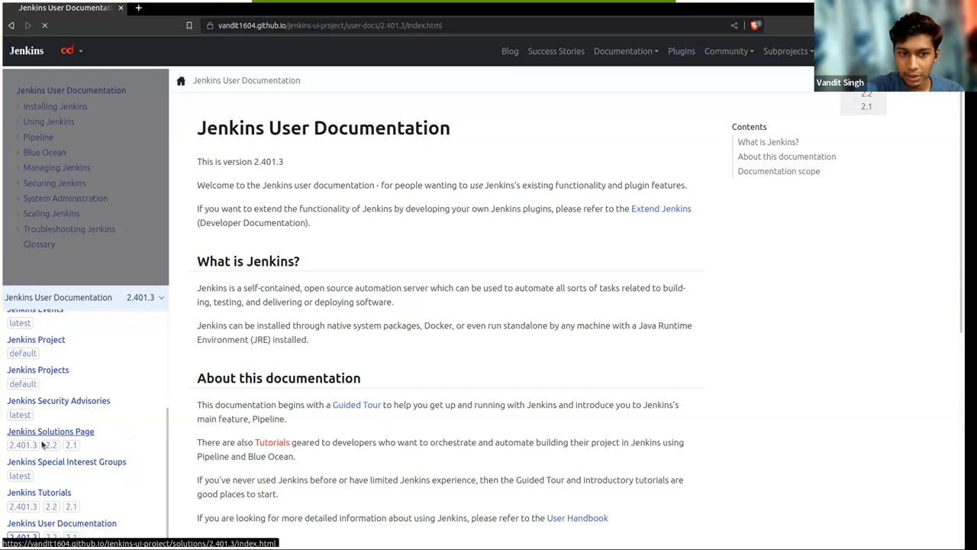
Step: Open Jenkins Solutions Page 2.401.3 and browse down to the use-case grid
left_click(21, 444)
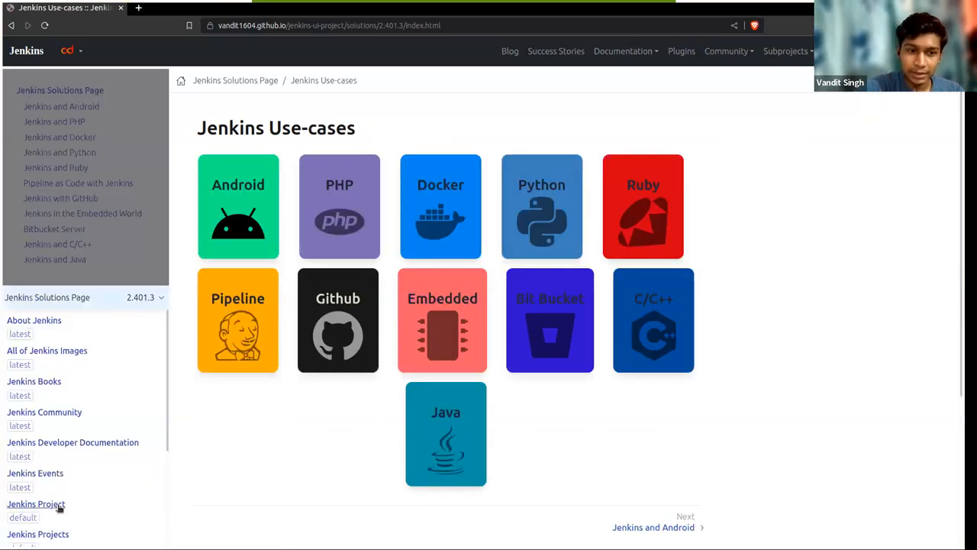
scroll("down", 3)
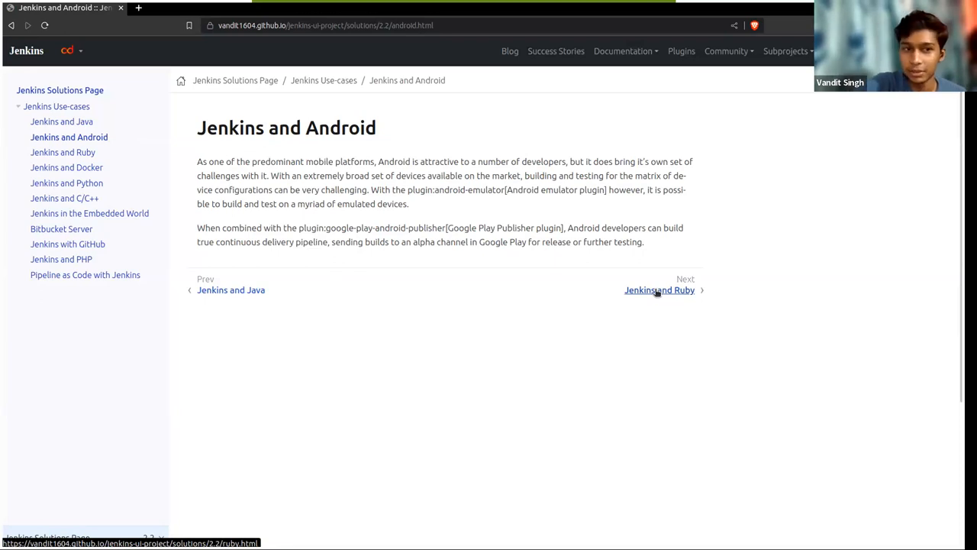
mouse_move(76, 122)
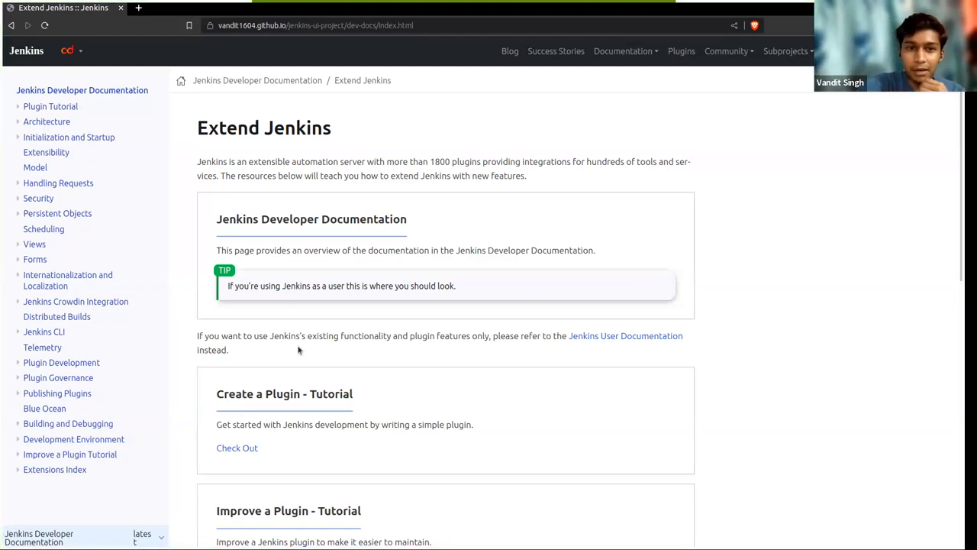
mouse_move(316, 217)
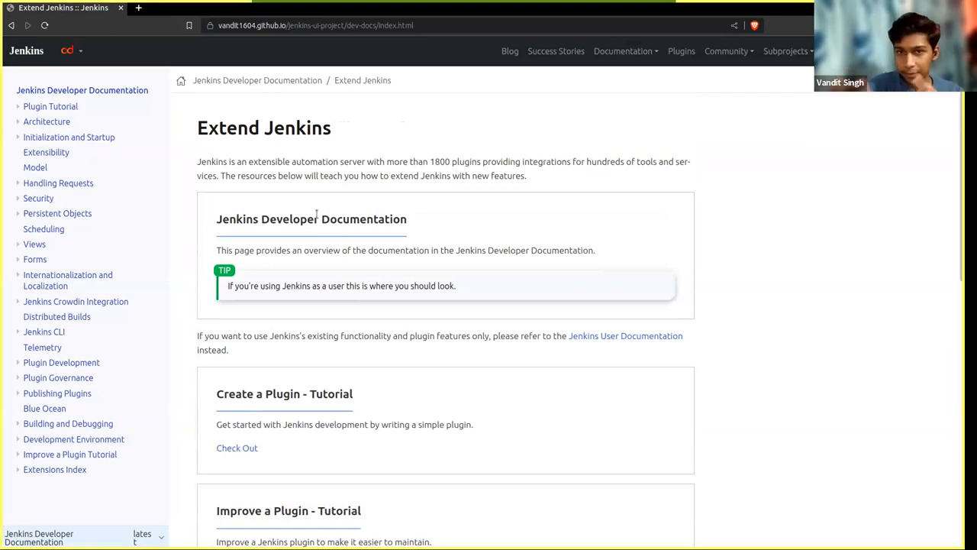
mouse_move(447, 217)
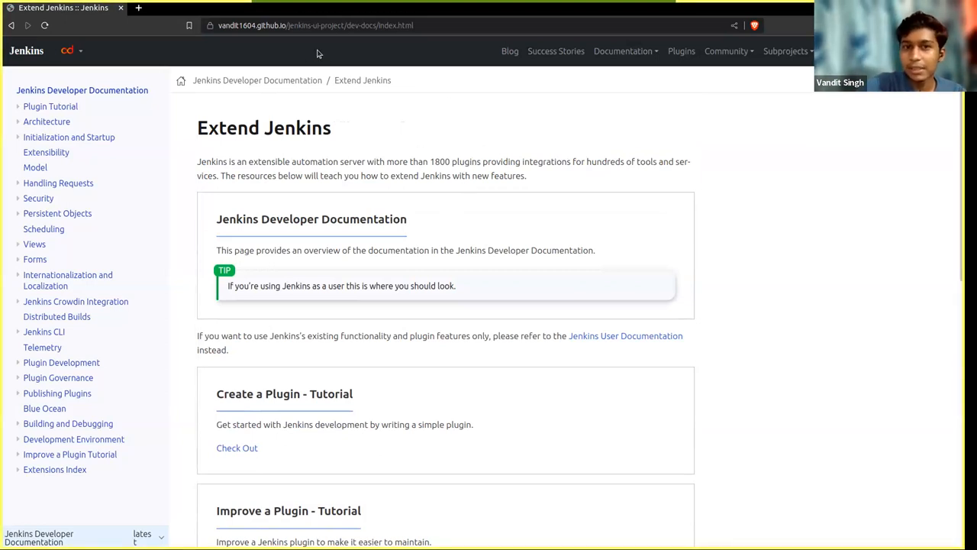
Step: Skim the Extend Jenkins page and expand the top-bar Documentation menu
scroll("down", 3)
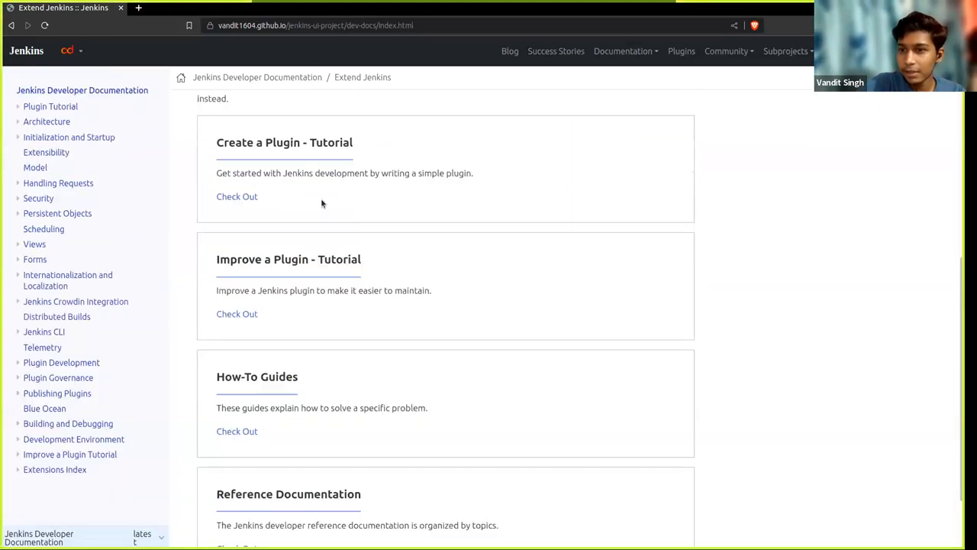
scroll("up", 3)
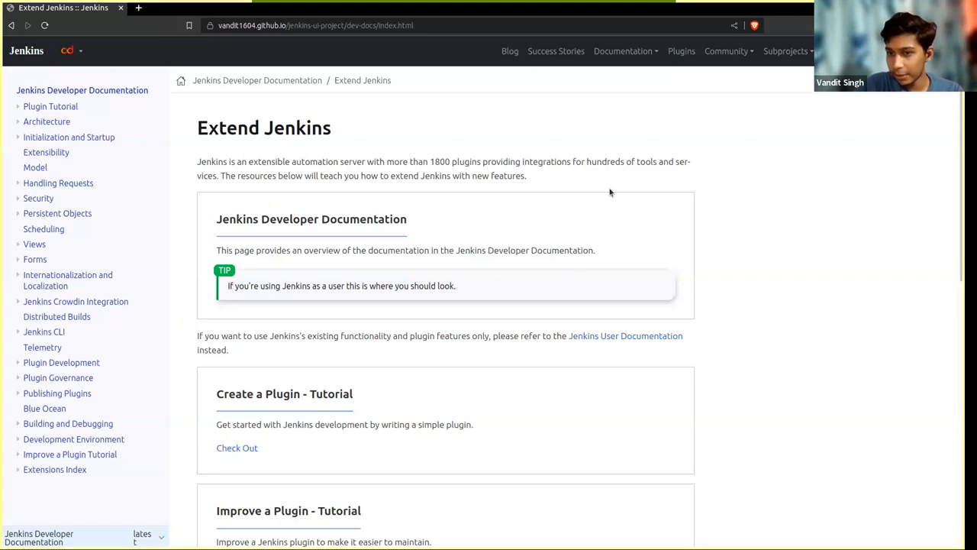
mouse_move(660, 113)
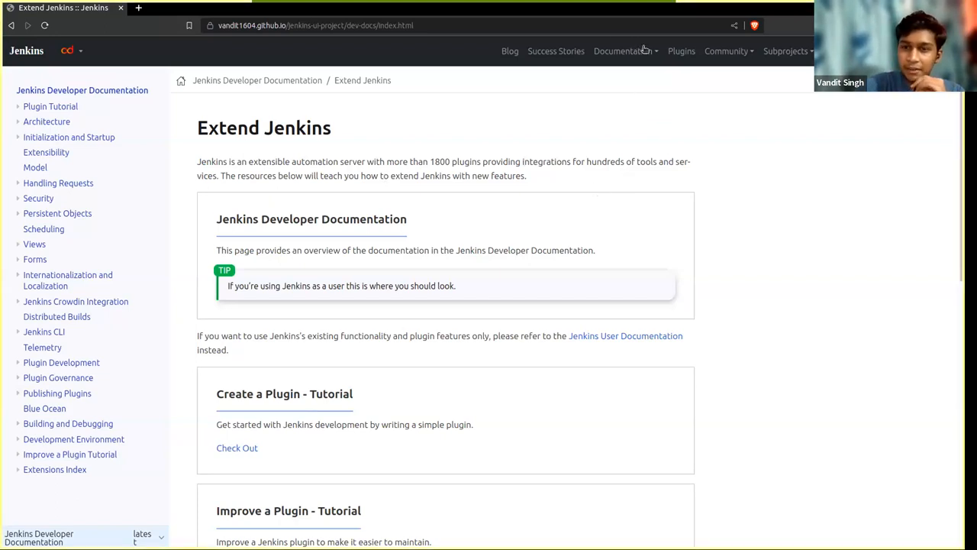
left_click(623, 52)
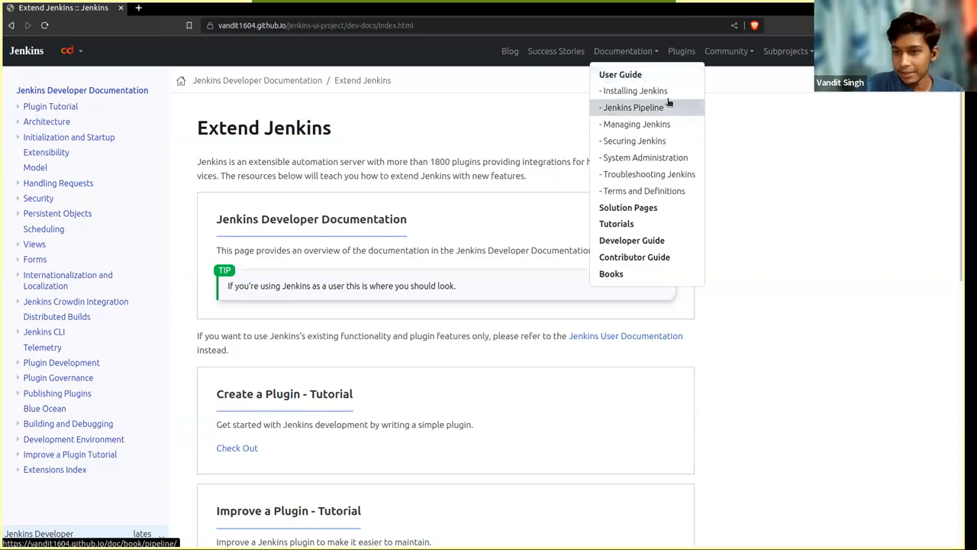
mouse_move(628, 73)
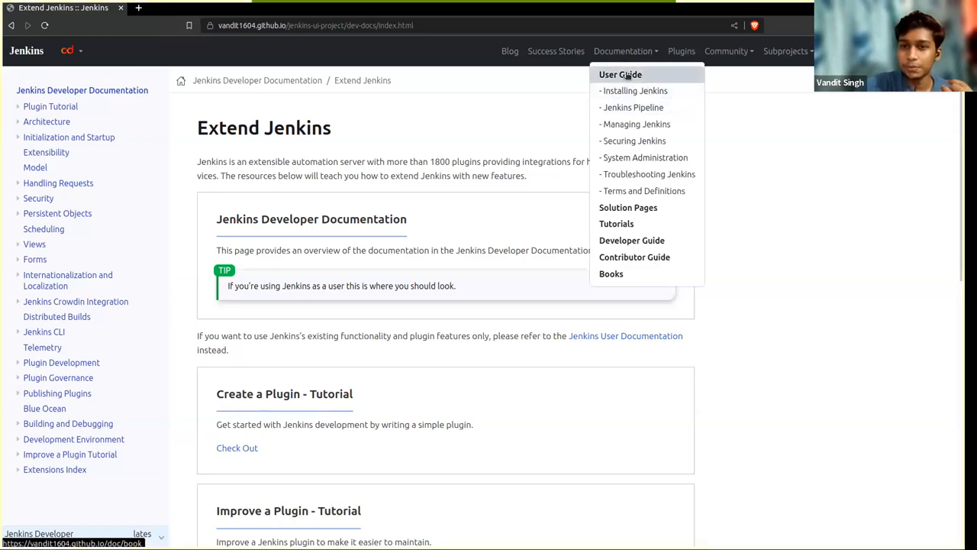
mouse_move(654, 153)
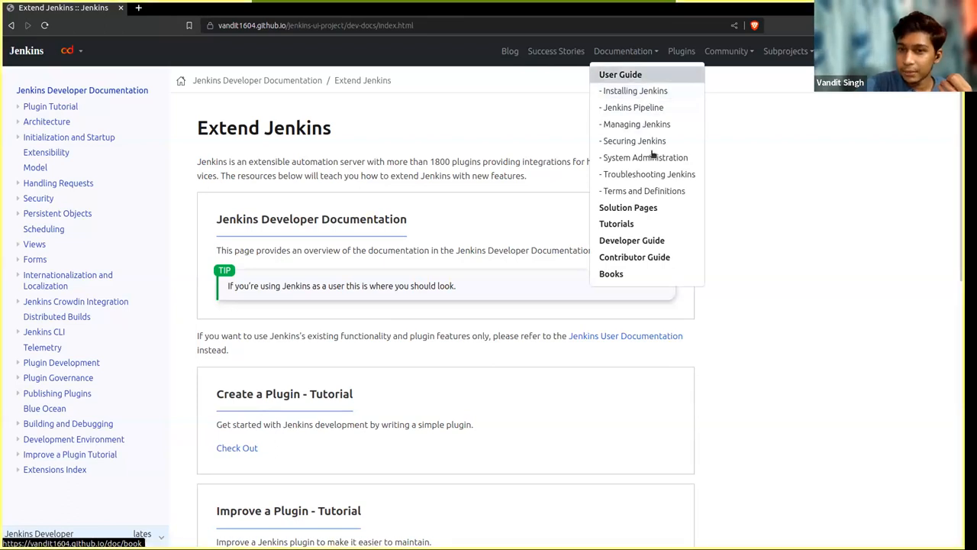
mouse_move(645, 97)
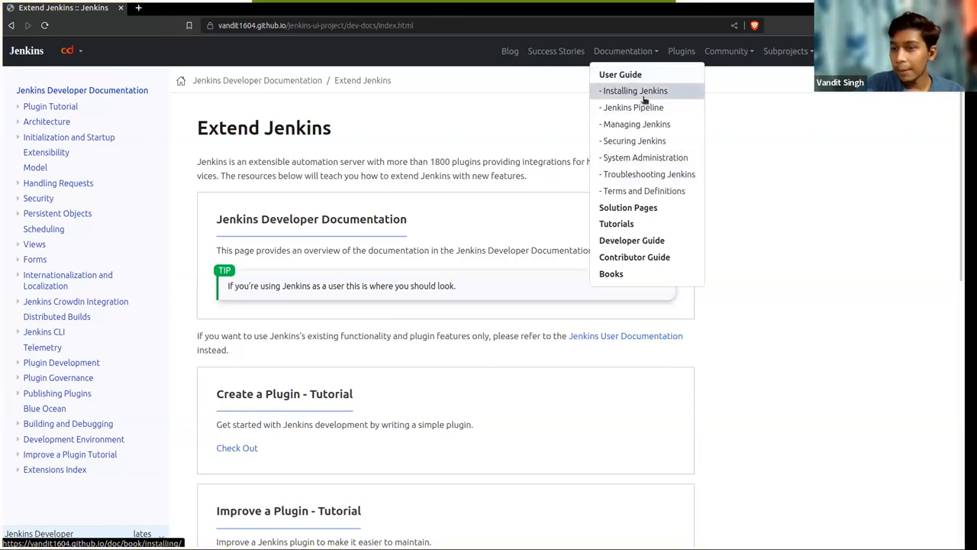
mouse_move(629, 174)
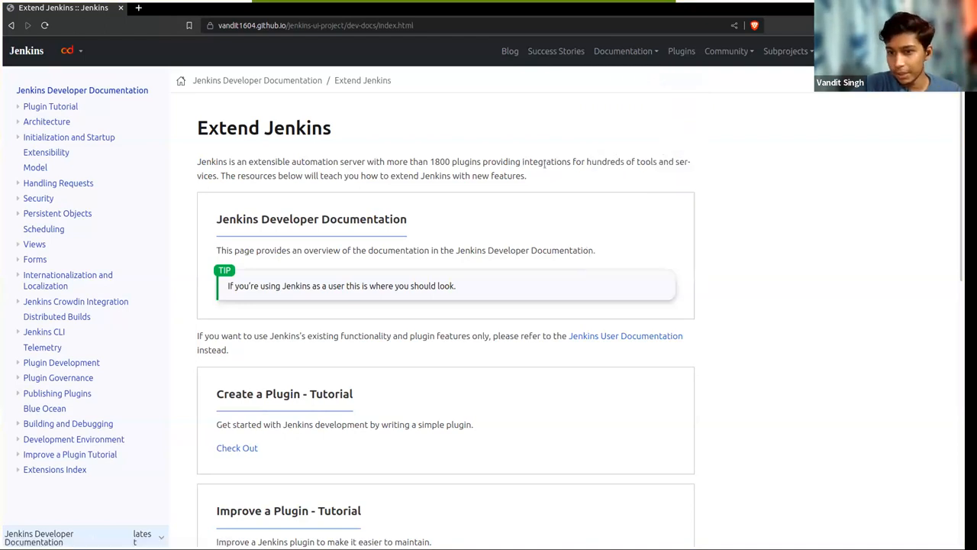
mouse_move(351, 211)
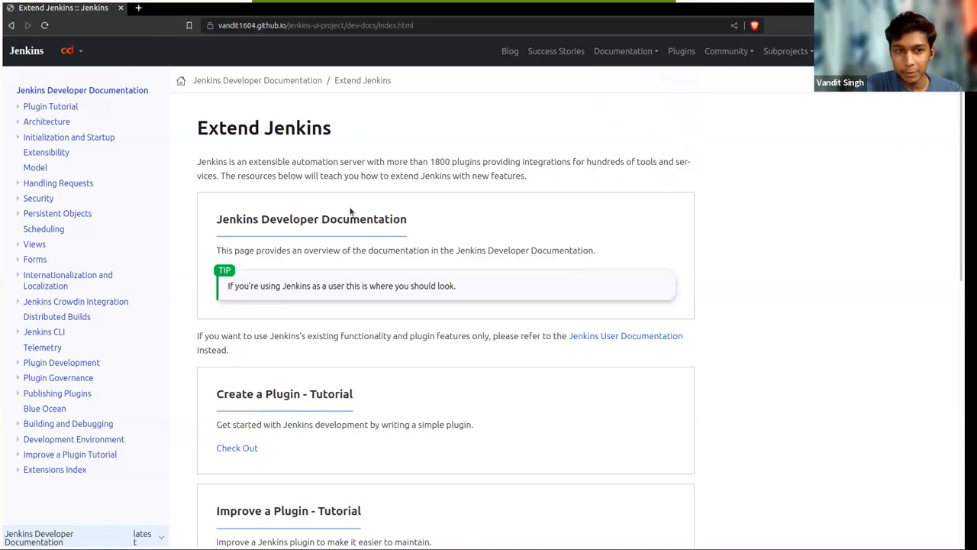
Step: Browse the Jenkins CLI and Views sections, landing on Internationalization and Localization
left_click(43, 332)
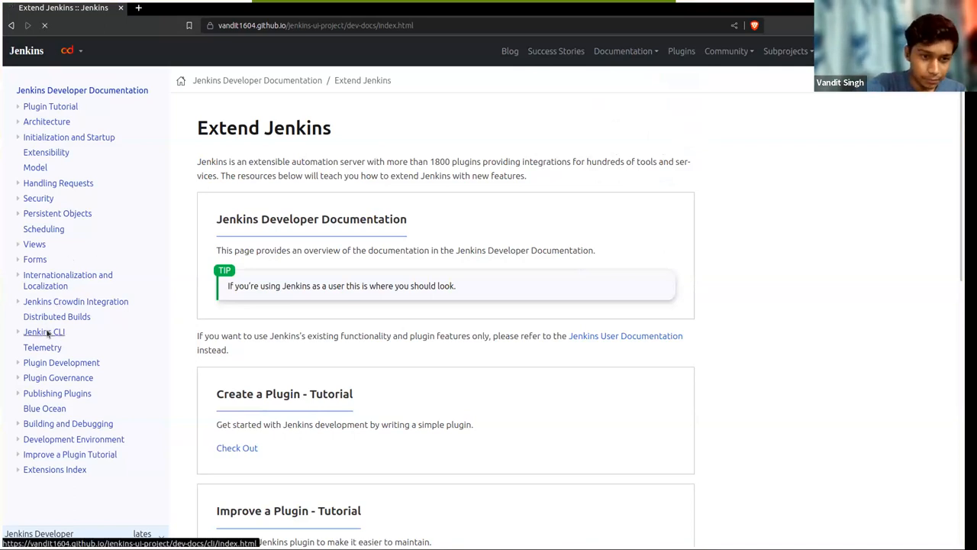
left_click(43, 331)
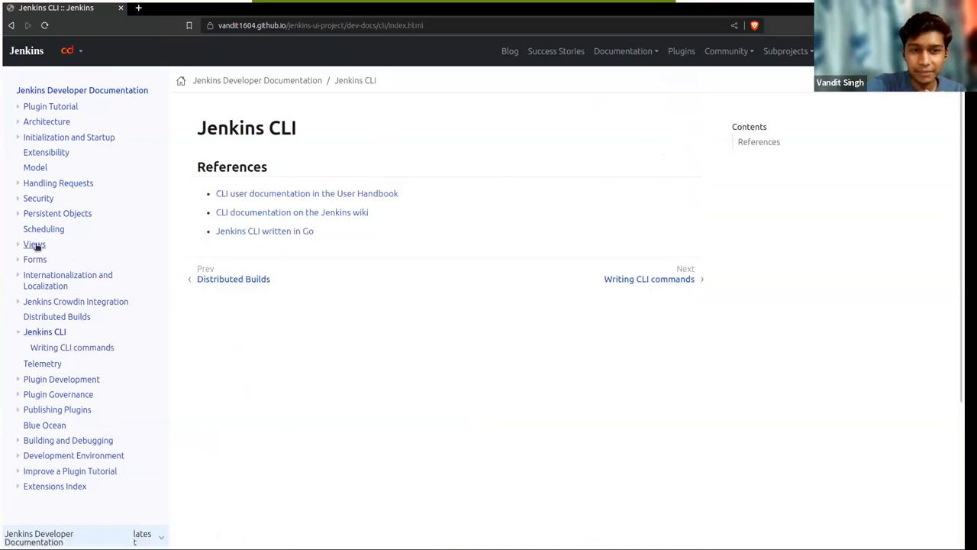
left_click(34, 245)
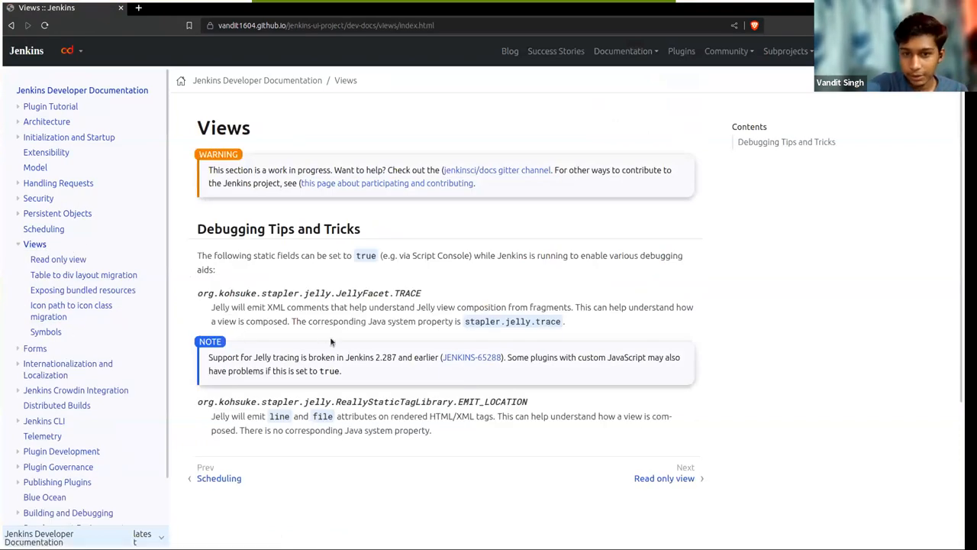
mouse_move(58, 213)
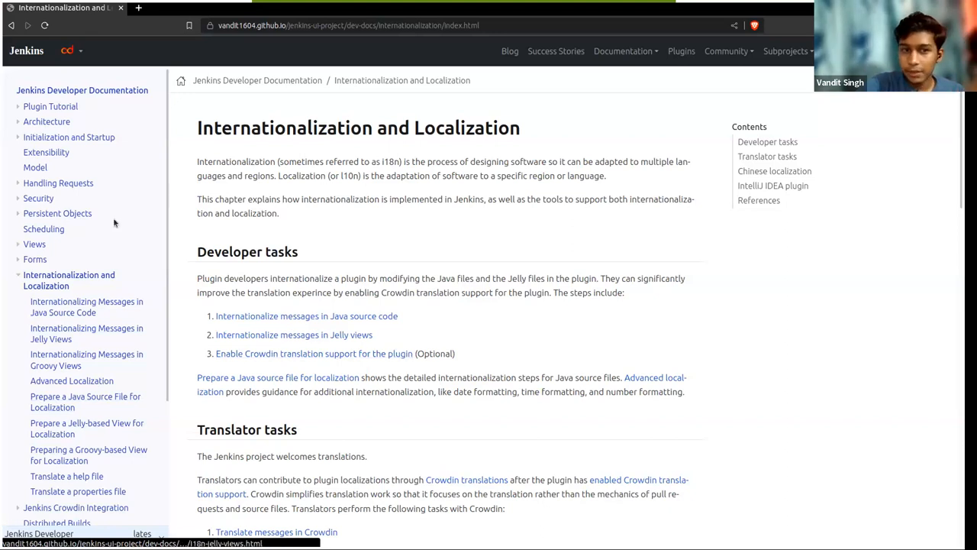
scroll("down", 3)
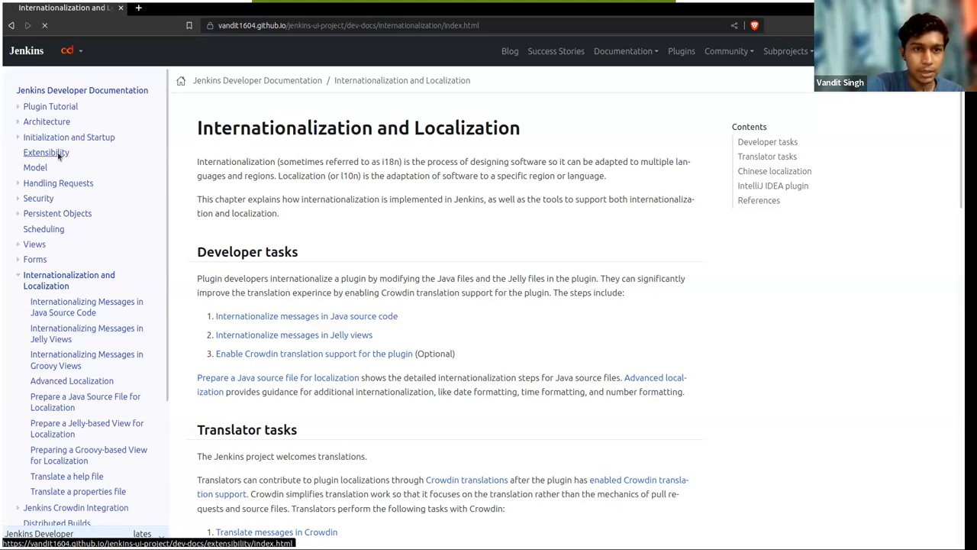
Step: Highlight the work-in-progress warning on the Extensibility page and read further down
left_click(46, 153)
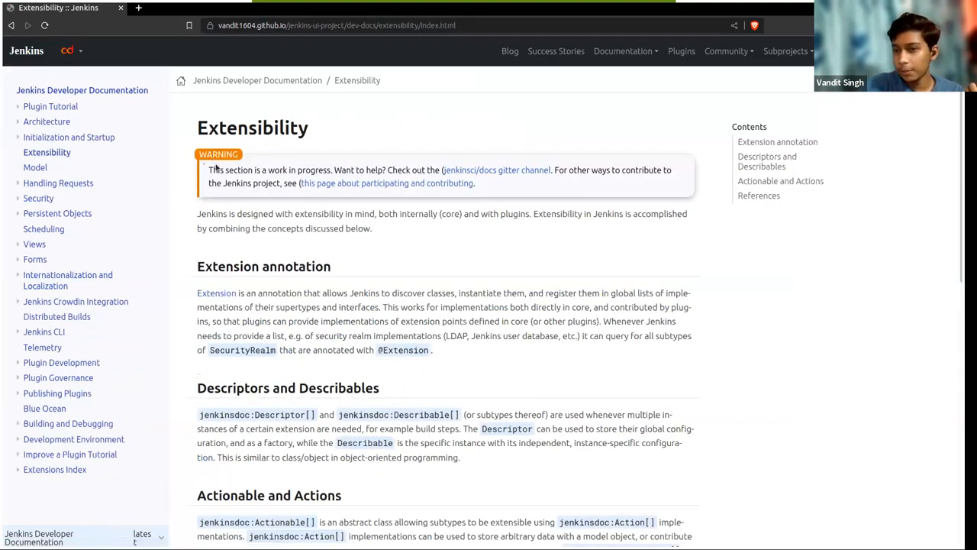
left_click_drag(207, 169, 470, 184)
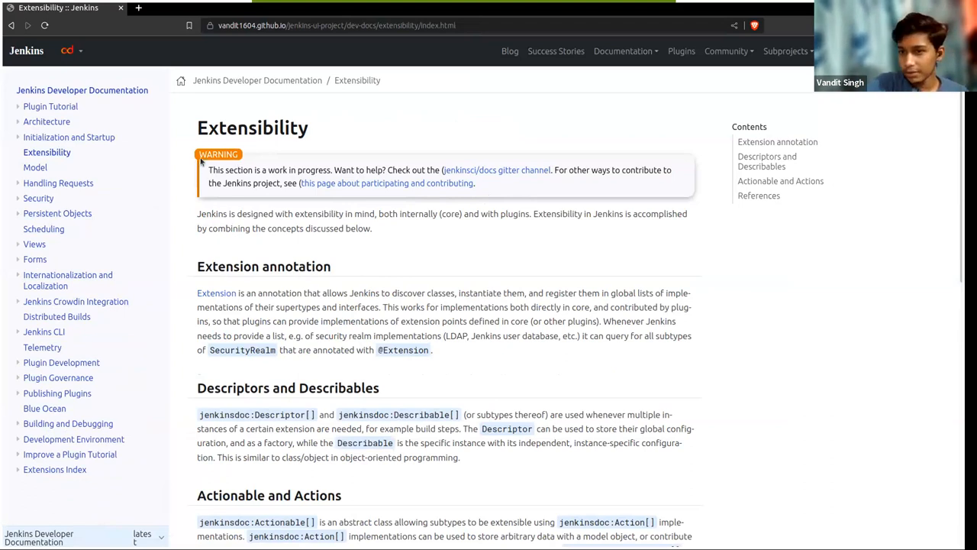
left_click_drag(208, 169, 473, 184)
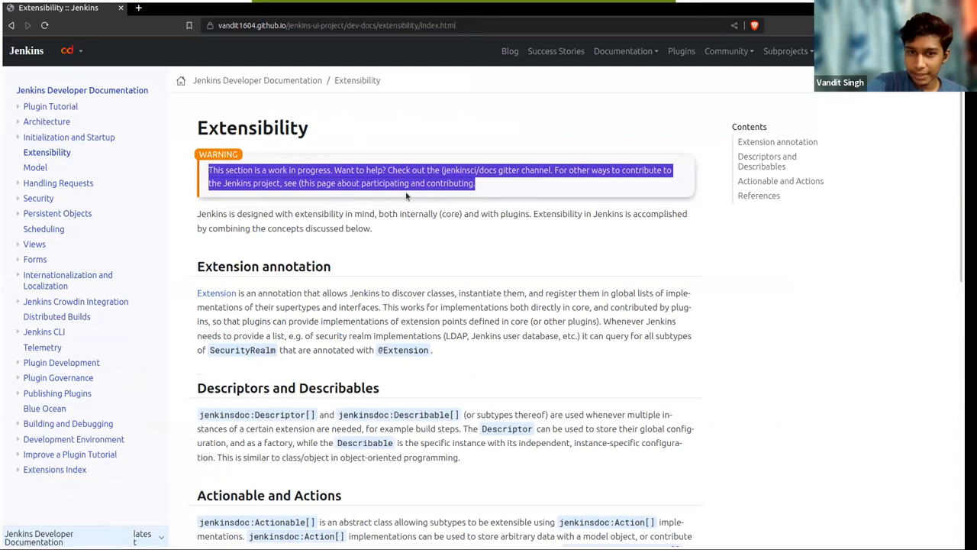
scroll("down", 3)
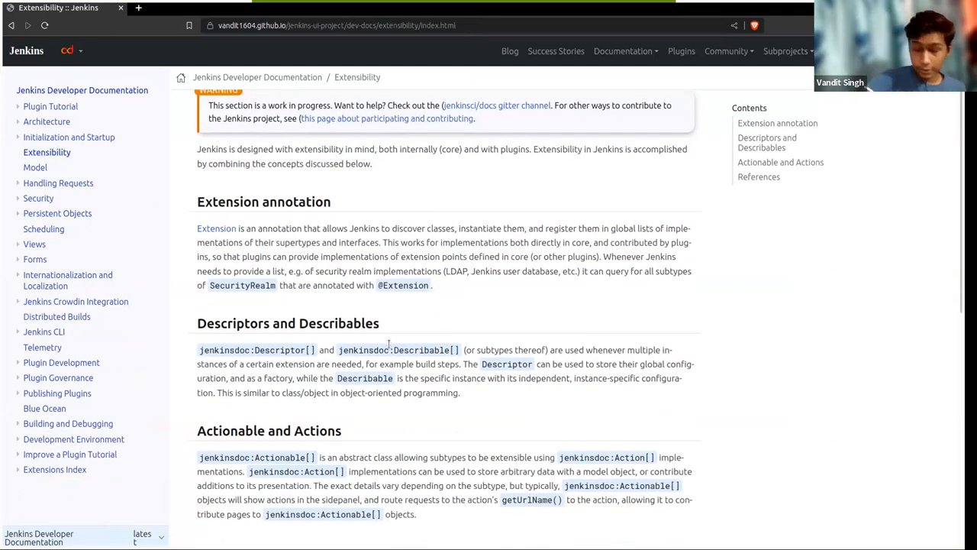
scroll("down", 3)
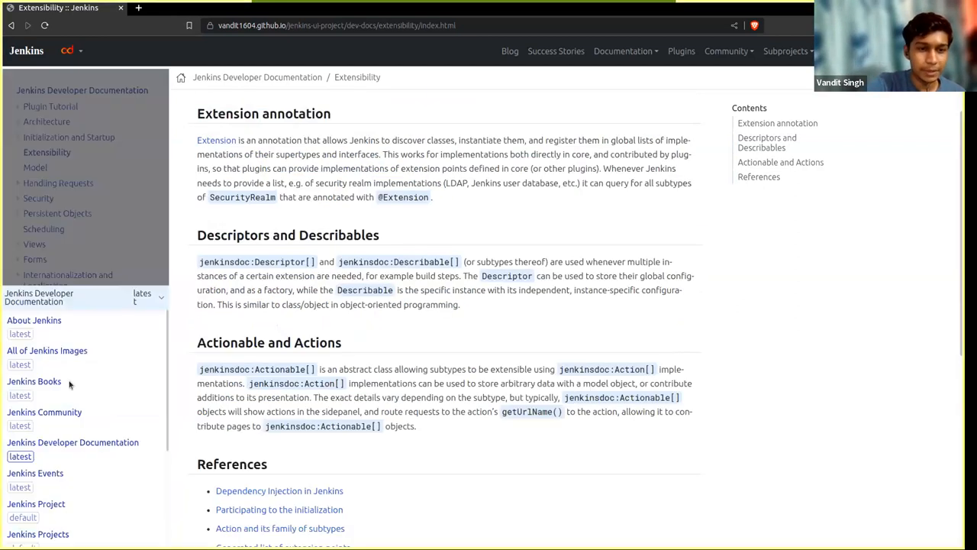
Step: Switch to the Jenkins Community docs' Participate and Contribute page
left_click(44, 412)
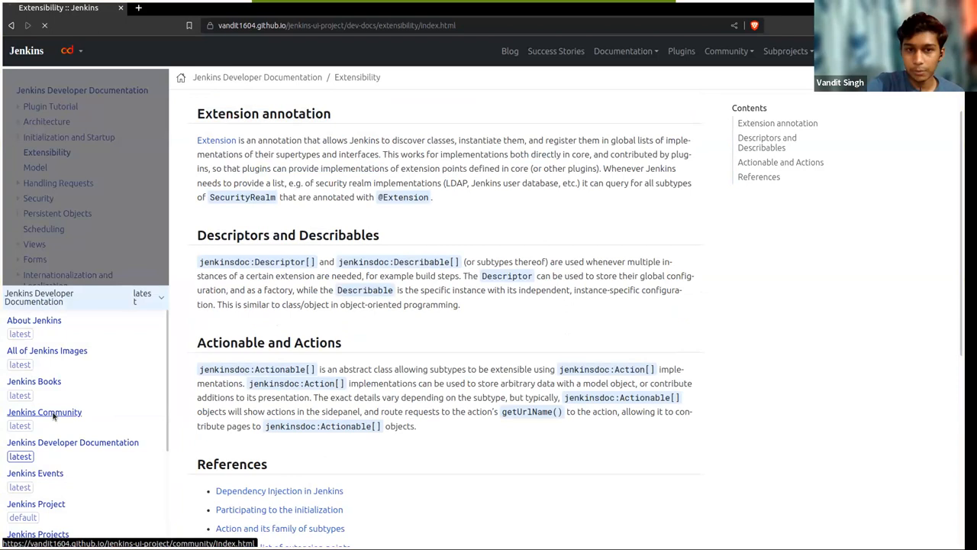
left_click(44, 413)
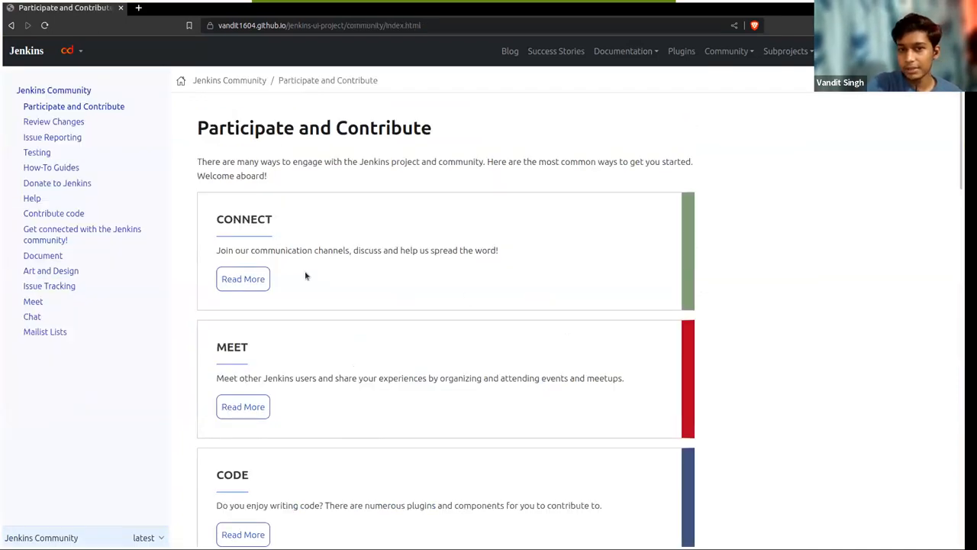
mouse_move(394, 280)
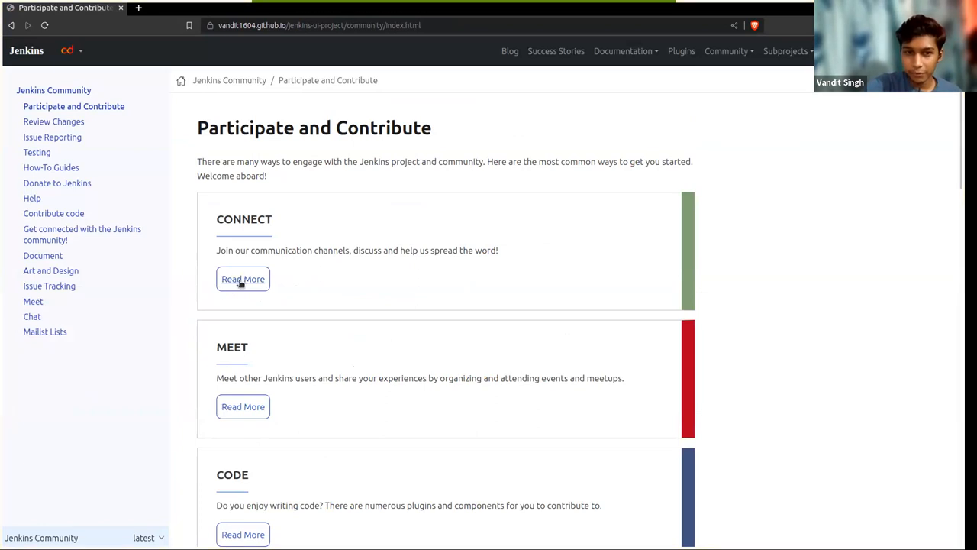
Step: Read the community's Get connected page from the CONNECT card
left_click(243, 278)
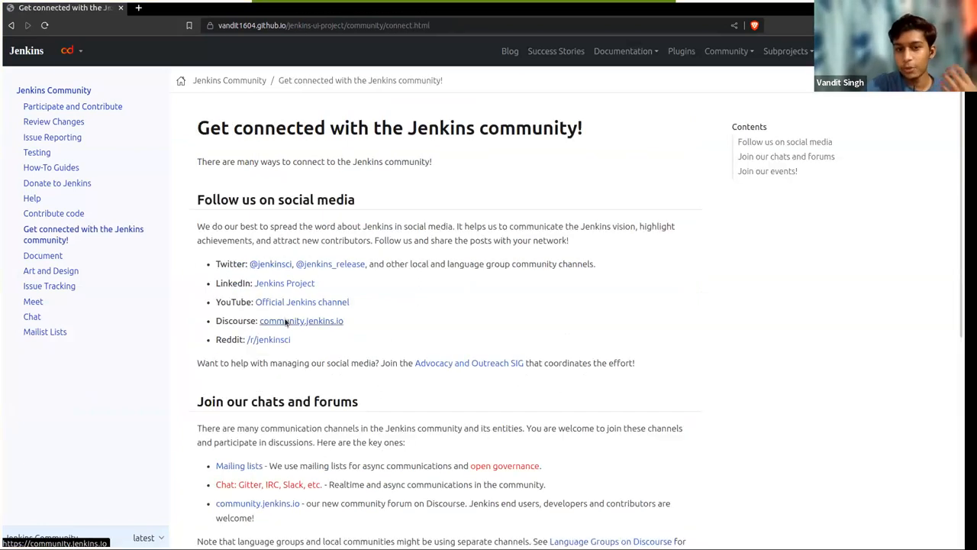
scroll("down", 3)
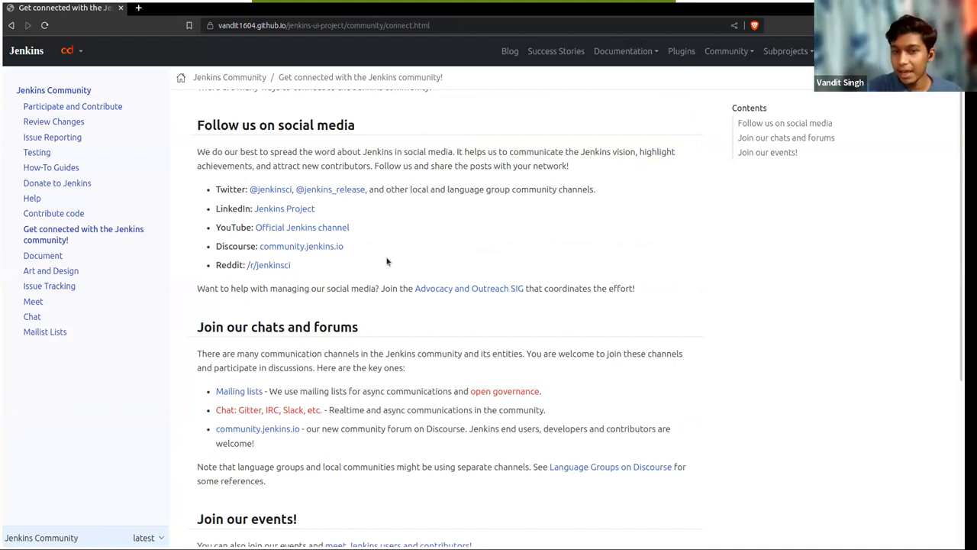
mouse_move(385, 265)
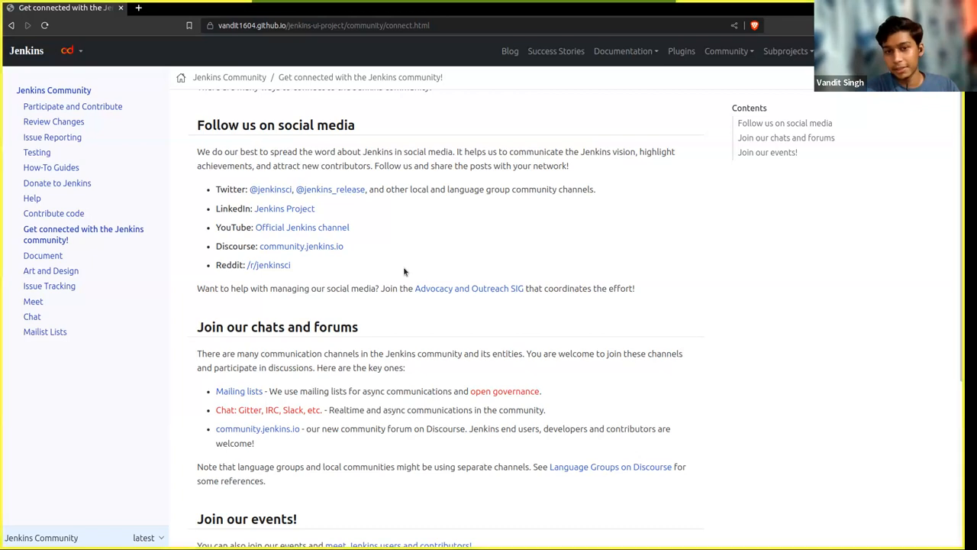
mouse_move(430, 379)
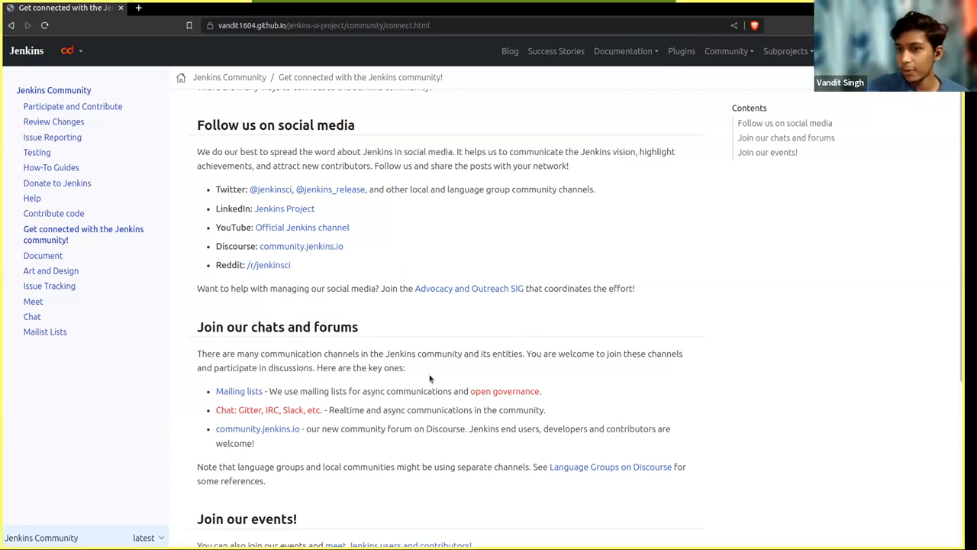
mouse_move(156, 507)
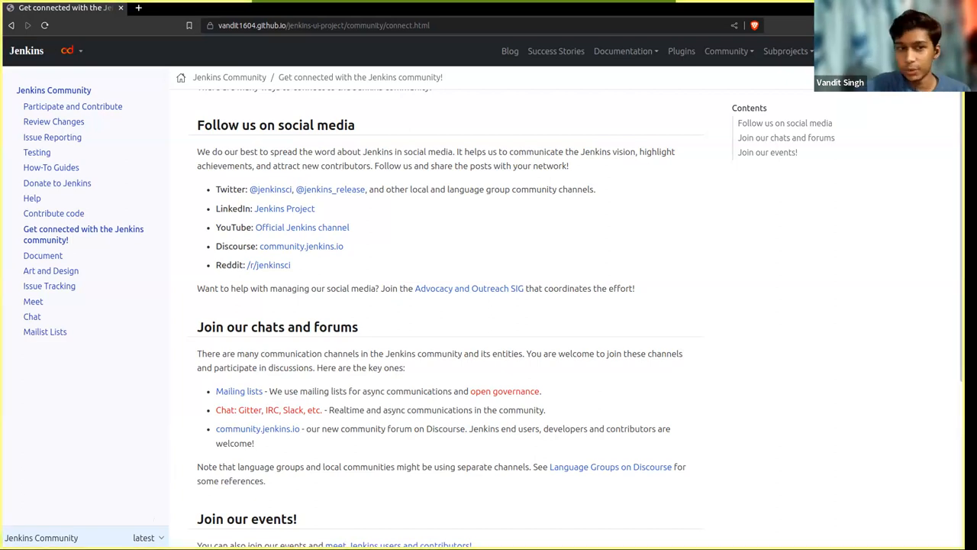
Step: Switch to the Jenkins Projects documentation, showing Jenkins Sub-projects
left_click(144, 538)
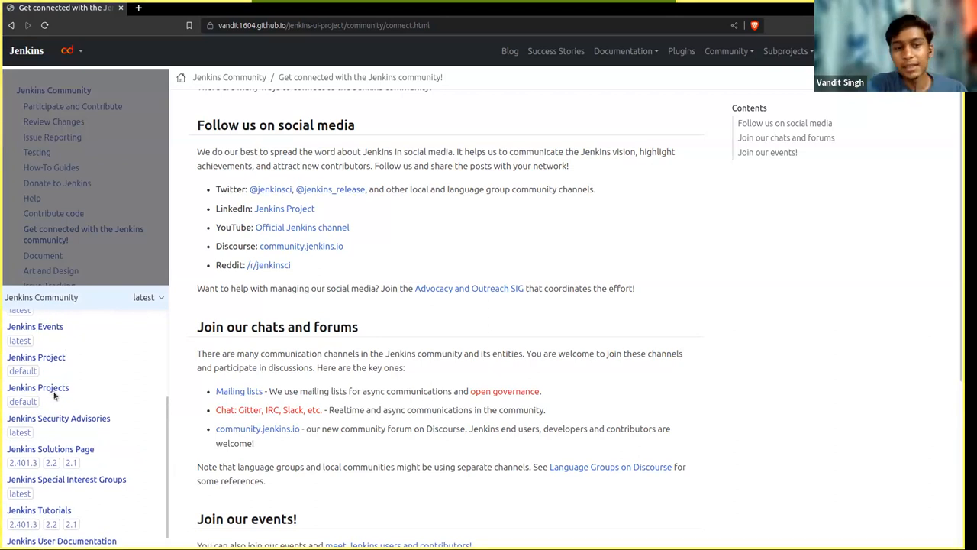
left_click(37, 388)
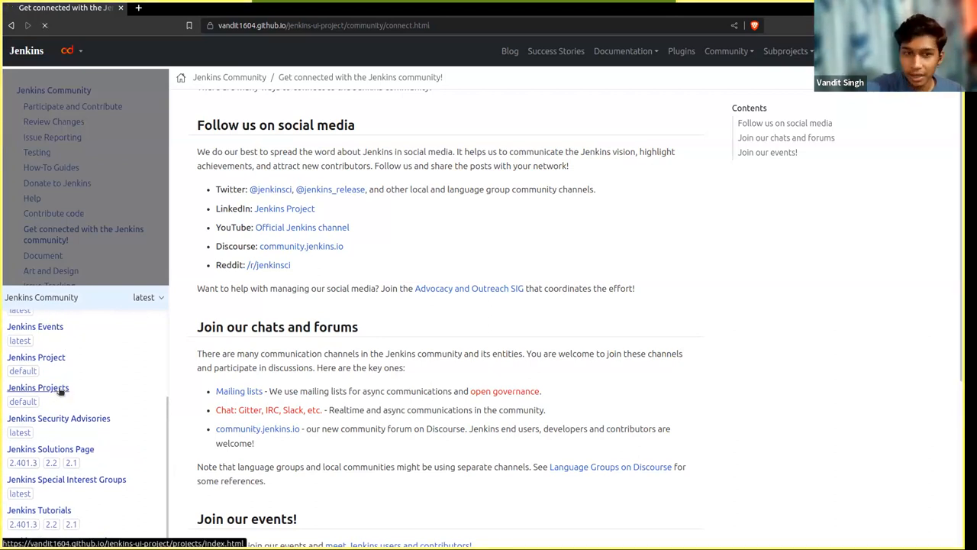
left_click(37, 388)
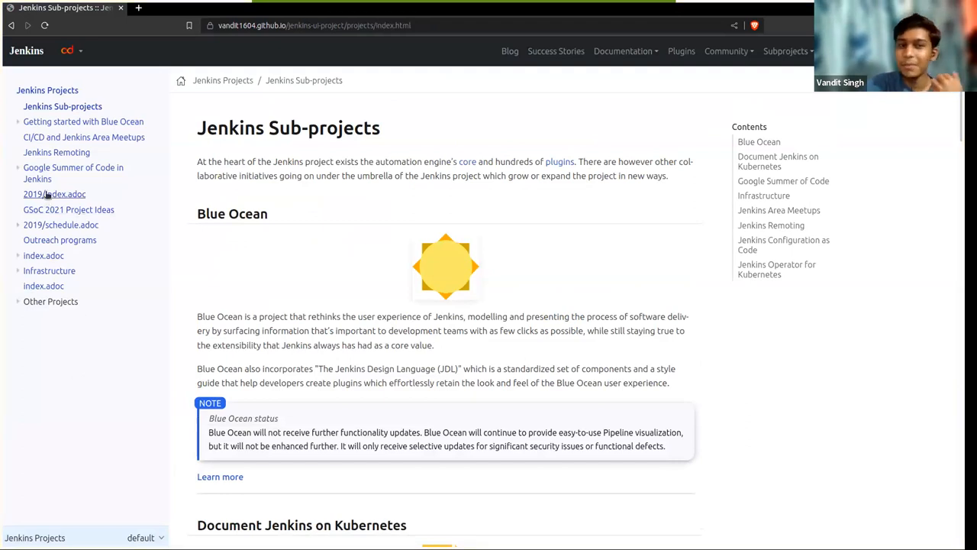
mouse_move(47, 194)
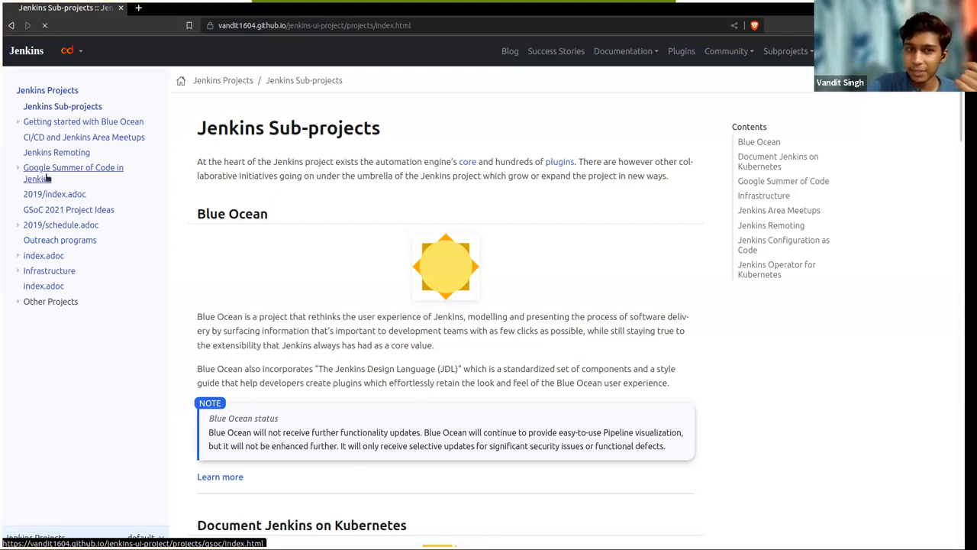
Step: Browse GSoC in Jenkins, the 2018 Remoting over Message Bus project, then GSoC 2021 Project Ideas
left_click(73, 166)
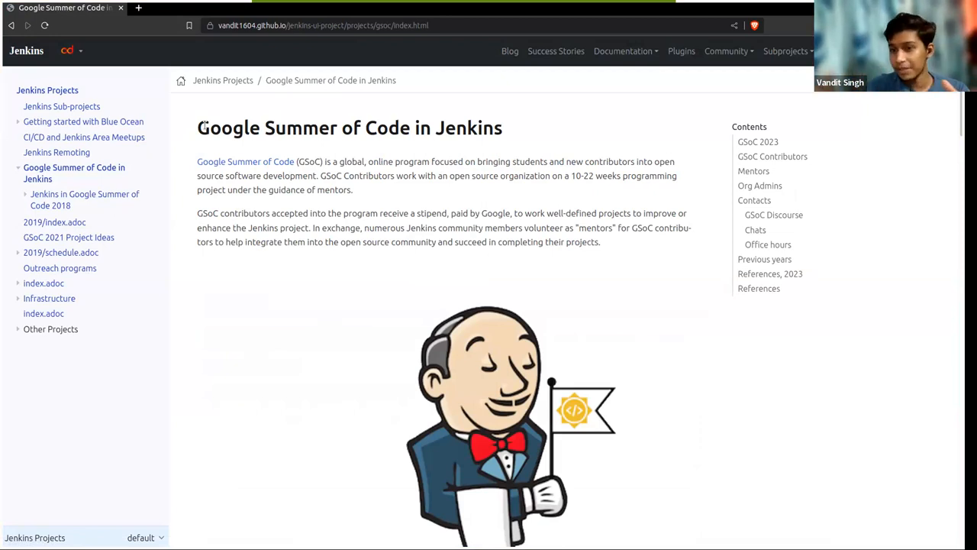
mouse_move(75, 199)
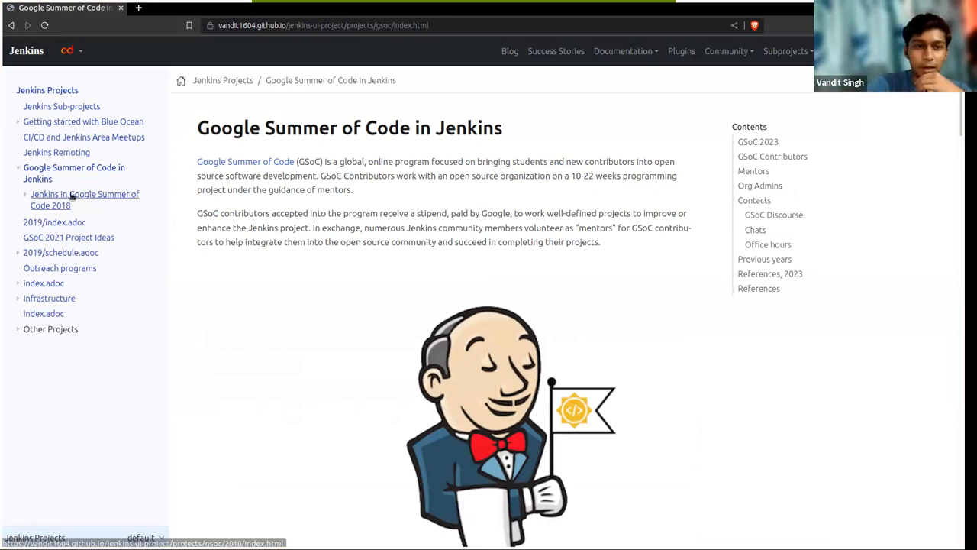
left_click(84, 199)
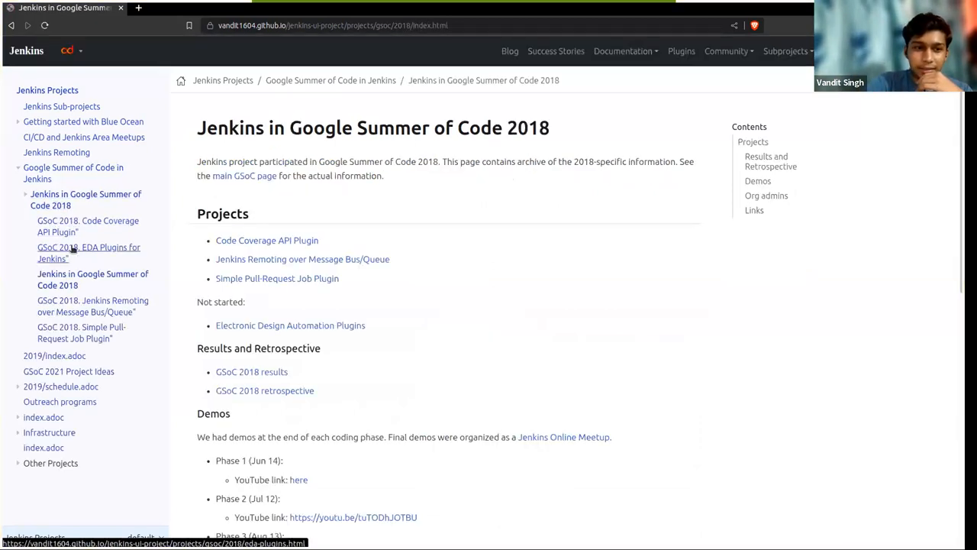
mouse_move(109, 312)
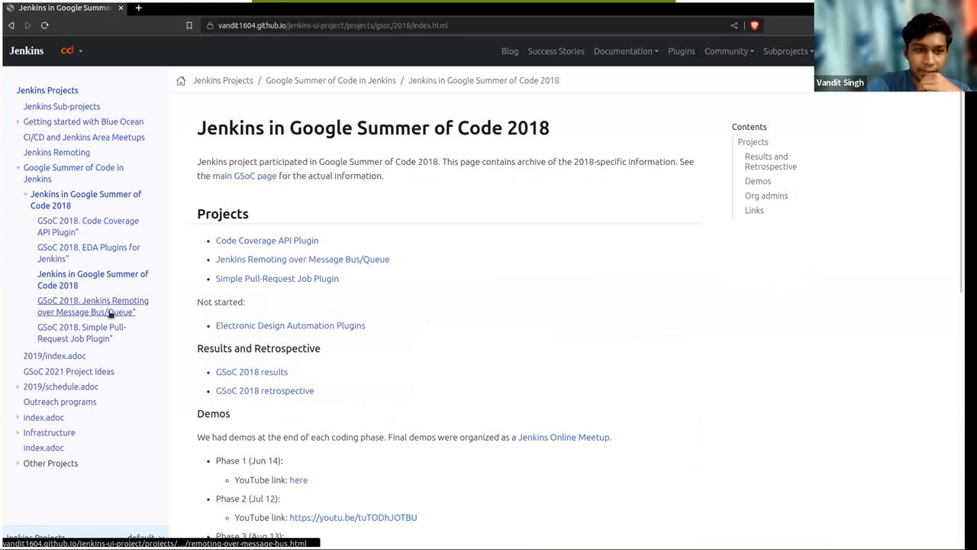
left_click(73, 306)
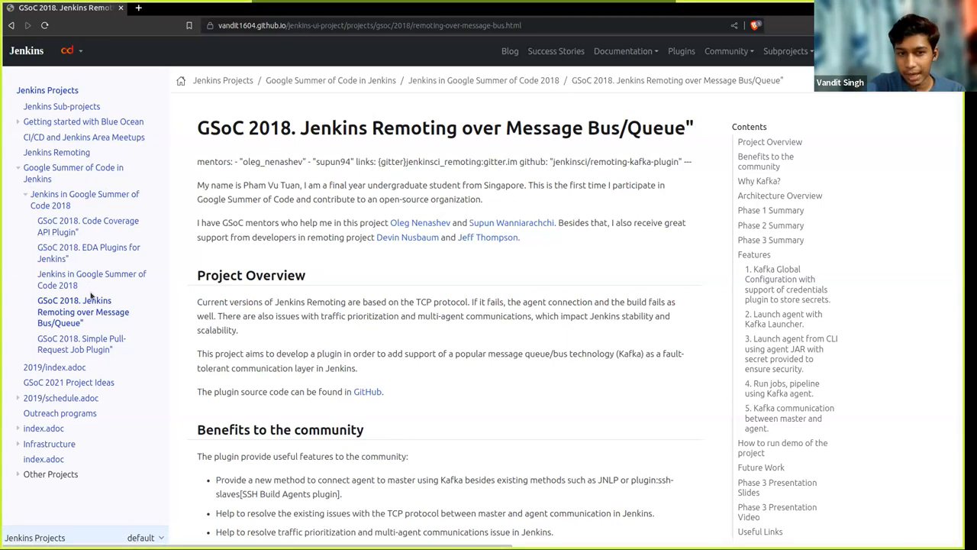
scroll("down", 3)
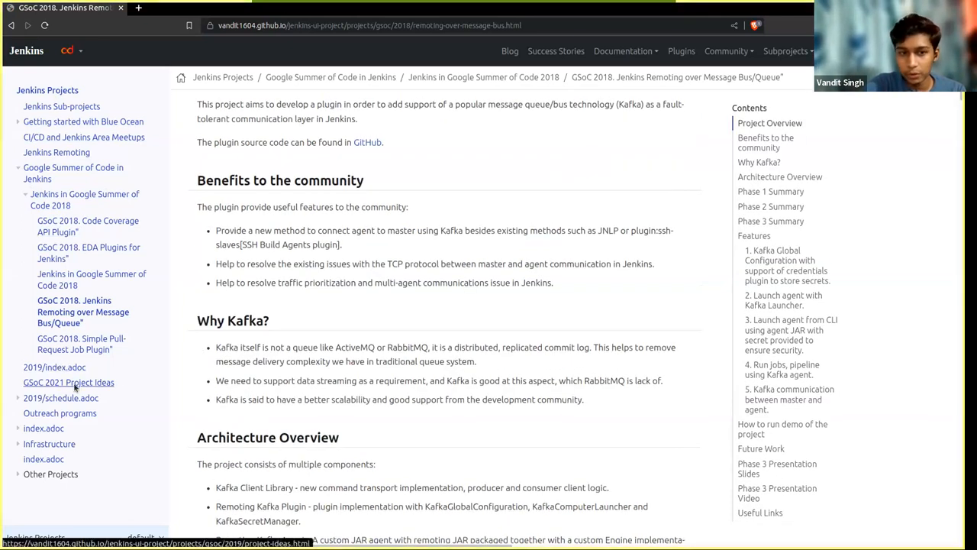
left_click(68, 382)
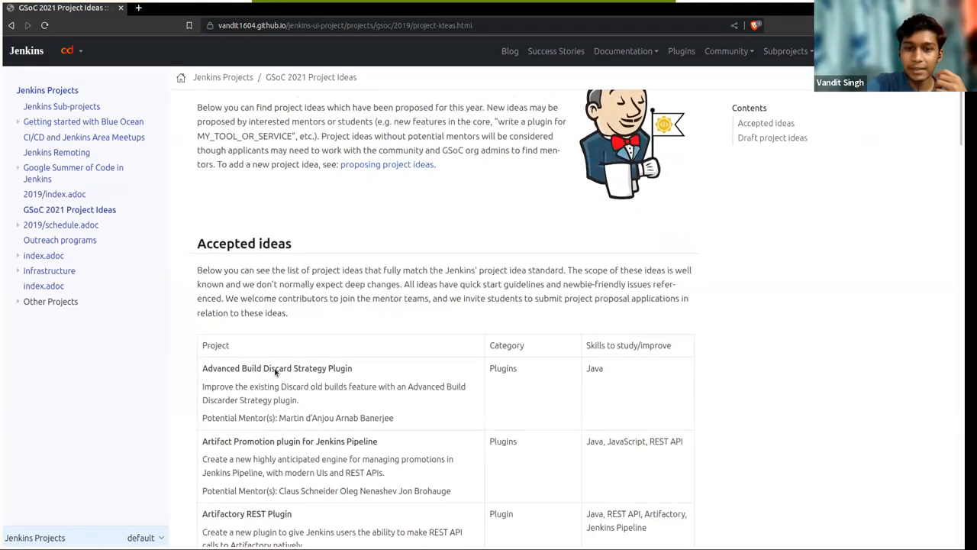
Step: Scroll the GSoC 2021 ideas table, highlighting the first accepted idea's mentors and row
scroll("down", 3)
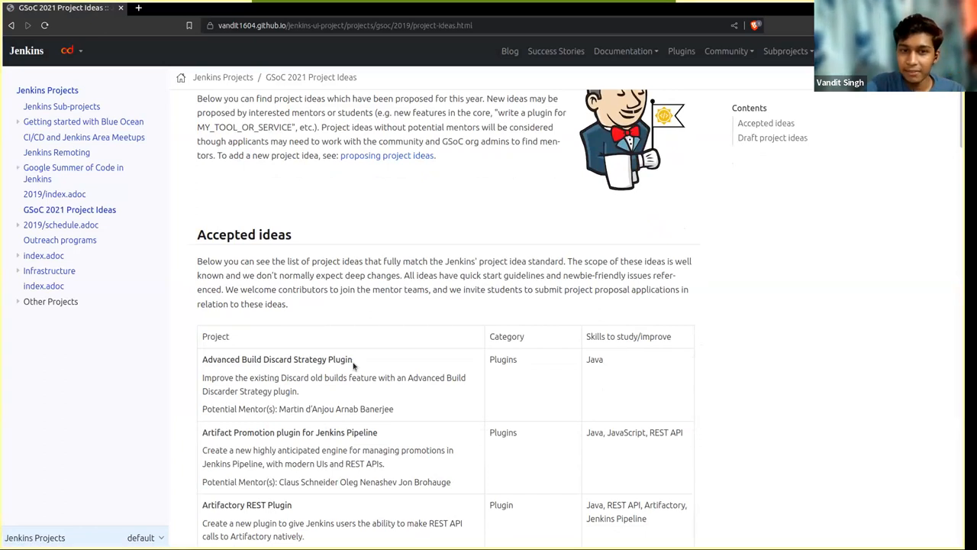
scroll("down", 3)
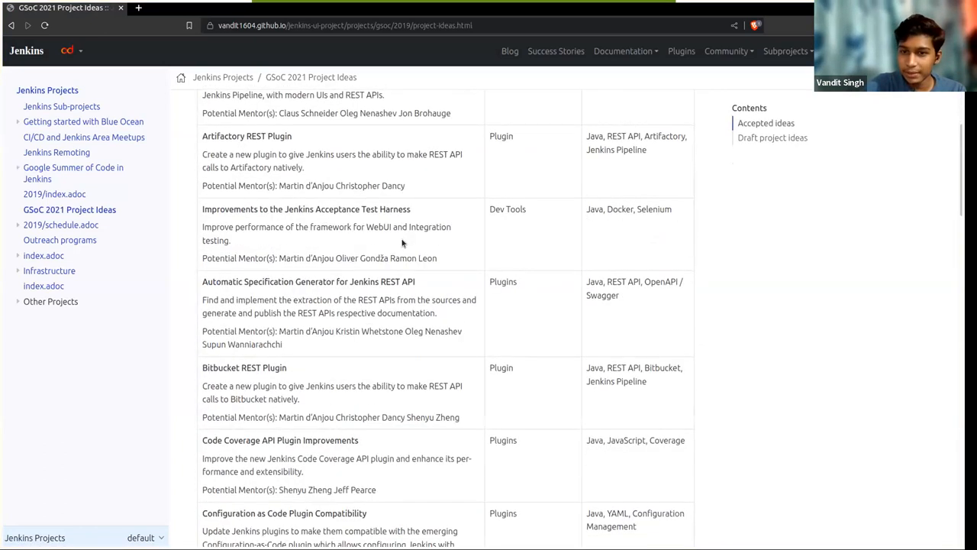
mouse_move(513, 275)
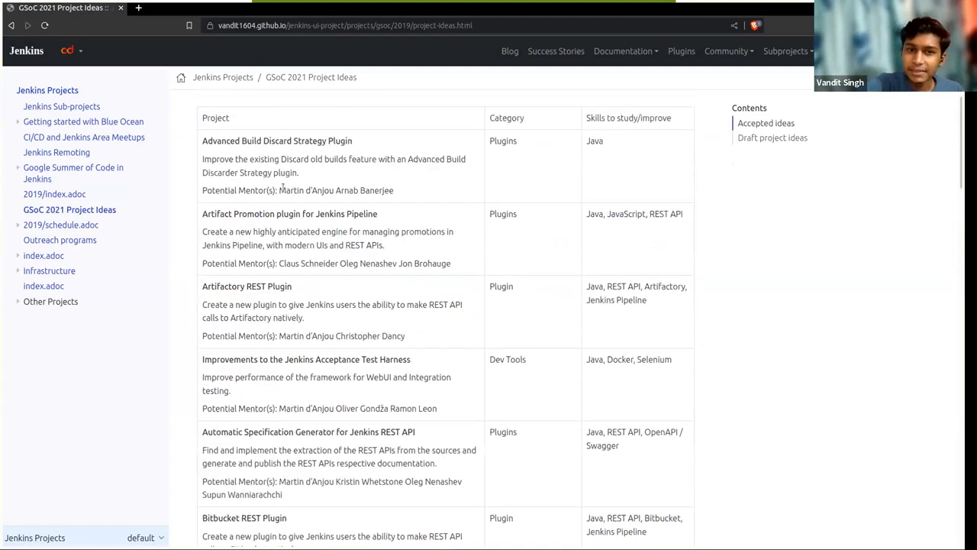
left_click_drag(278, 190, 394, 189)
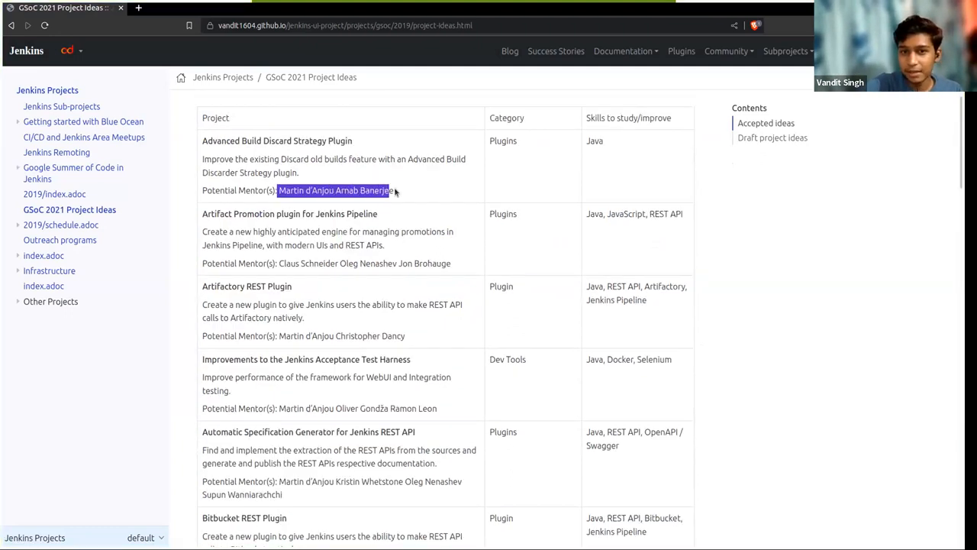
left_click(281, 189)
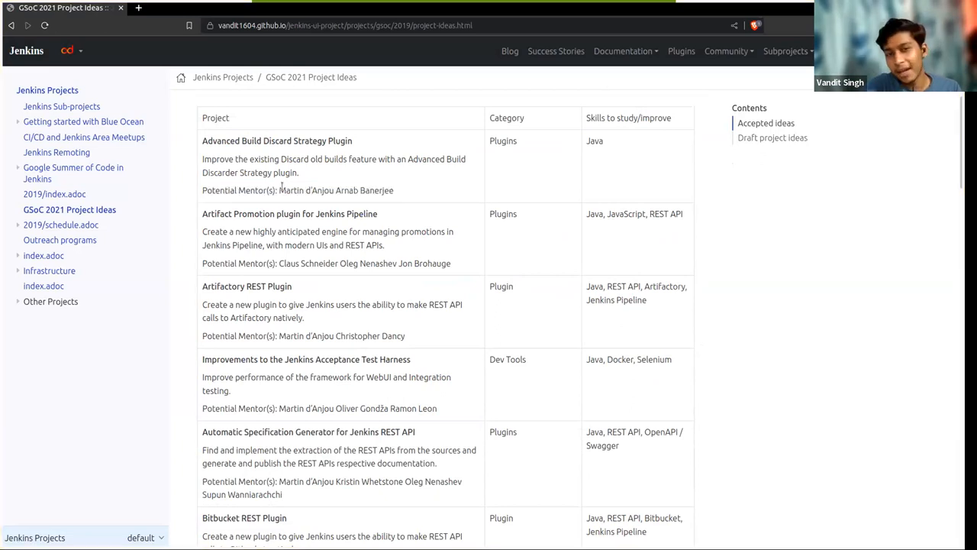
double_click(318, 189)
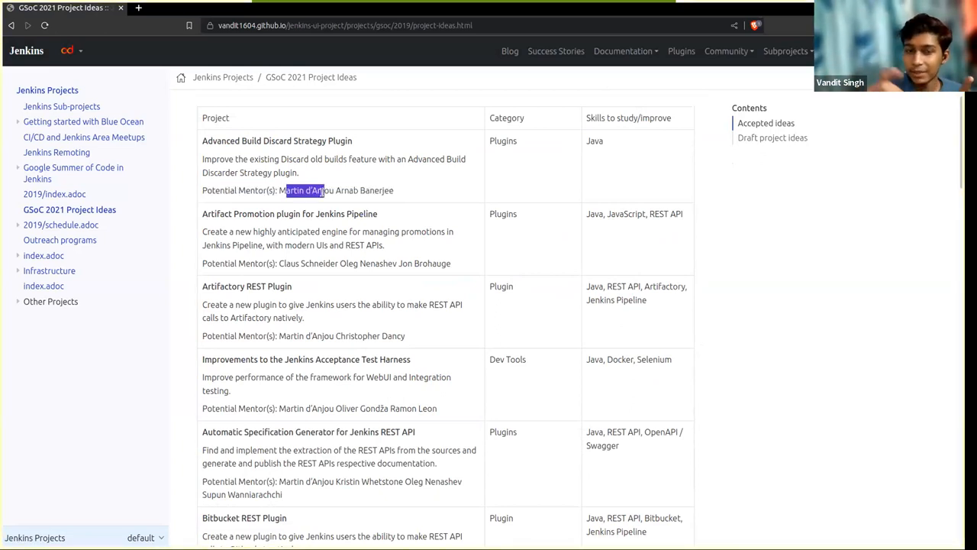
left_click_drag(321, 190, 510, 158)
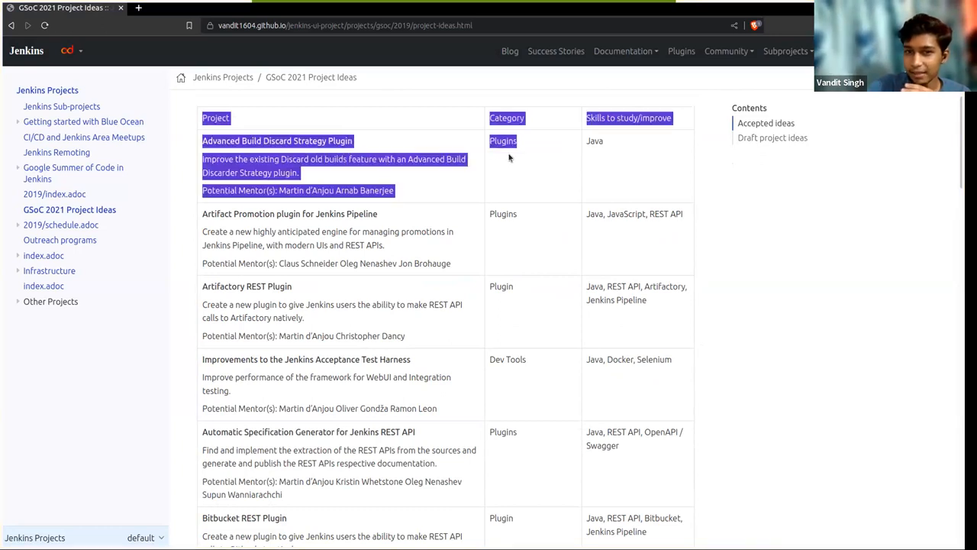
left_click(586, 254)
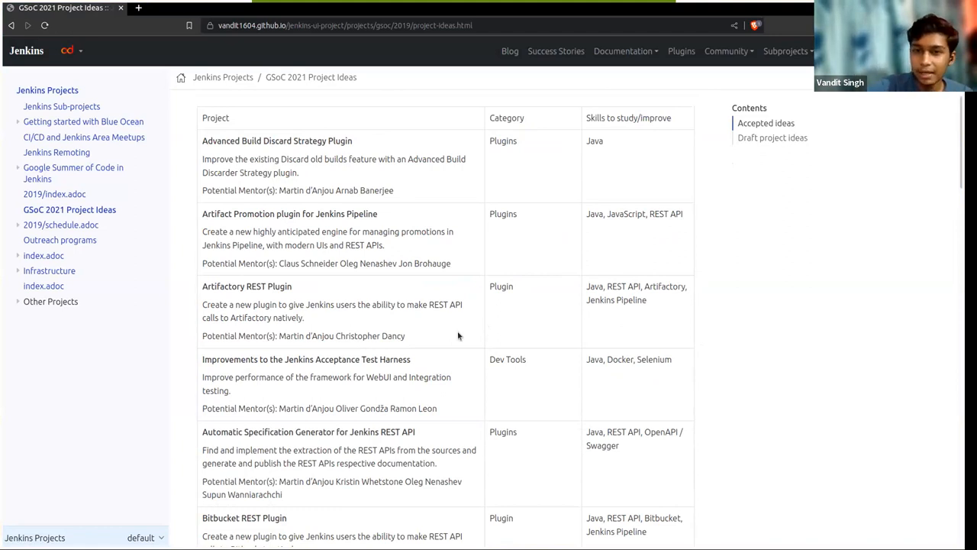
scroll("down", 3)
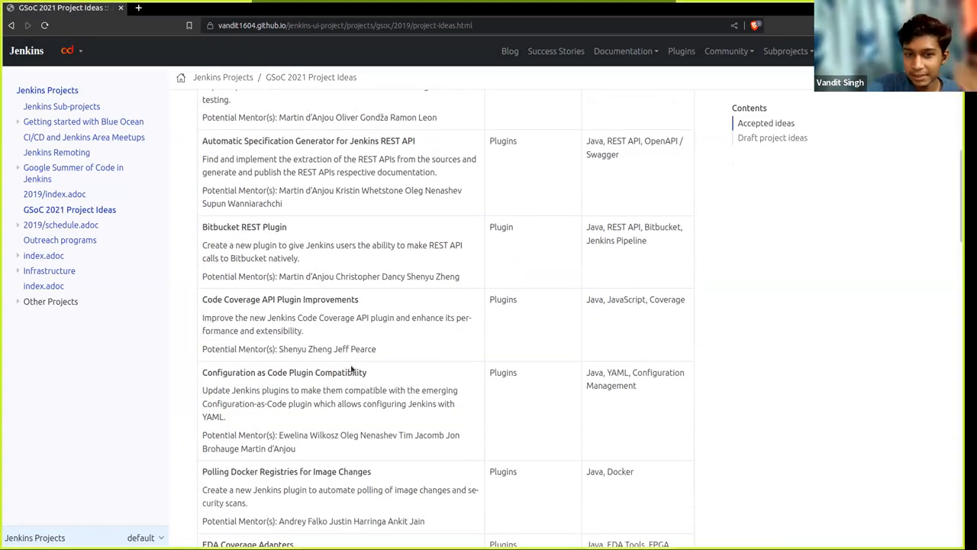
scroll("down", 3)
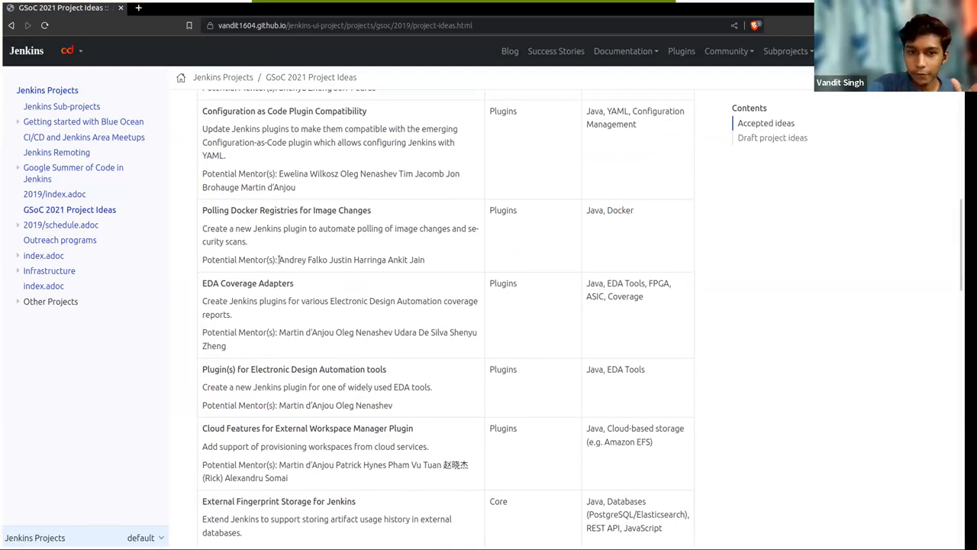
Step: Switch to the Jenkins Events documentation via the component list
double_click(296, 259)
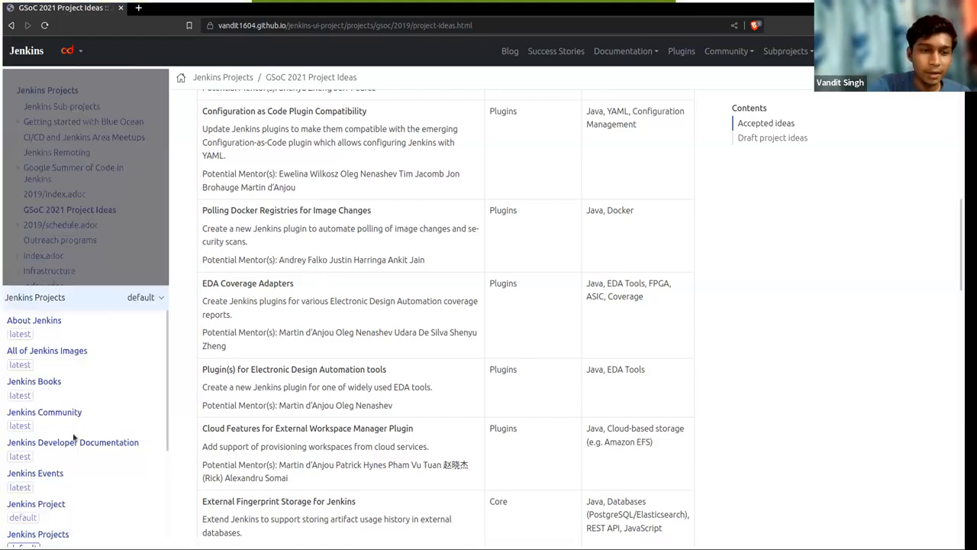
scroll("down", 3)
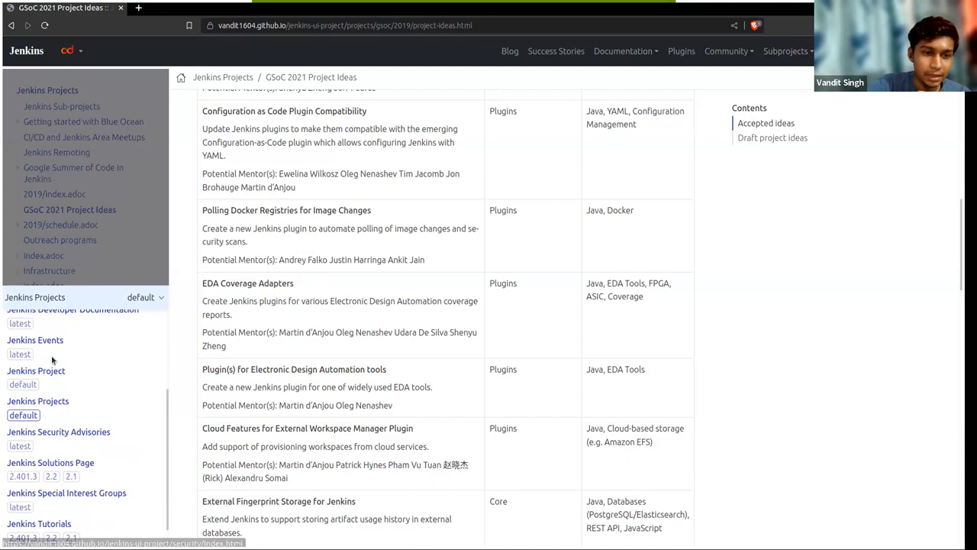
left_click(35, 339)
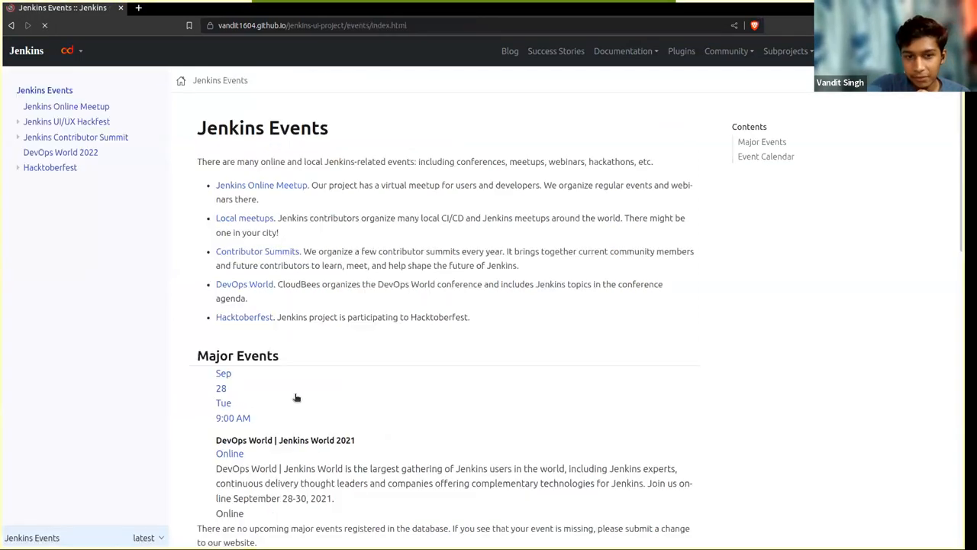
Step: View the Event Calendar, then open the Jenkins UI/UX Hackfest event page
scroll("down", 3)
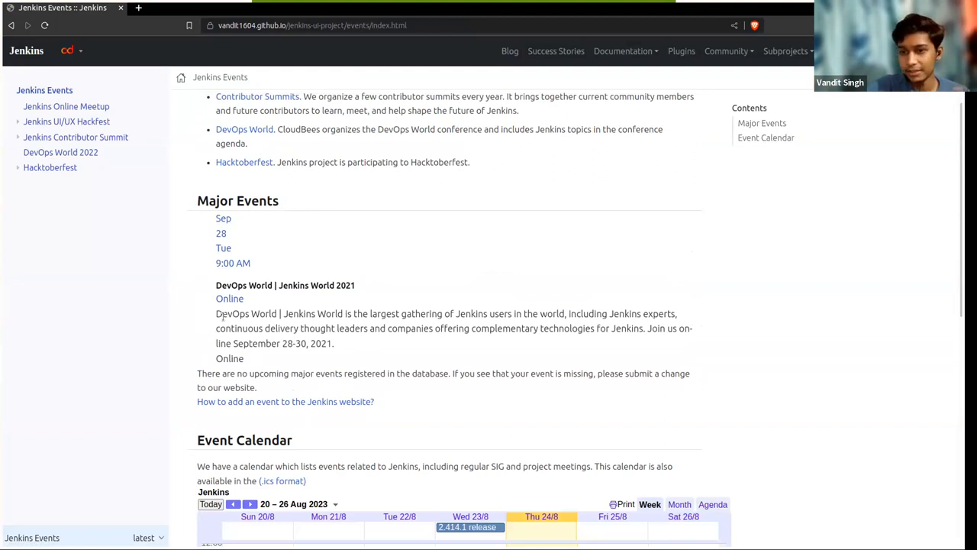
scroll("down", 3)
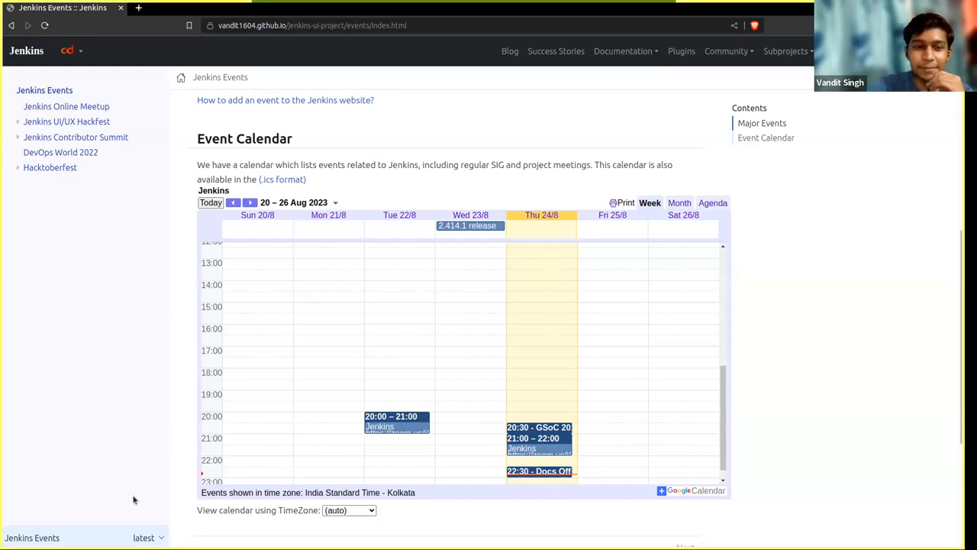
left_click(67, 122)
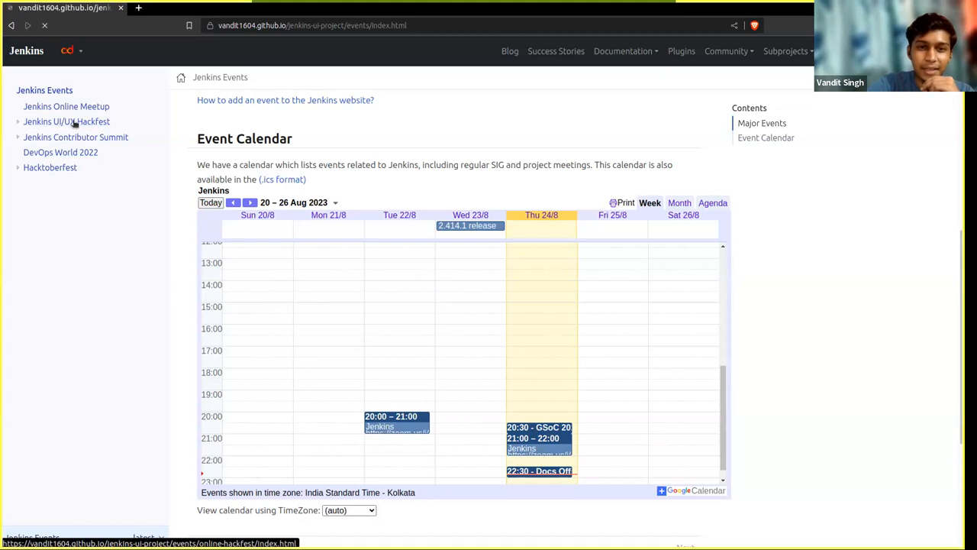
left_click(67, 122)
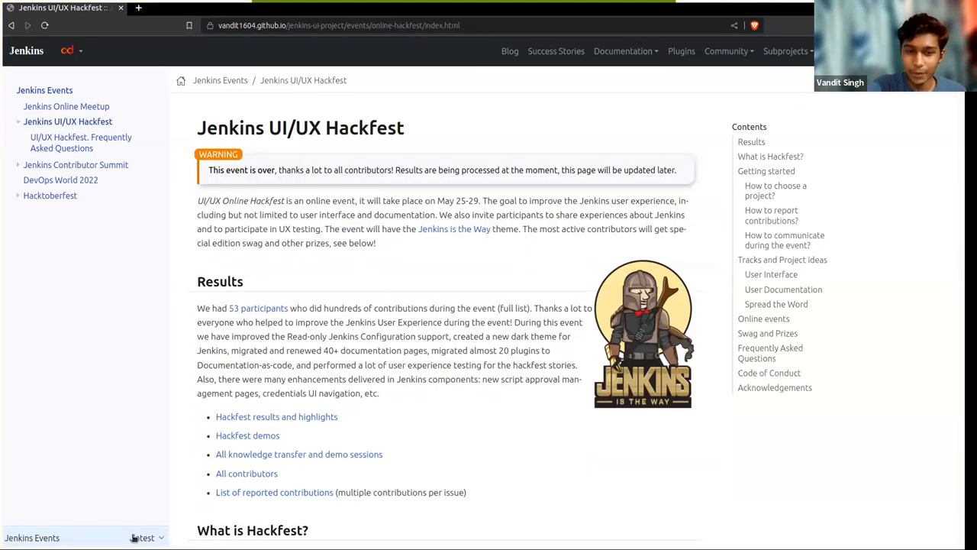
Step: Switch to Jenkins User Documentation 2.401.3 via the sidebar component switcher
left_click(143, 538)
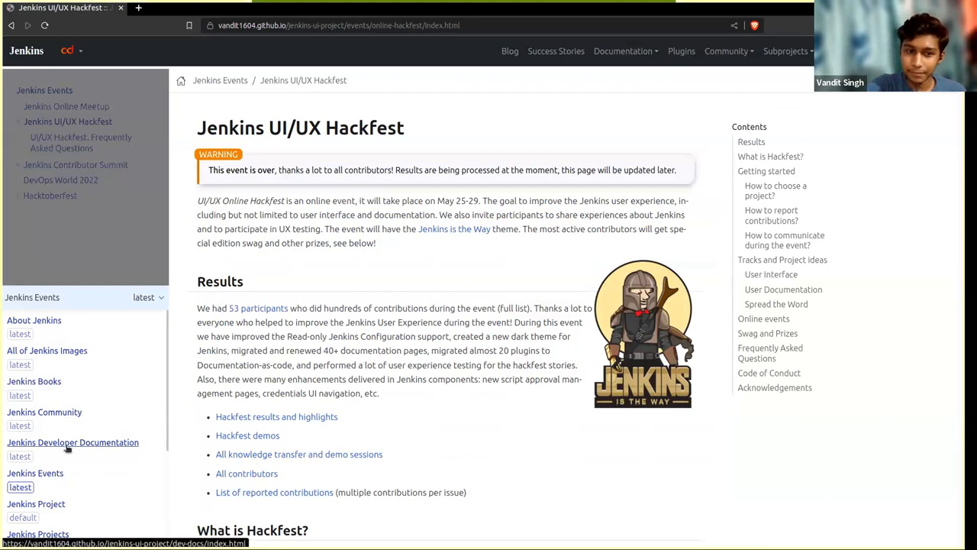
left_click(74, 443)
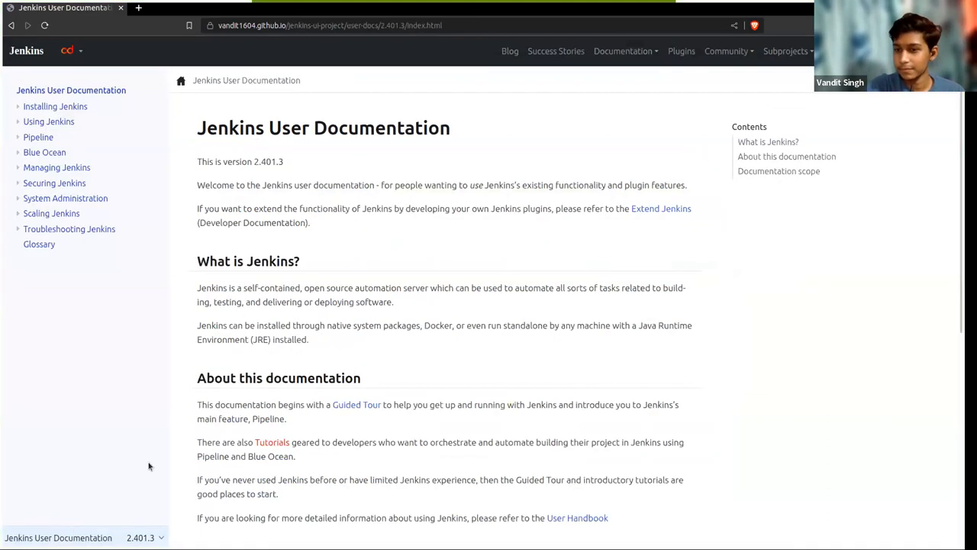
mouse_move(233, 426)
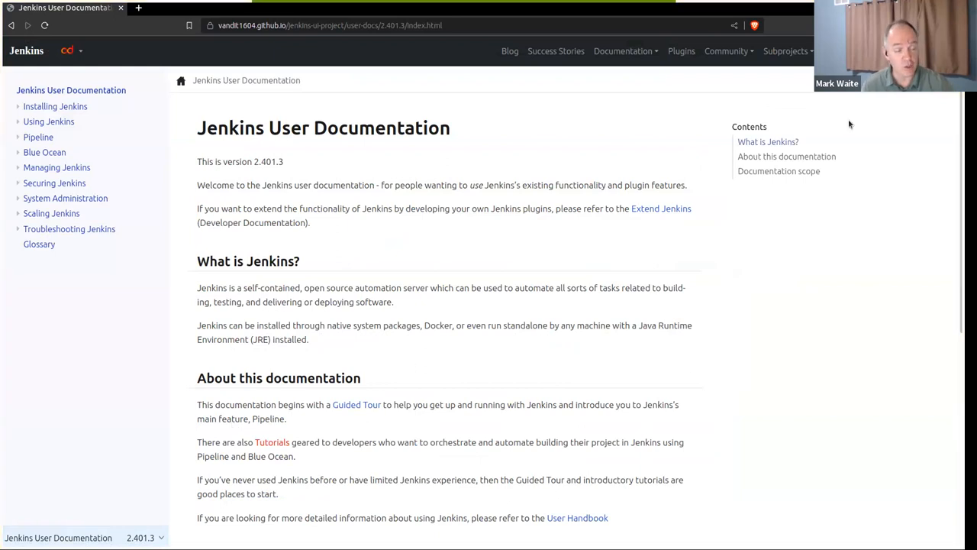
mouse_move(417, 336)
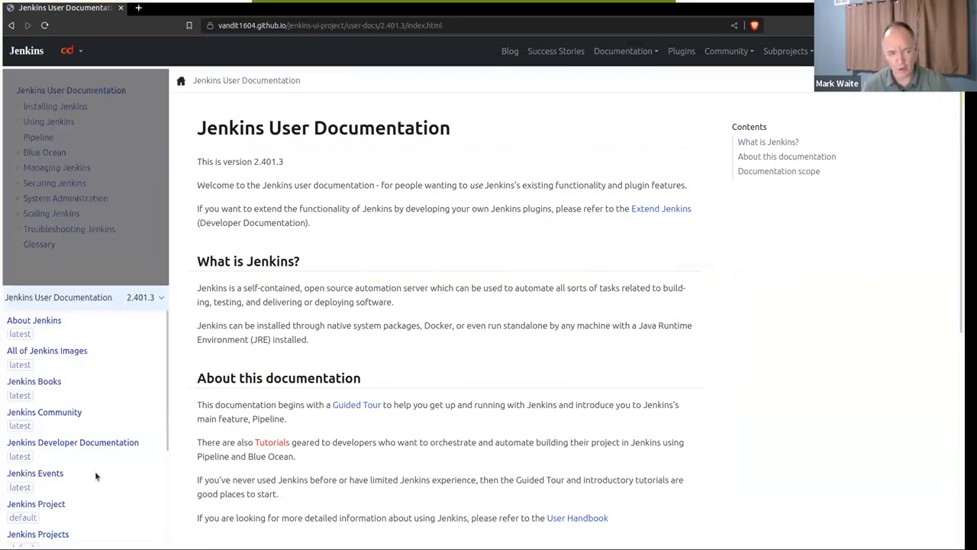
scroll("down", 3)
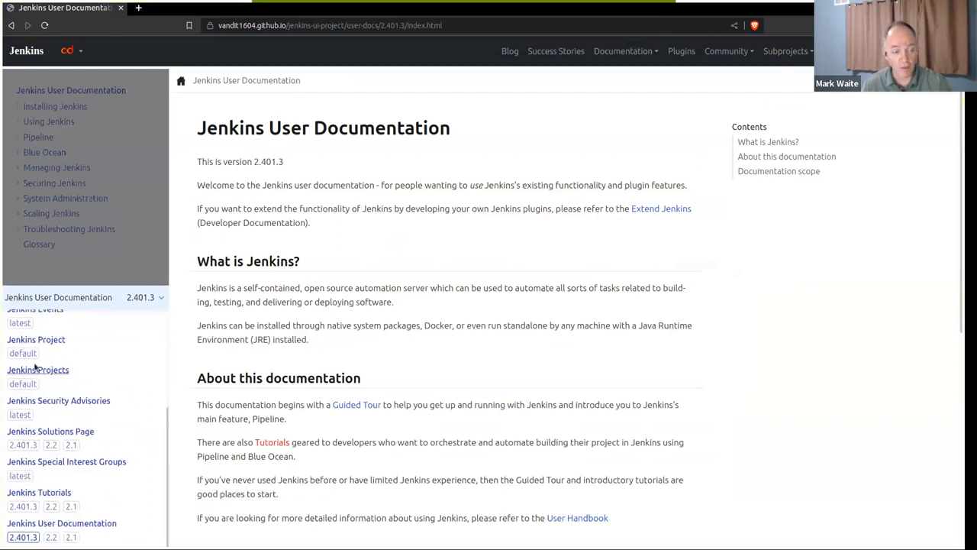
Step: Switch to the Jenkins Projects (default) component, landing on the Jenkins Sub-projects page
left_click(37, 370)
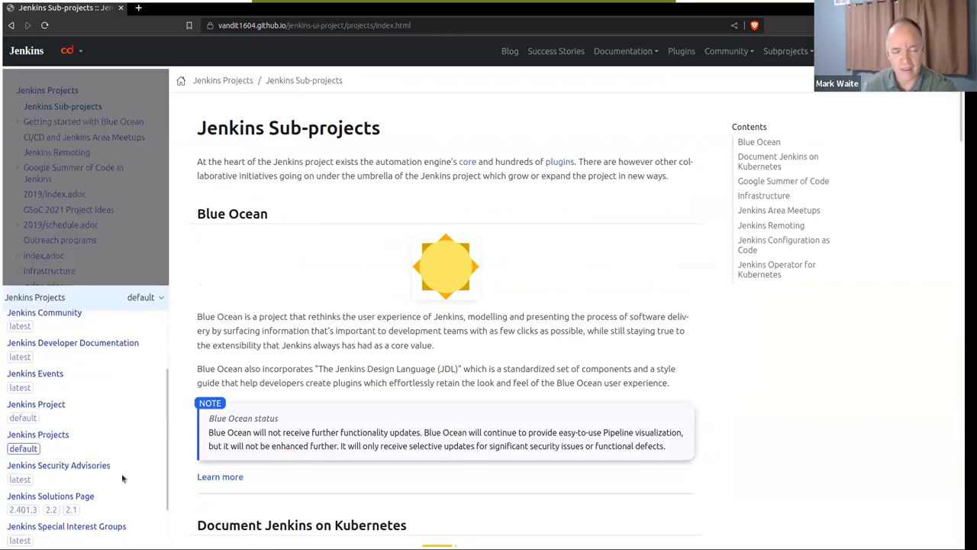
scroll("down", 3)
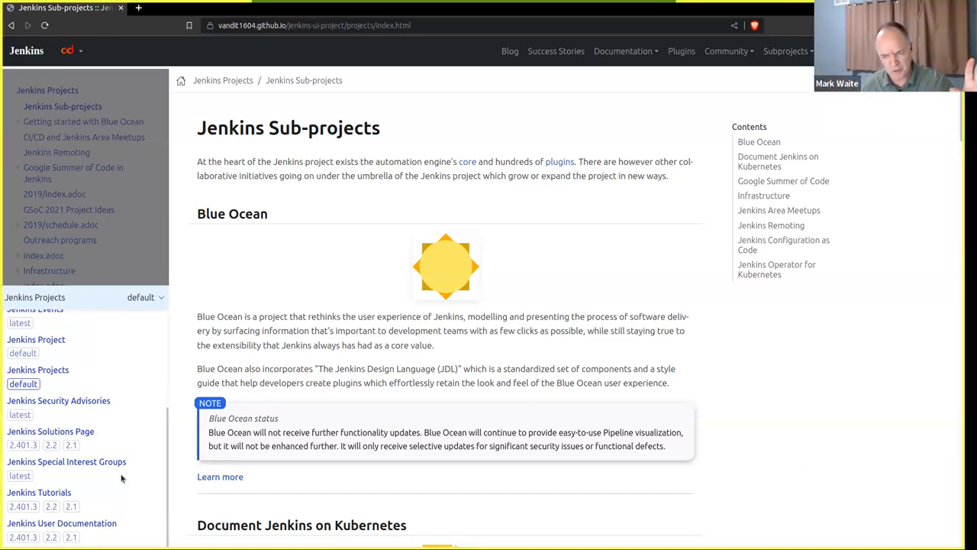
mouse_move(47, 350)
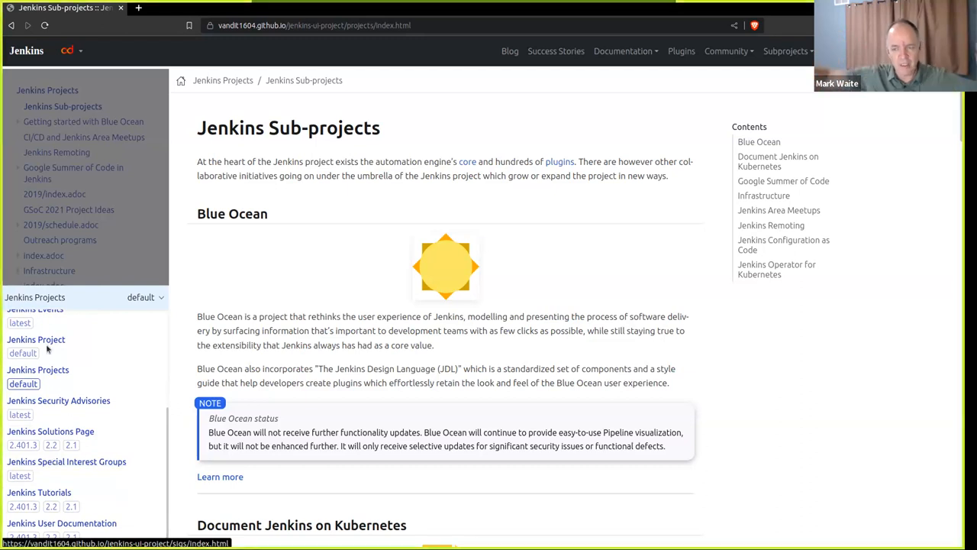
mouse_move(74, 461)
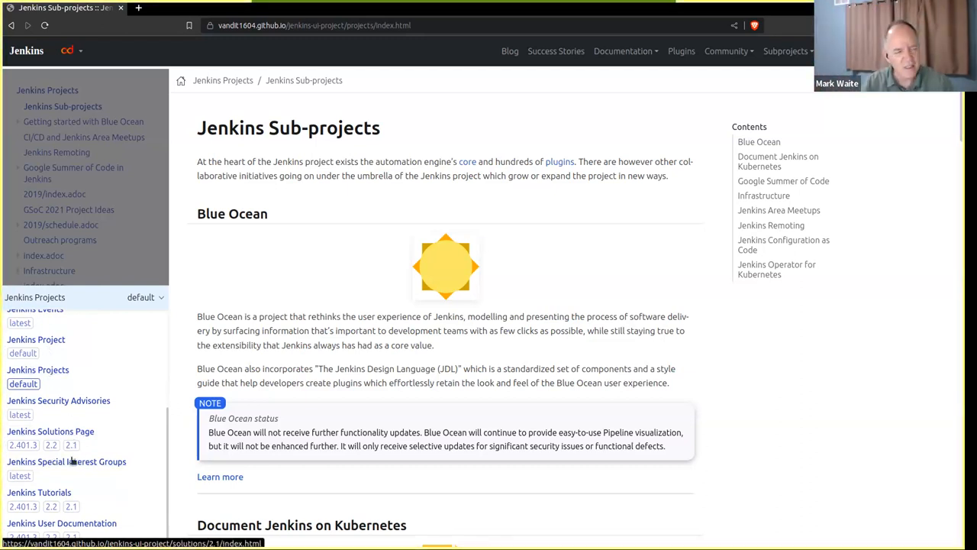
mouse_move(145, 432)
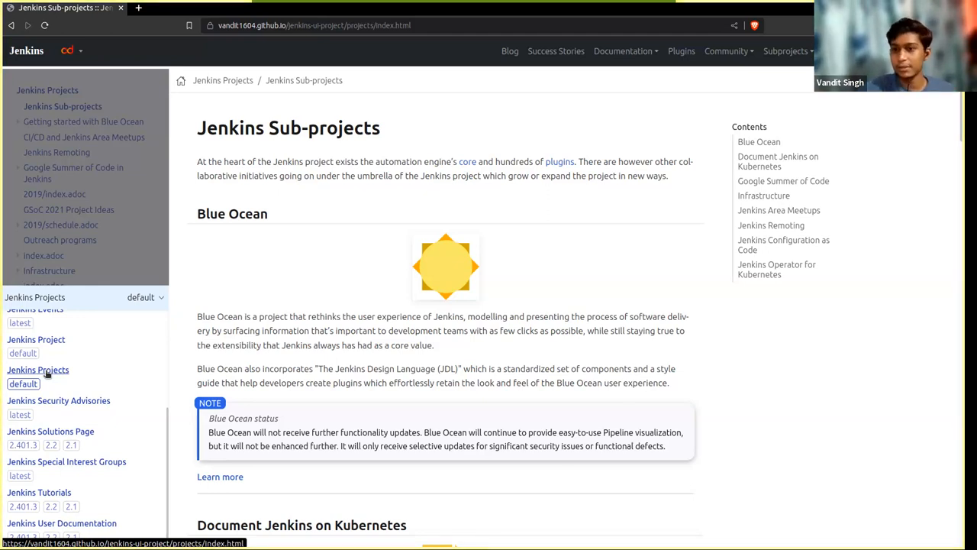
mouse_move(114, 338)
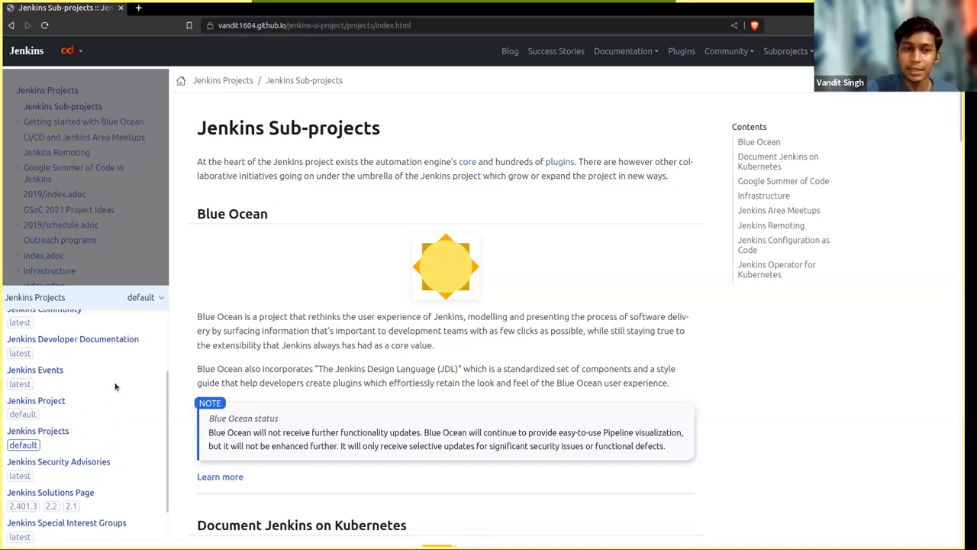
mouse_move(37, 406)
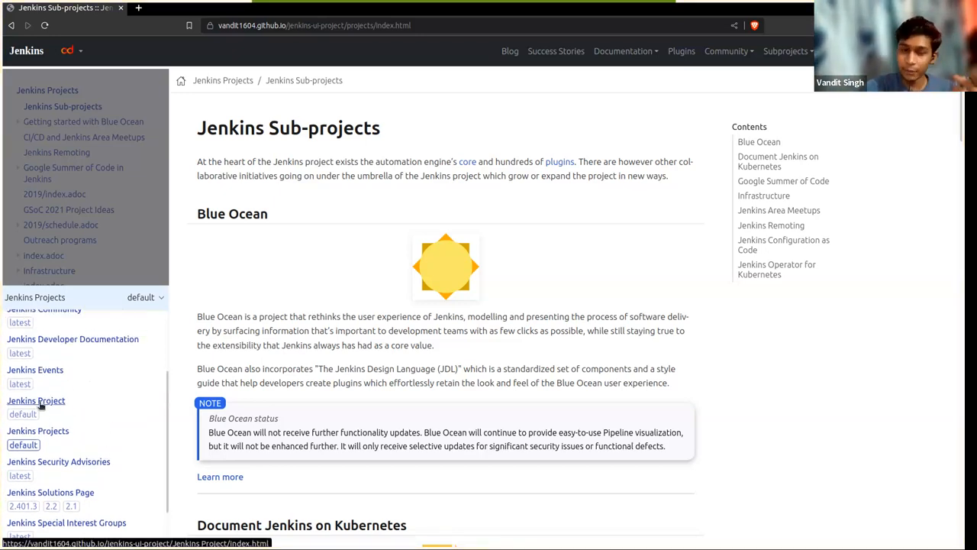
mouse_move(37, 430)
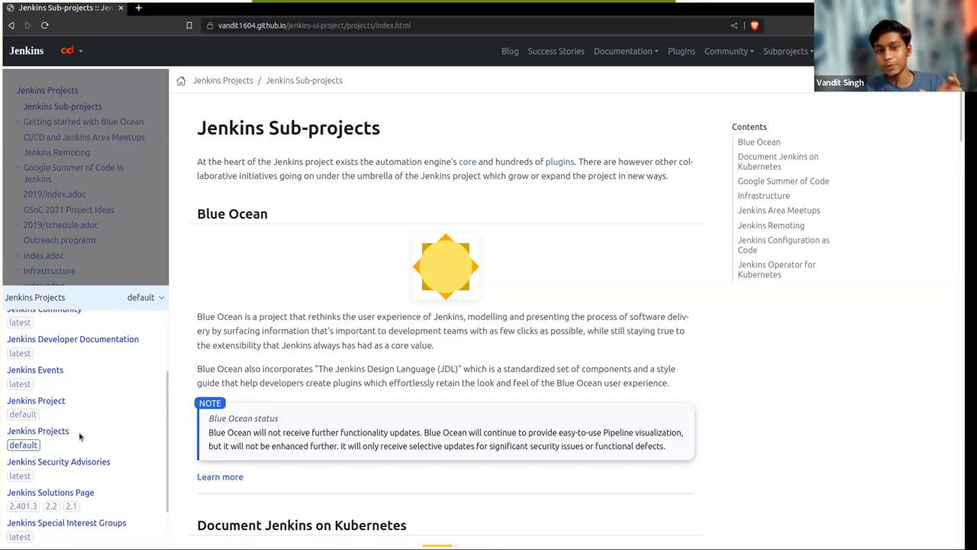
mouse_move(37, 400)
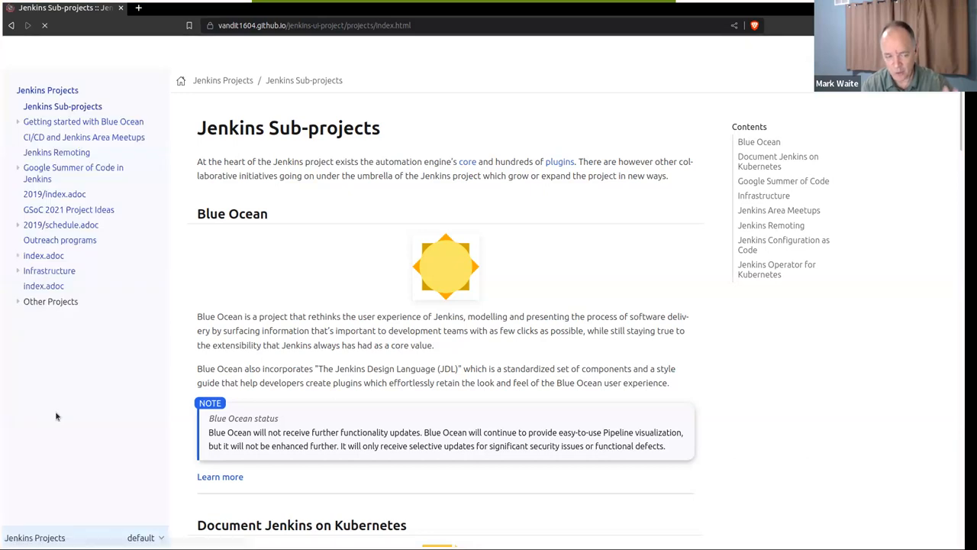
mouse_move(156, 425)
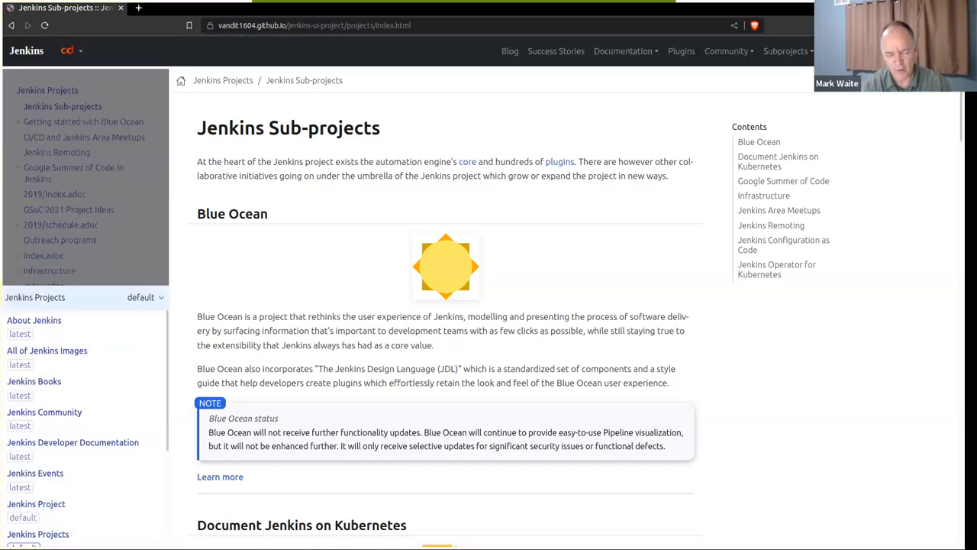
left_click(35, 505)
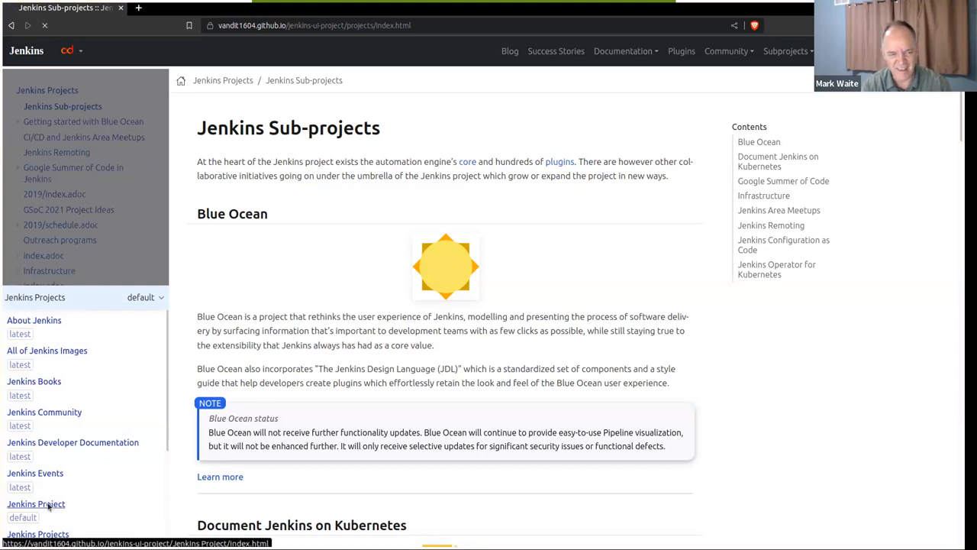
Step: From Project structure and governance, choose Jenkins Security Advisories in the component selector
left_click(35, 504)
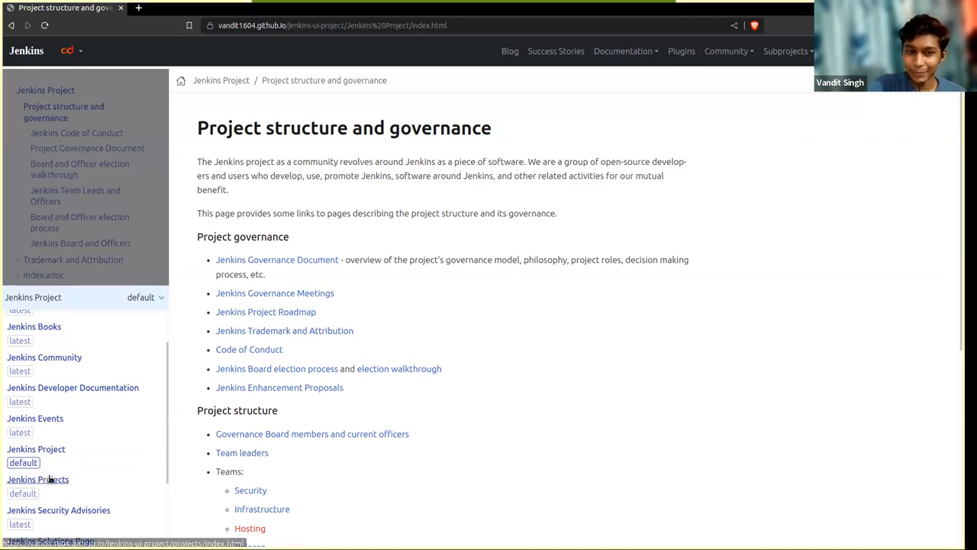
scroll("down", 3)
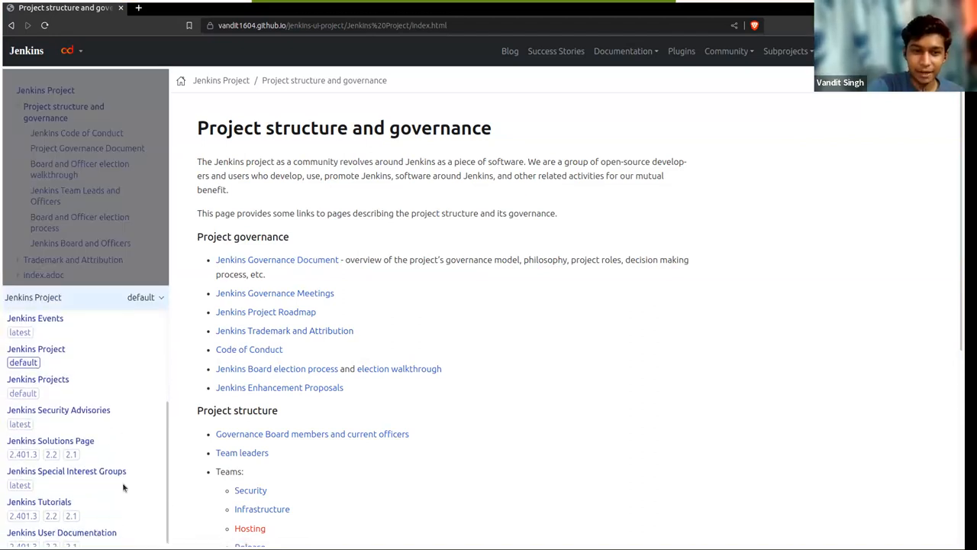
scroll("down", 3)
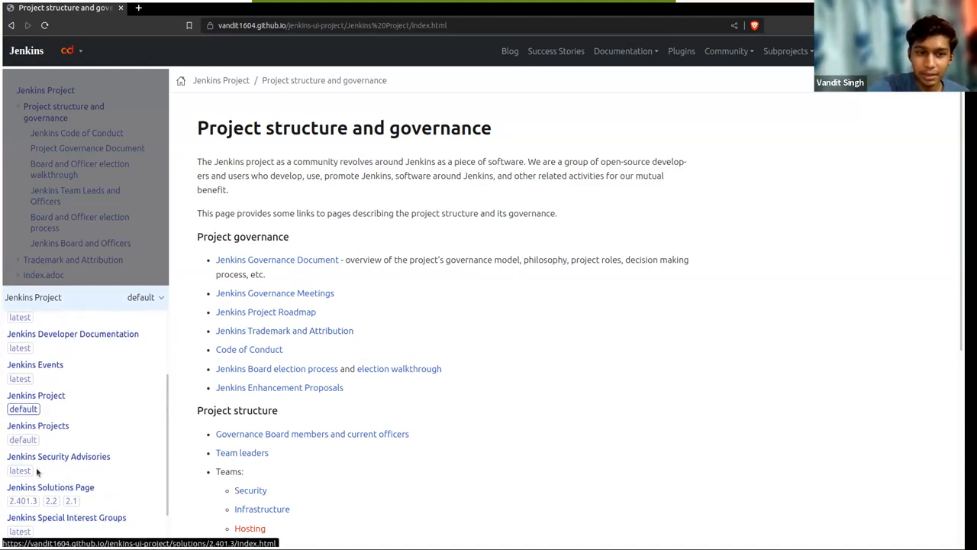
mouse_move(61, 456)
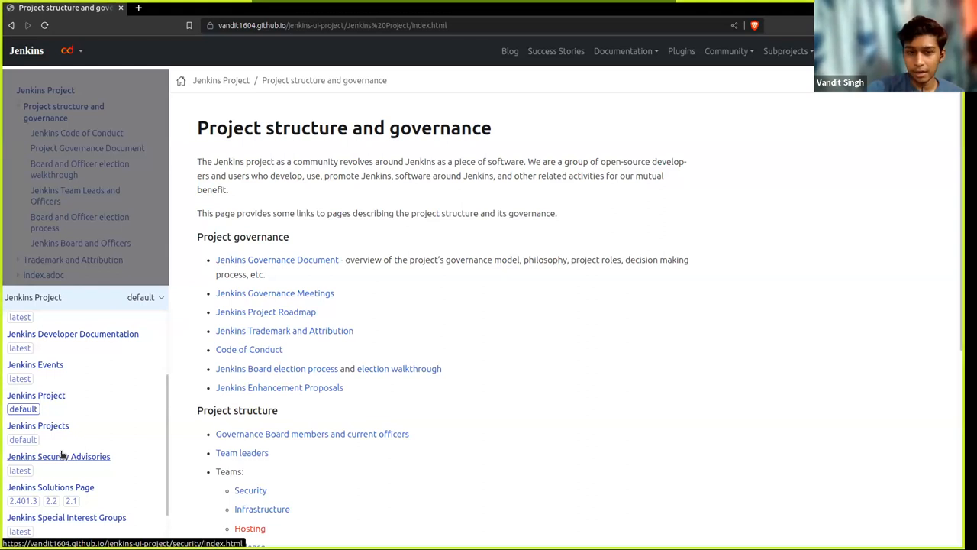
left_click(58, 455)
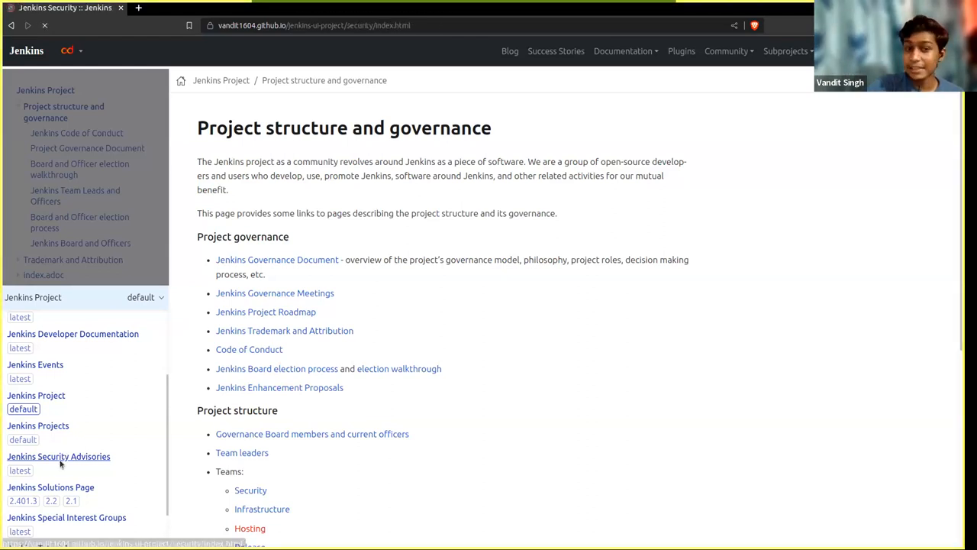
Step: Load the Jenkins Security page and scroll through the expanded component list
left_click(58, 455)
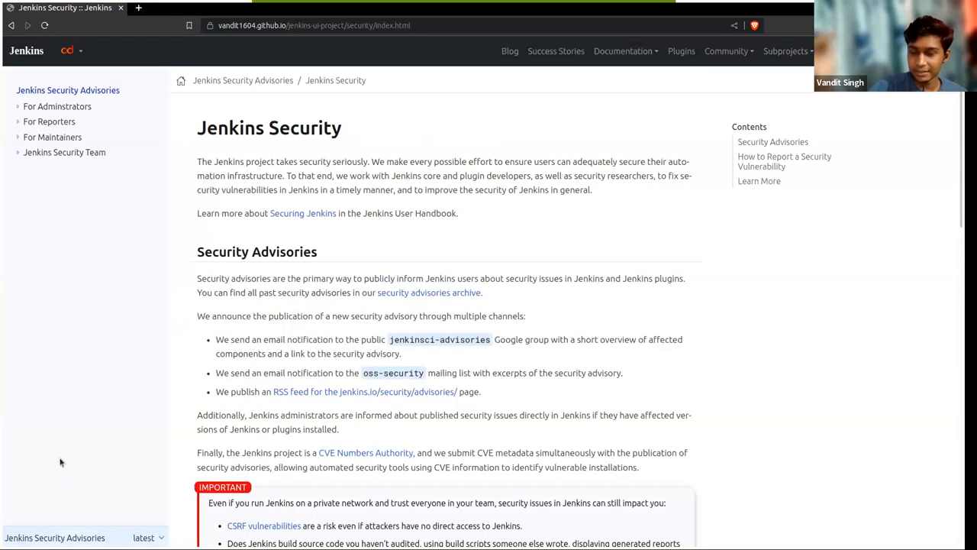
mouse_move(55, 450)
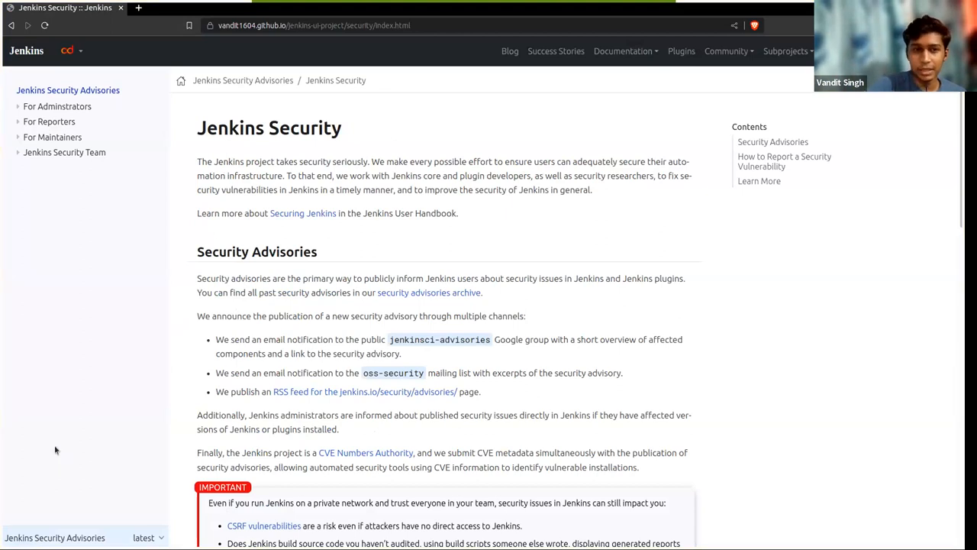
mouse_move(110, 250)
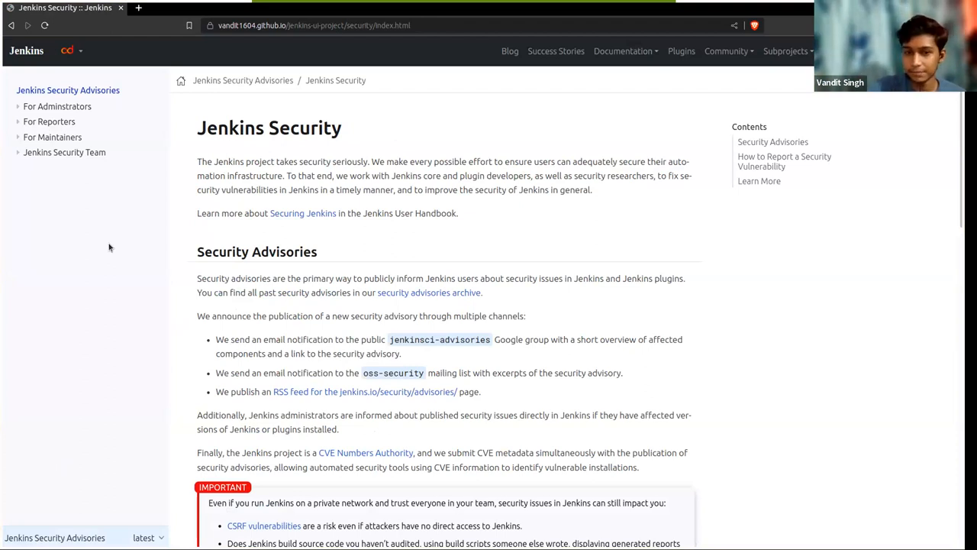
mouse_move(131, 468)
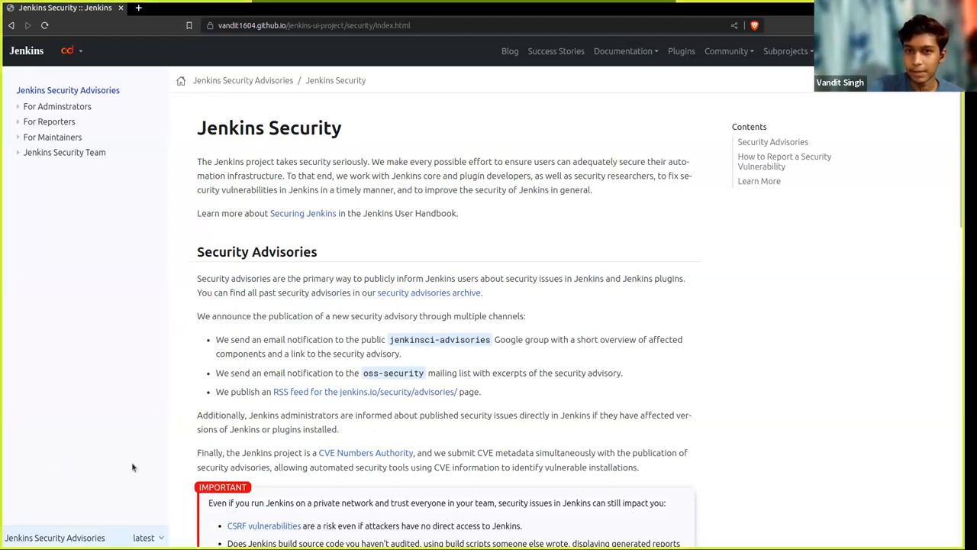
mouse_move(513, 10)
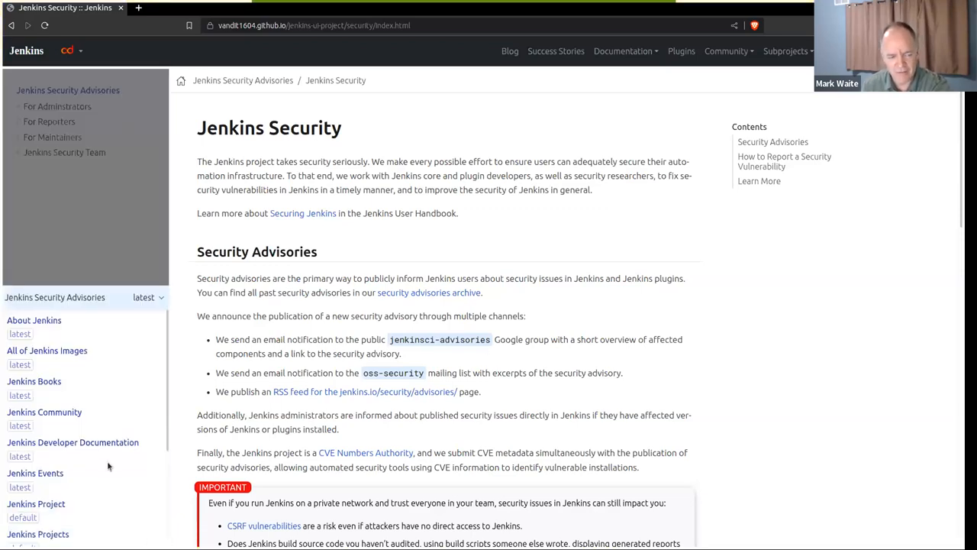
scroll("down", 3)
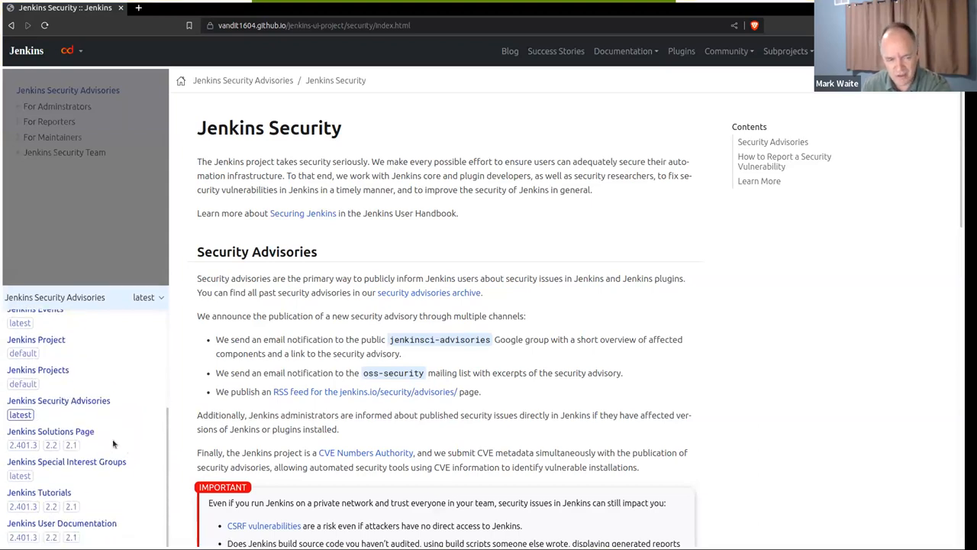
Step: Choose Jenkins Solutions Page version 2.401.3, showing its Jenkins Use-cases grid
left_click(50, 431)
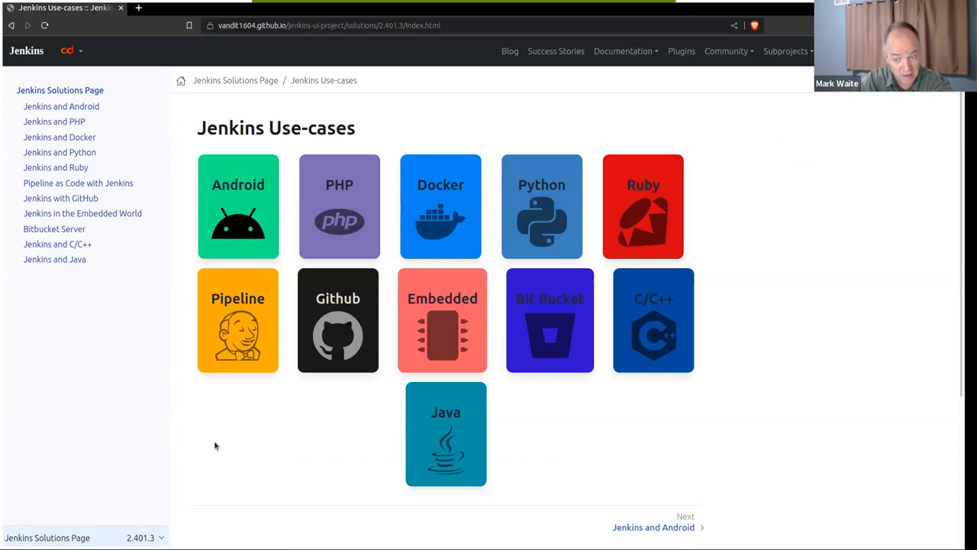
left_click(146, 297)
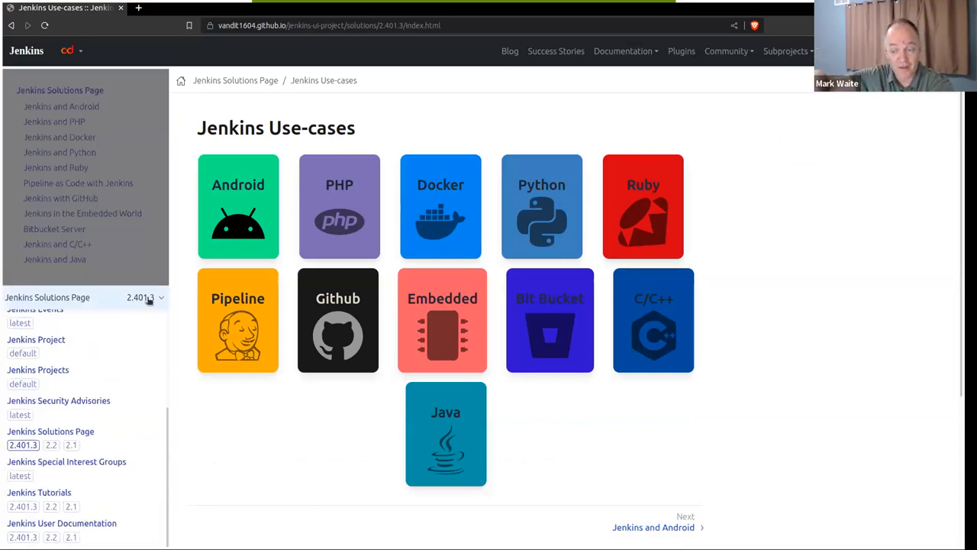
left_click(149, 296)
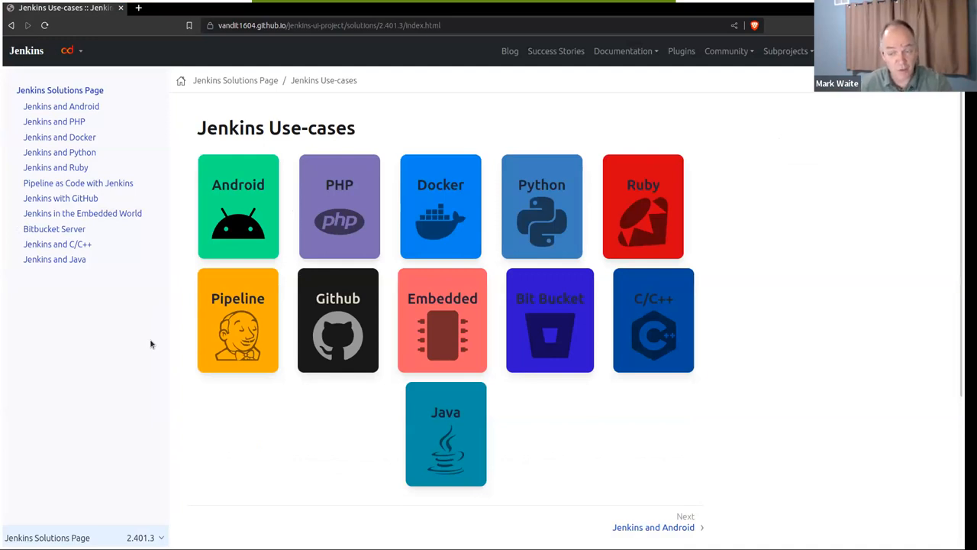
mouse_move(163, 328)
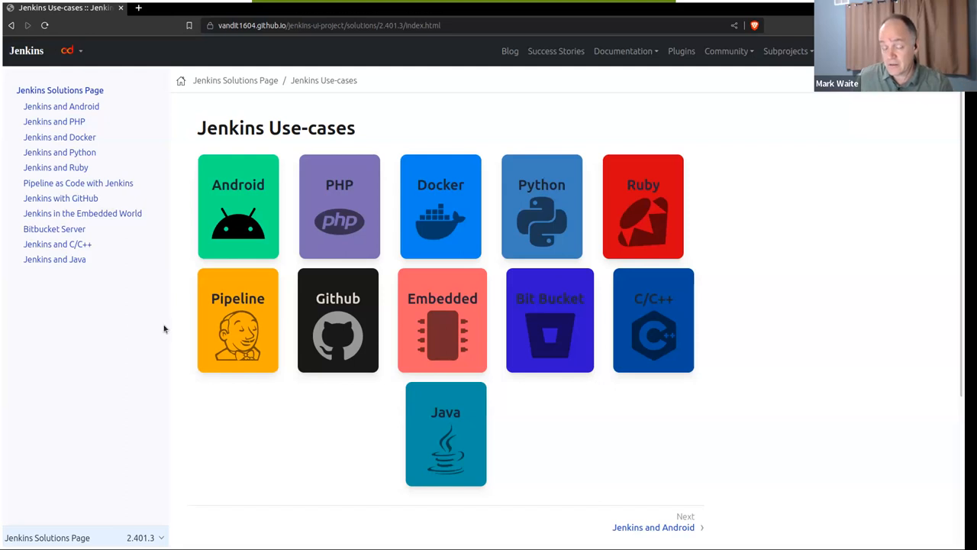
left_click(61, 107)
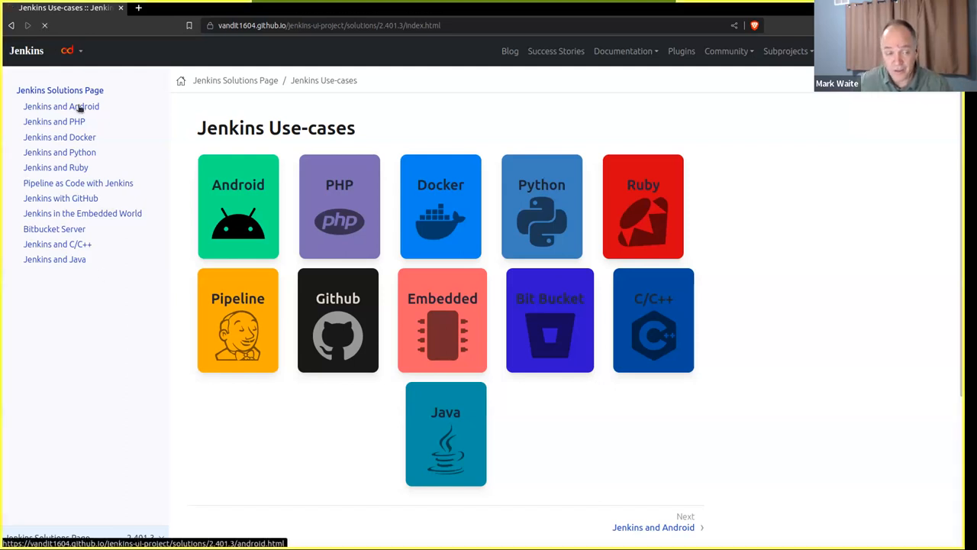
Step: Visit the Jenkins and Android page, then the Pipeline as Code with Jenkins page
left_click(61, 107)
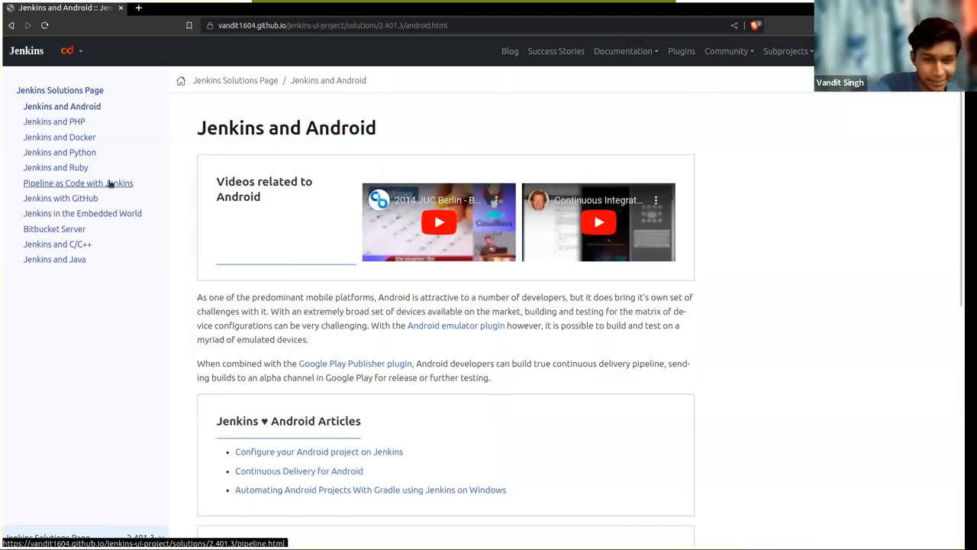
left_click(77, 183)
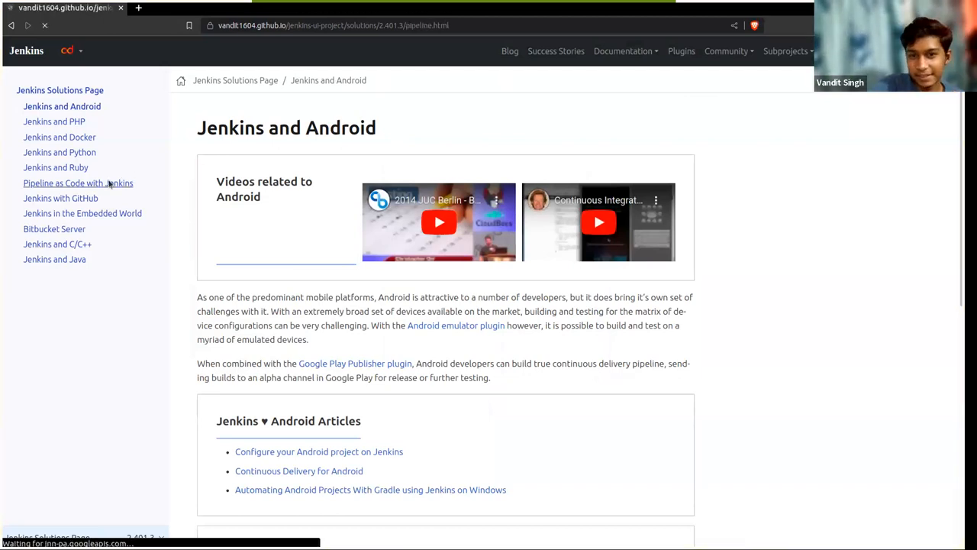
left_click(79, 184)
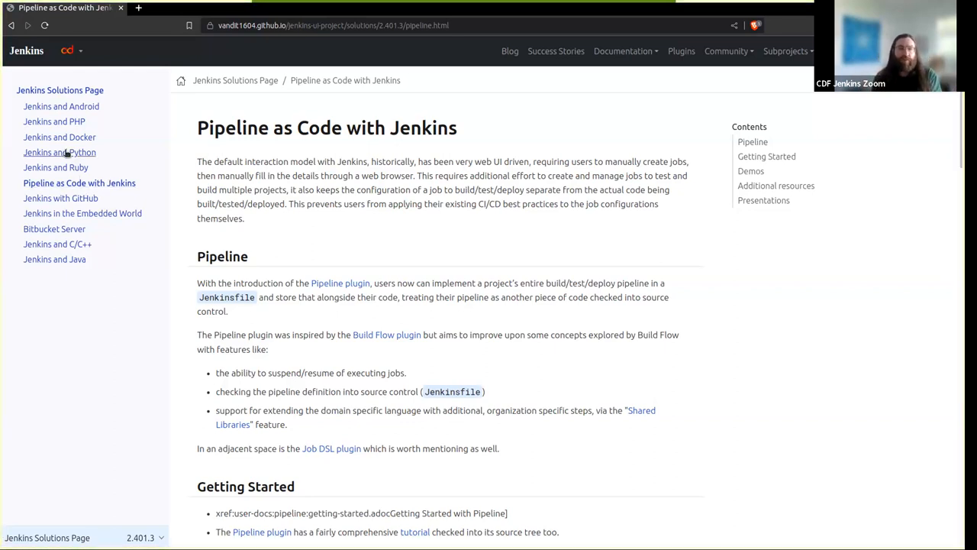
Step: Read through the Jenkins and Python page from the sidebar
left_click(60, 153)
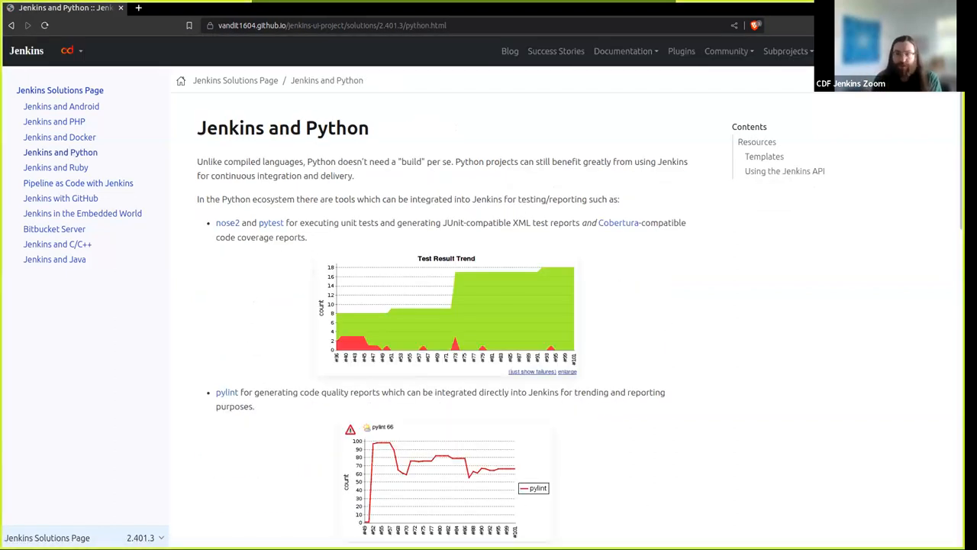
scroll("down", 3)
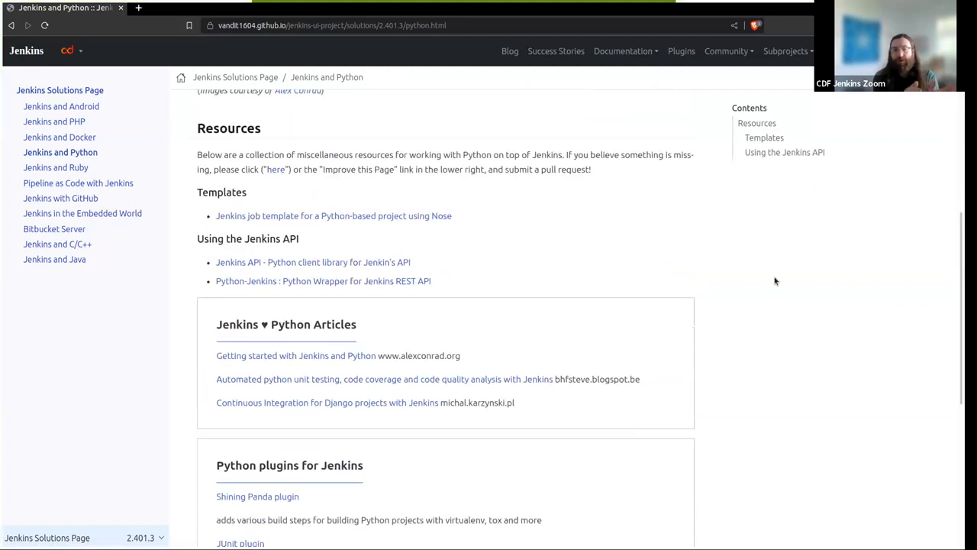
scroll("up", 3)
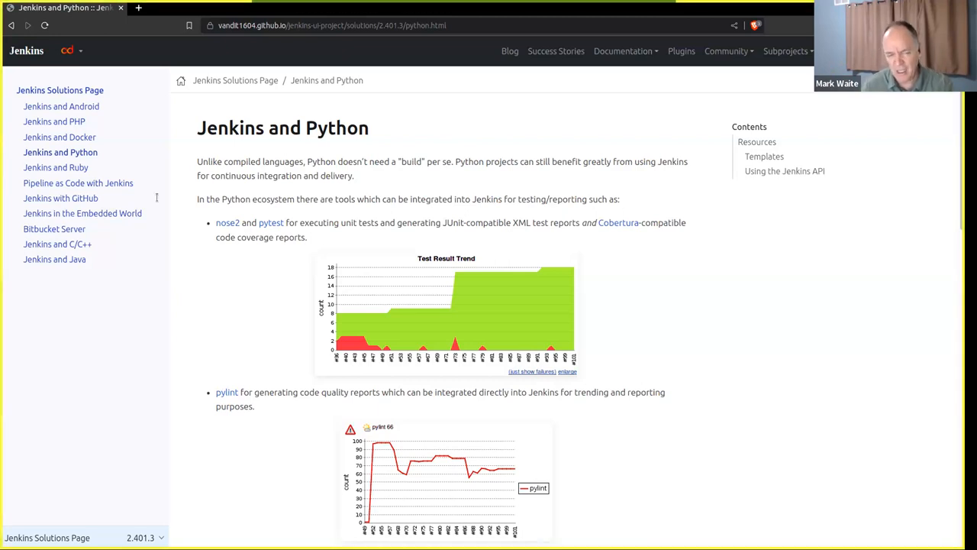
Step: Read the Jenkins and Ruby page down to Other presentations, then go back to Jenkins and Android
left_click(55, 166)
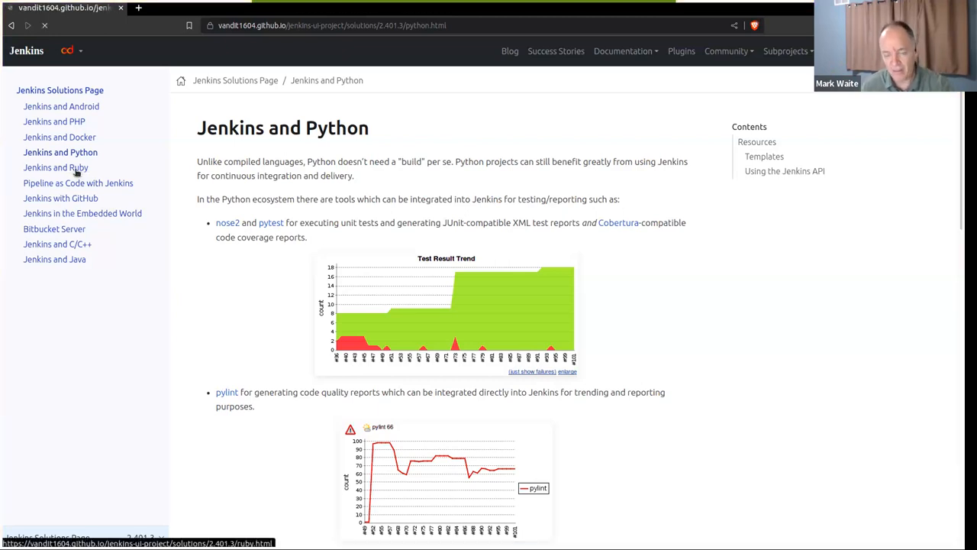
left_click(55, 166)
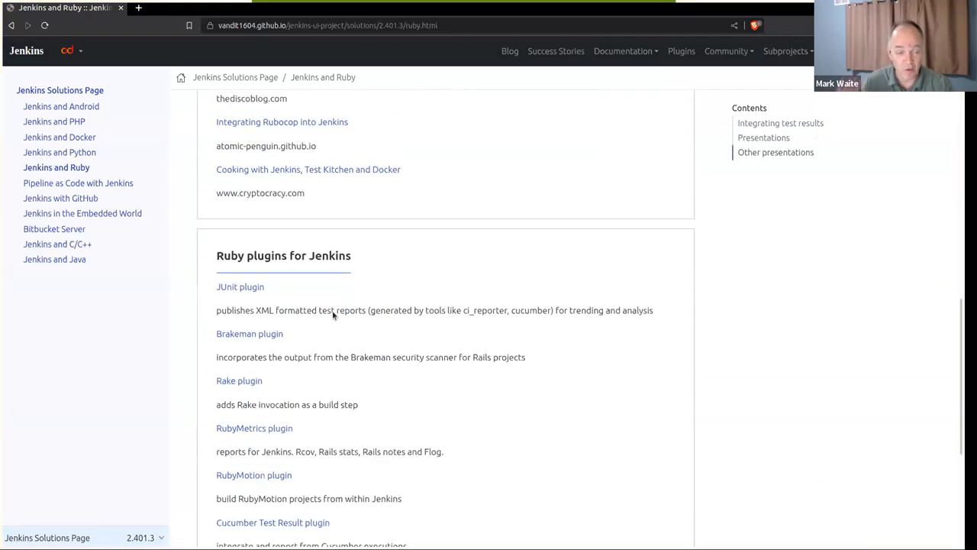
scroll("down", 3)
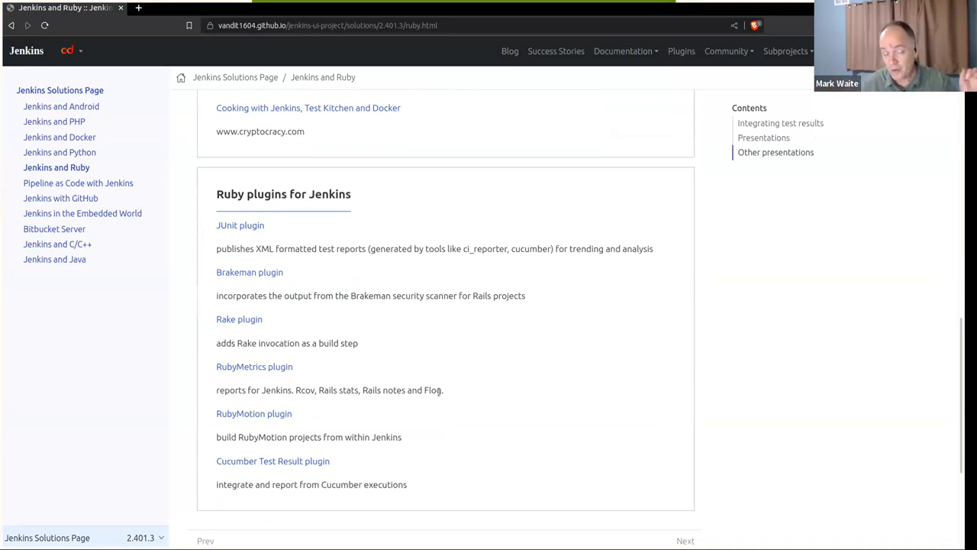
scroll("up", 3)
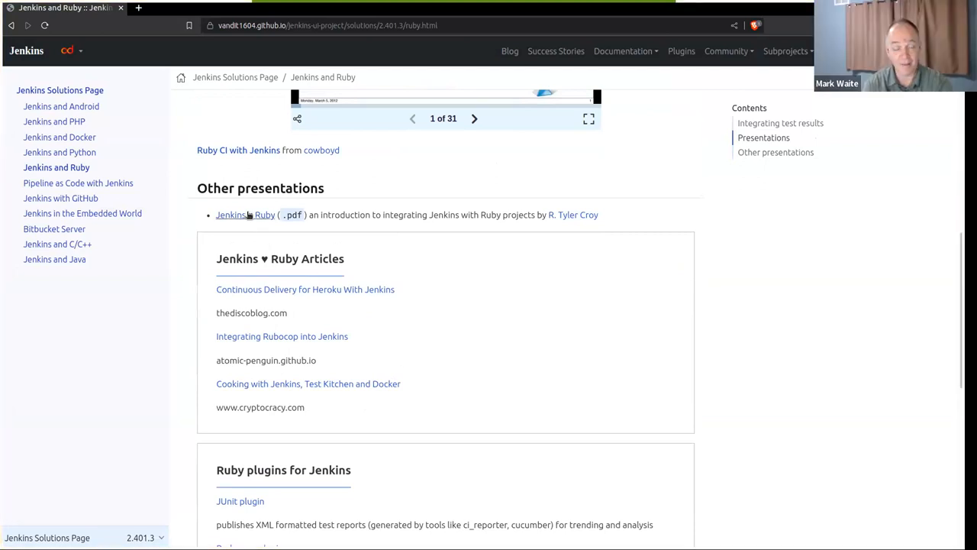
mouse_move(245, 214)
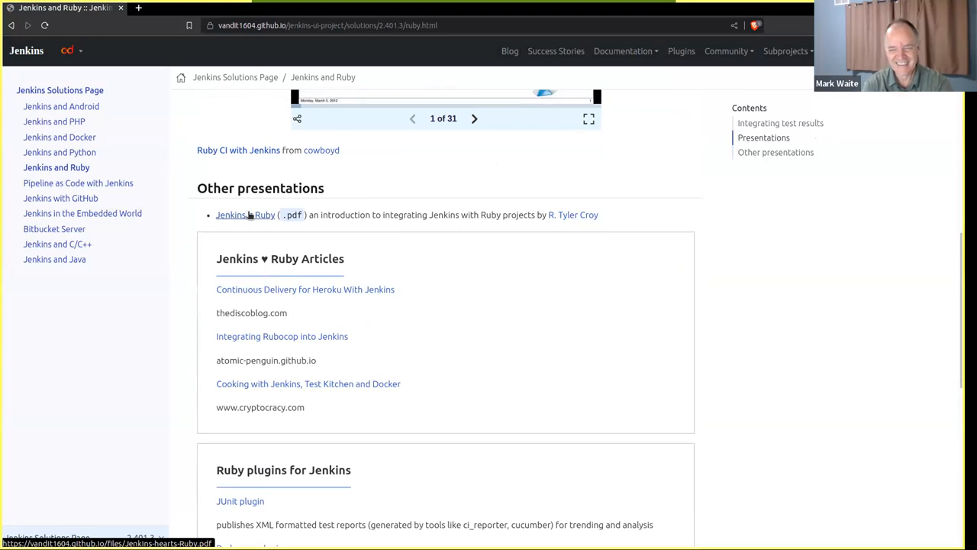
mouse_move(531, 229)
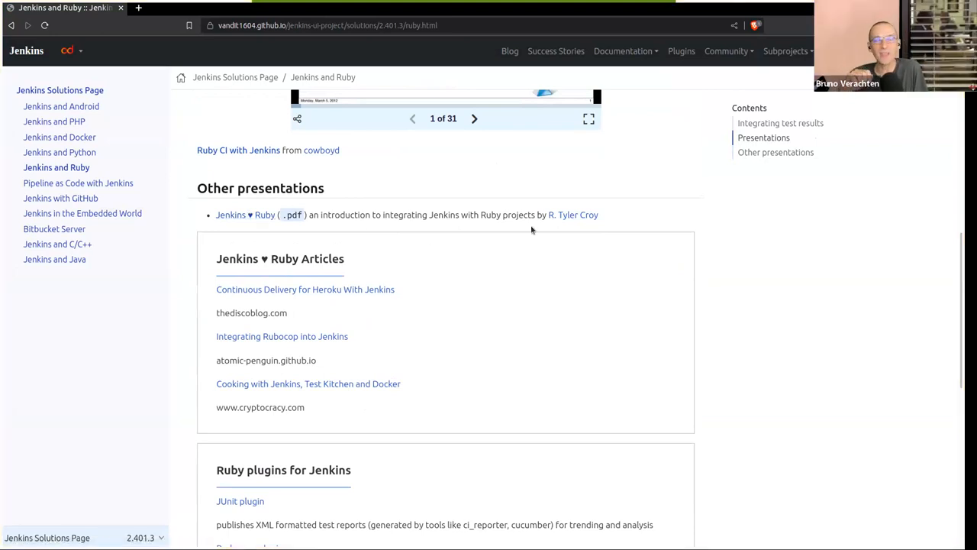
mouse_move(590, 214)
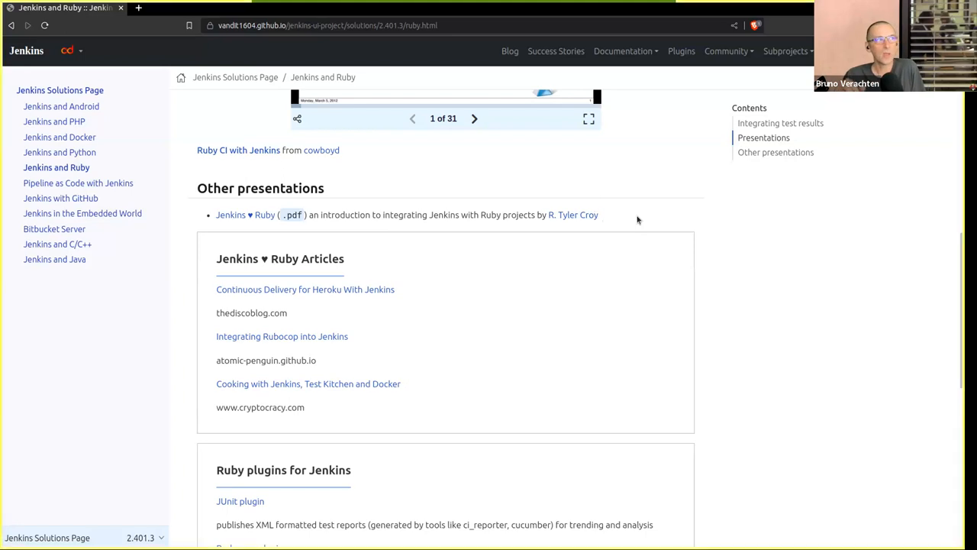
mouse_move(168, 223)
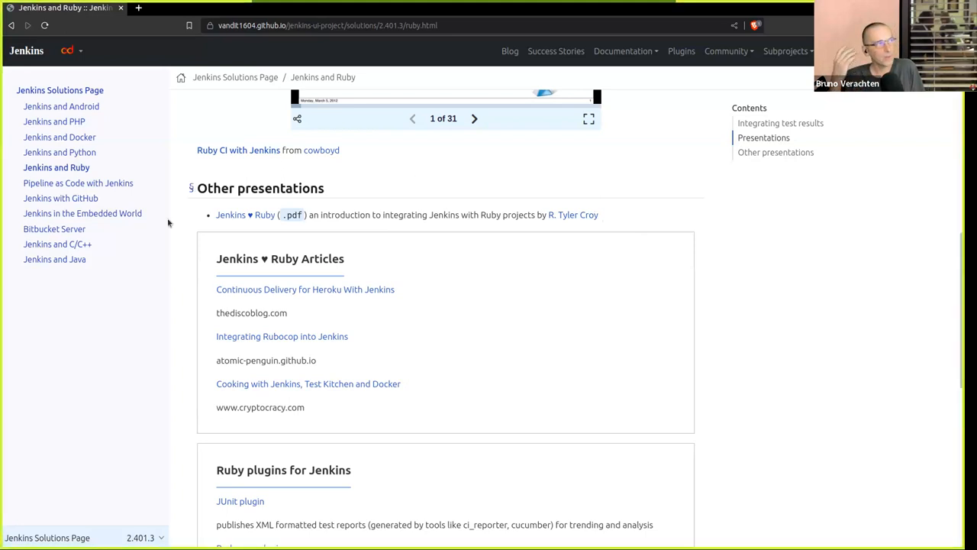
left_click(61, 107)
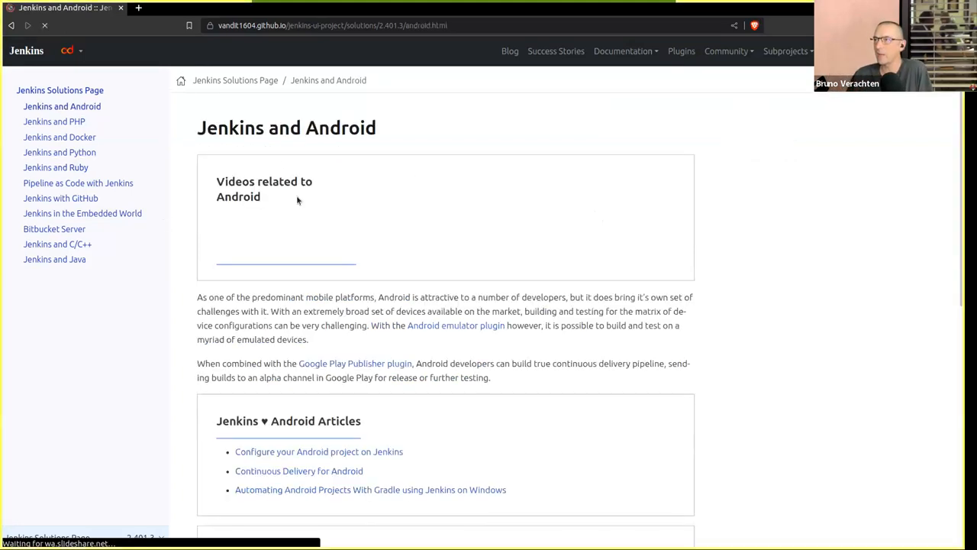
scroll("down", 3)
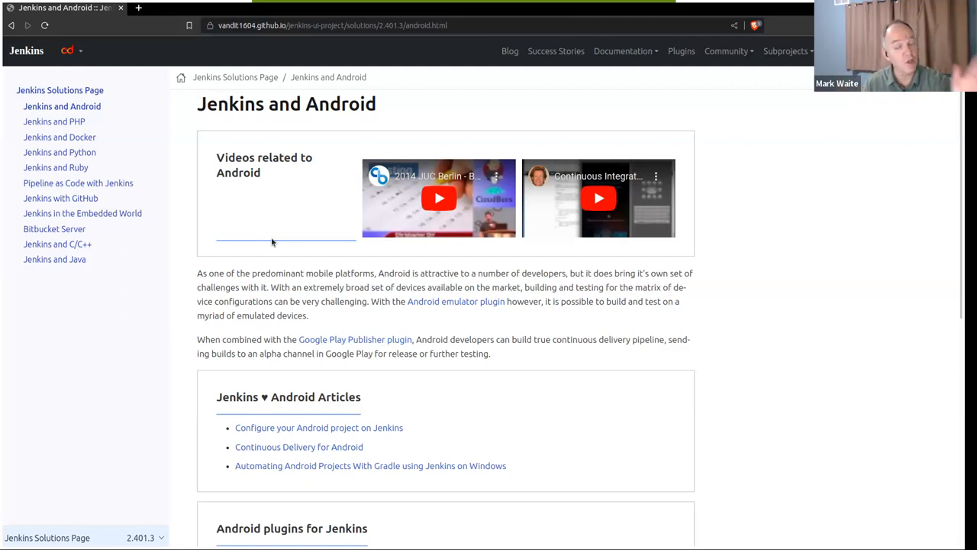
mouse_move(66, 231)
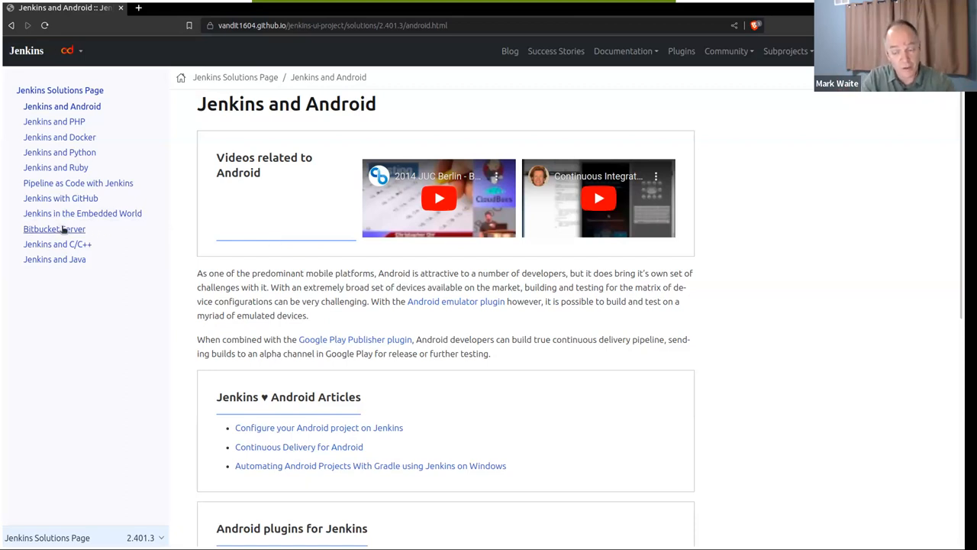
mouse_move(84, 213)
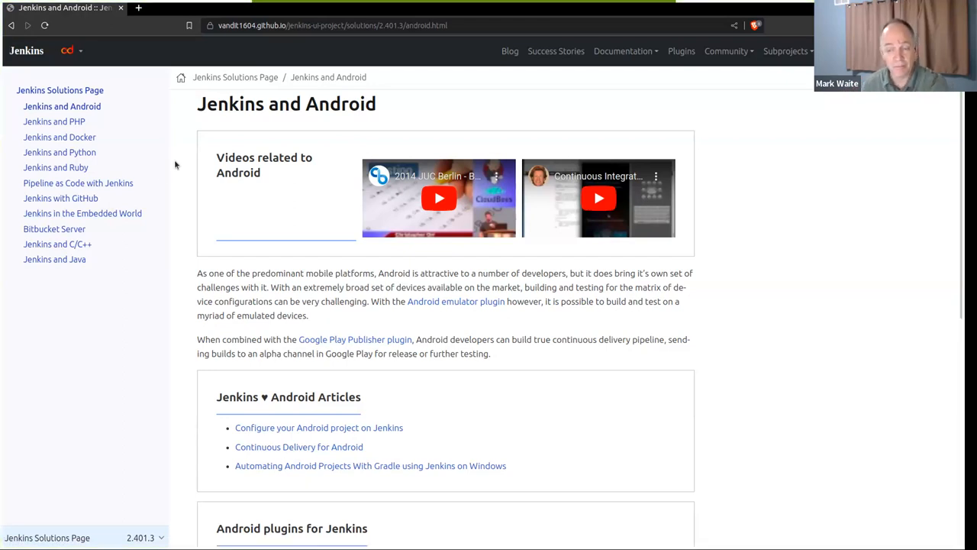
mouse_move(165, 179)
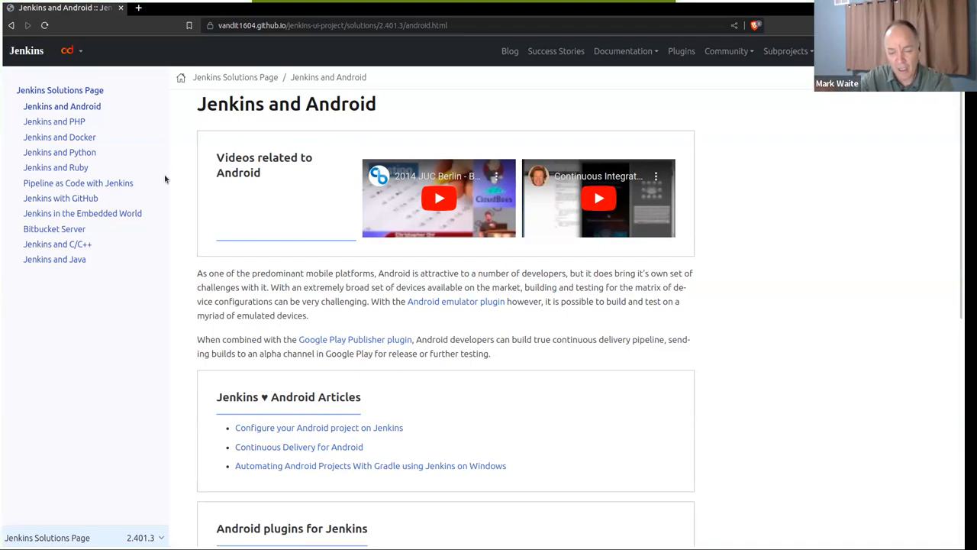
mouse_move(105, 214)
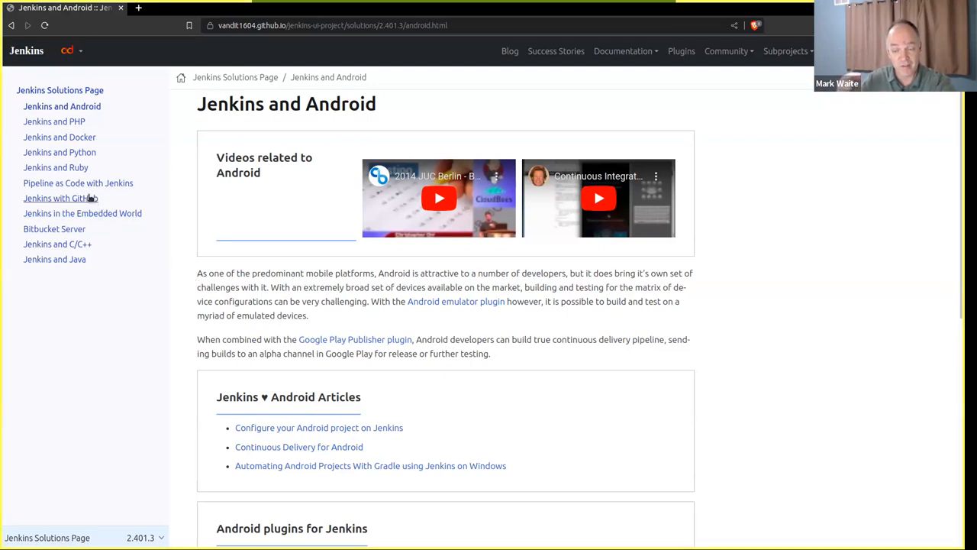
mouse_move(189, 162)
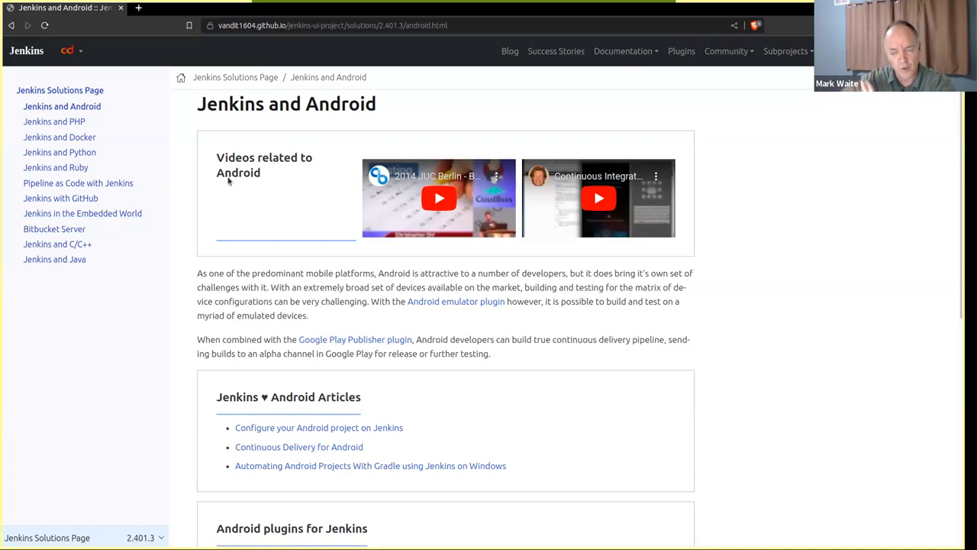
mouse_move(345, 295)
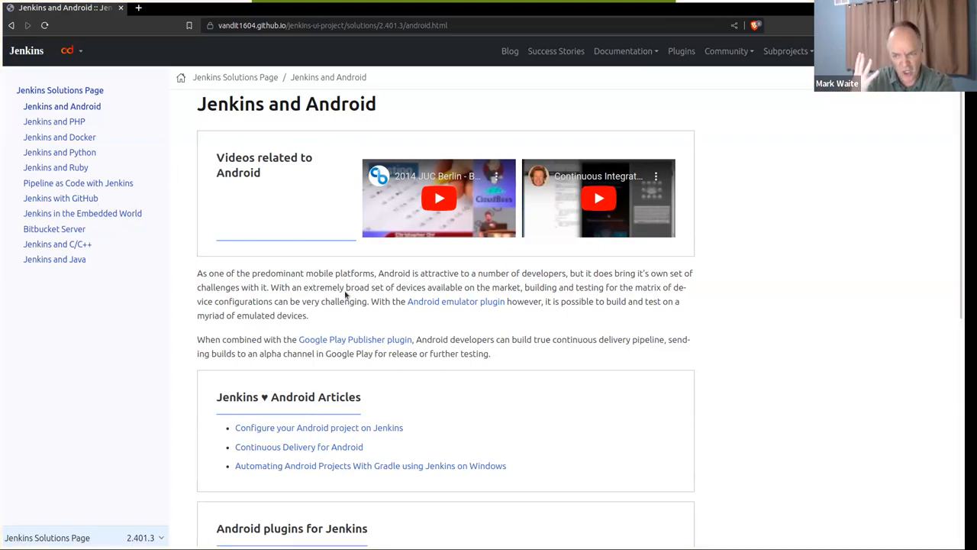
scroll("down", 3)
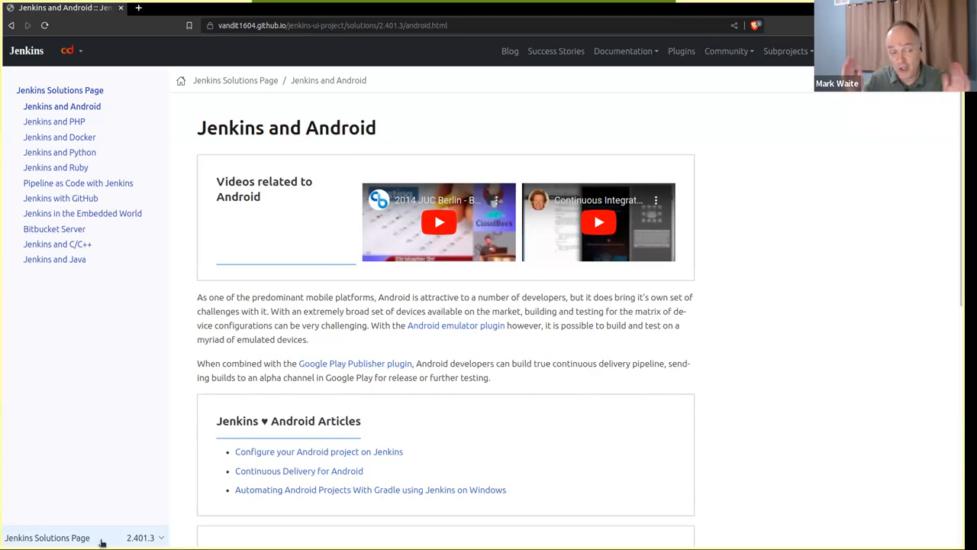
mouse_move(482, 376)
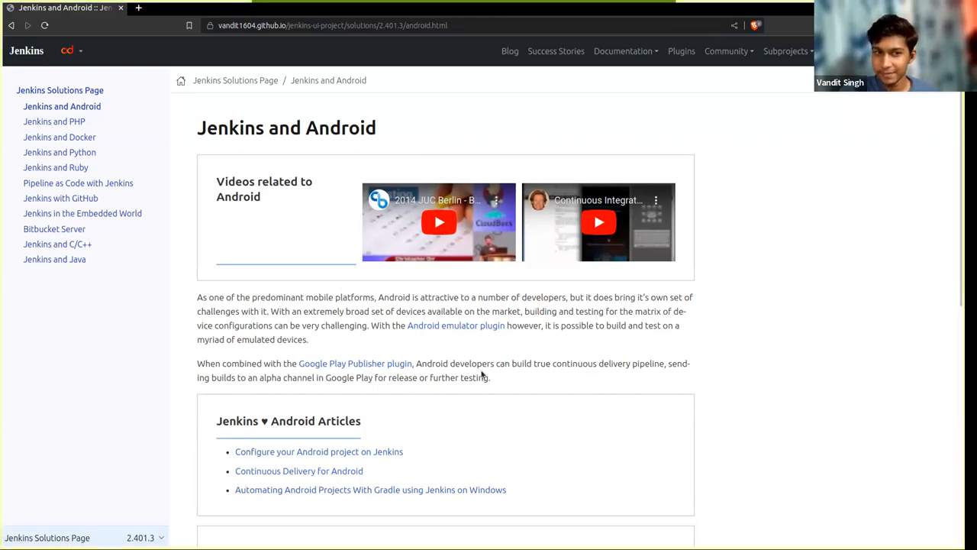
mouse_move(516, 98)
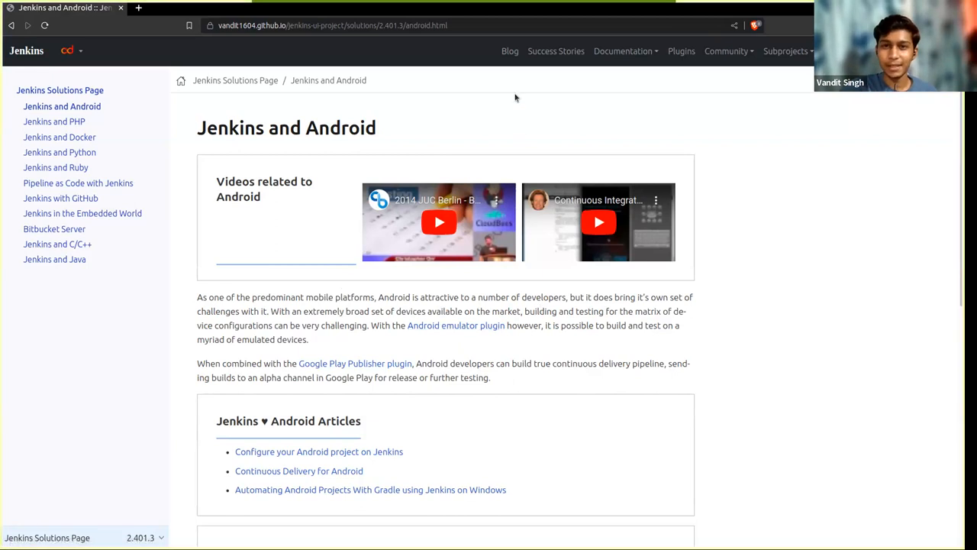
mouse_move(525, 74)
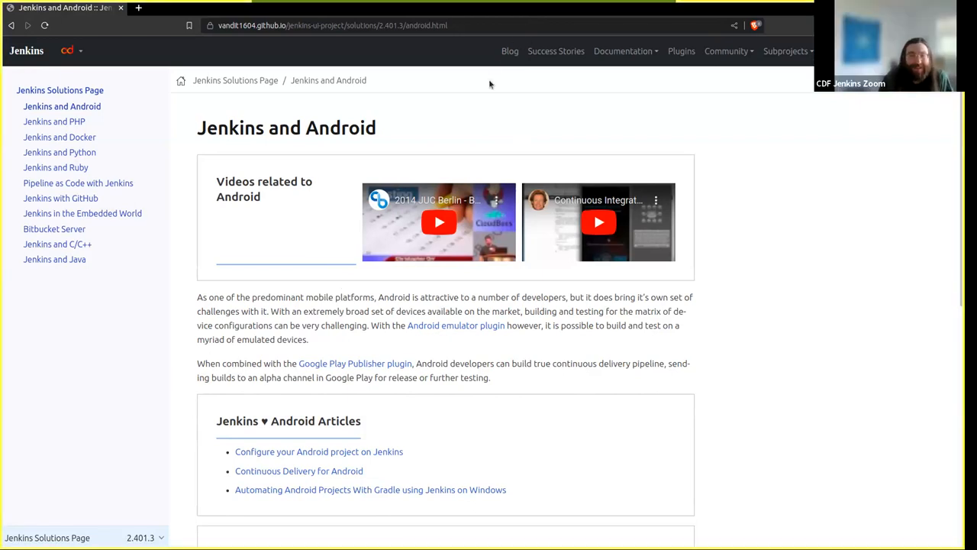
mouse_move(541, 9)
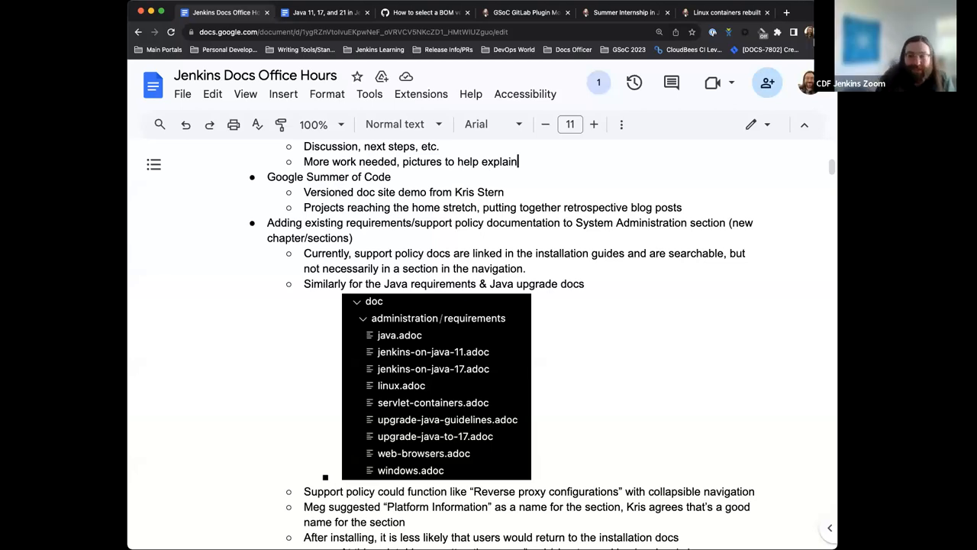
mouse_move(685, 238)
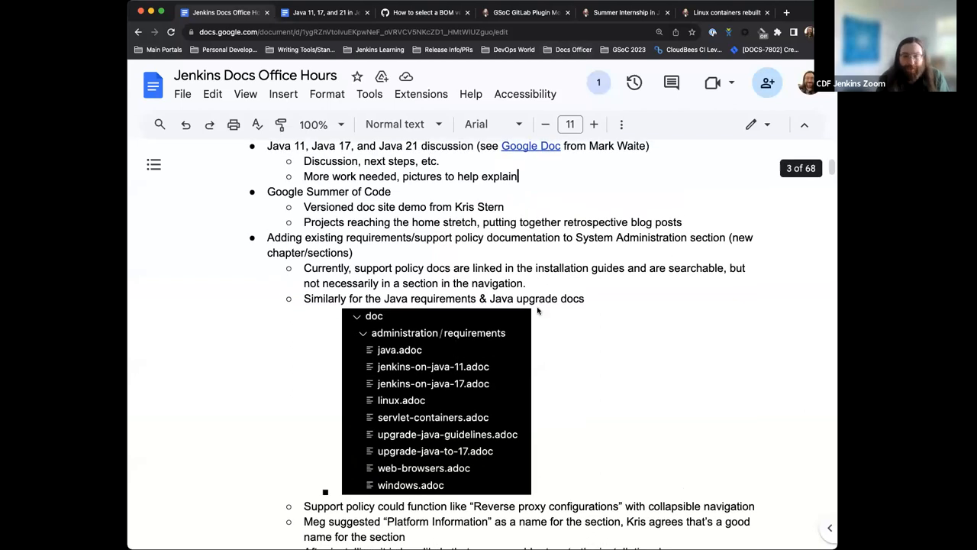
Step: Scroll the office hours agenda through the support policy, Vale.sh and DevOps World Tour notes
scroll("down", 3)
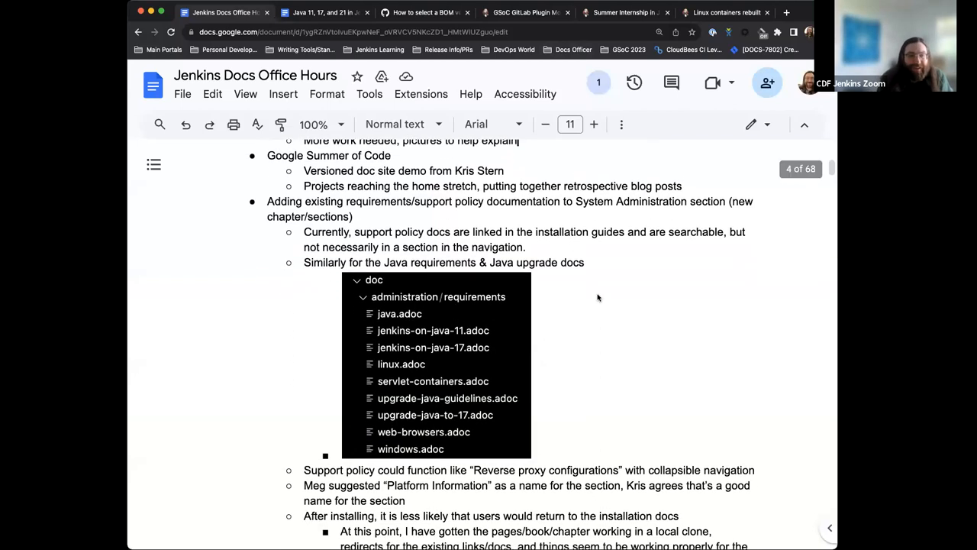
scroll("down", 3)
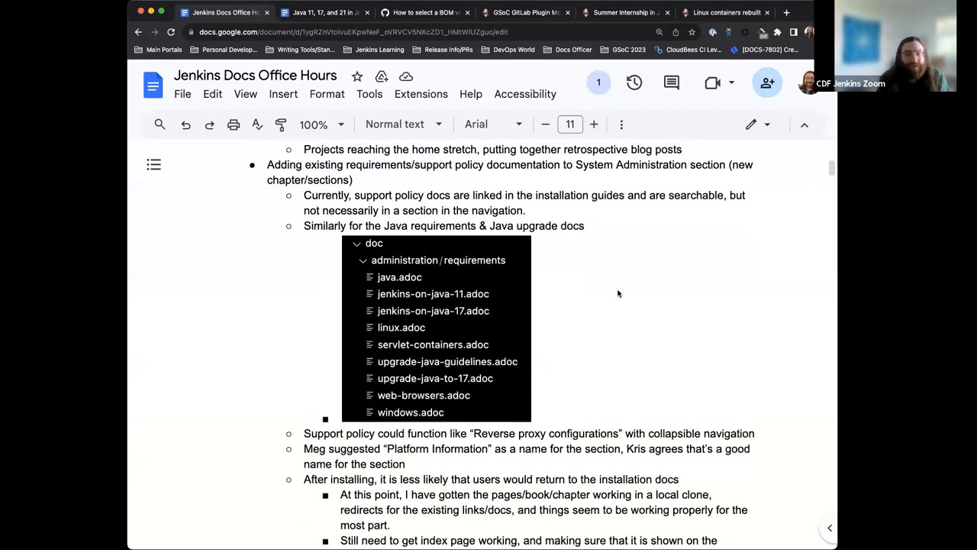
scroll("down", 3)
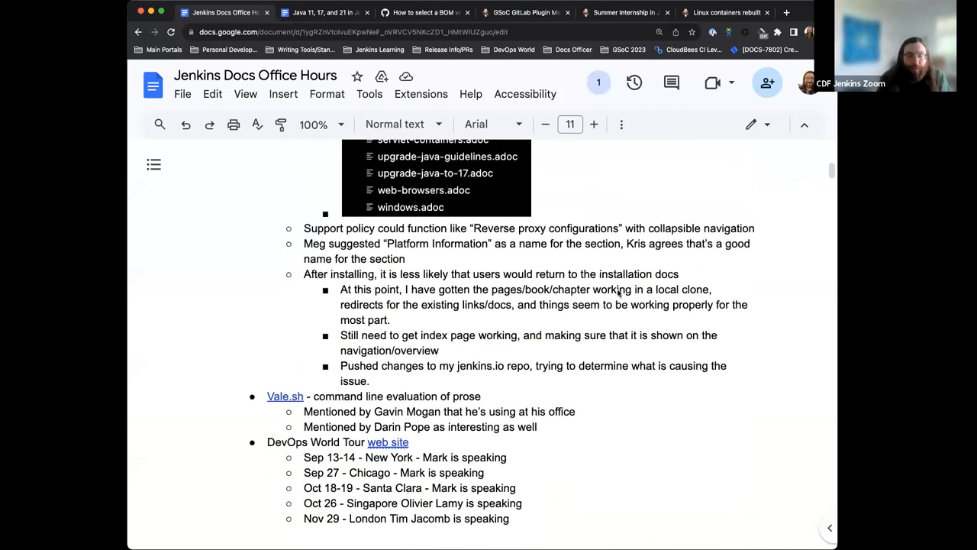
scroll("down", 3)
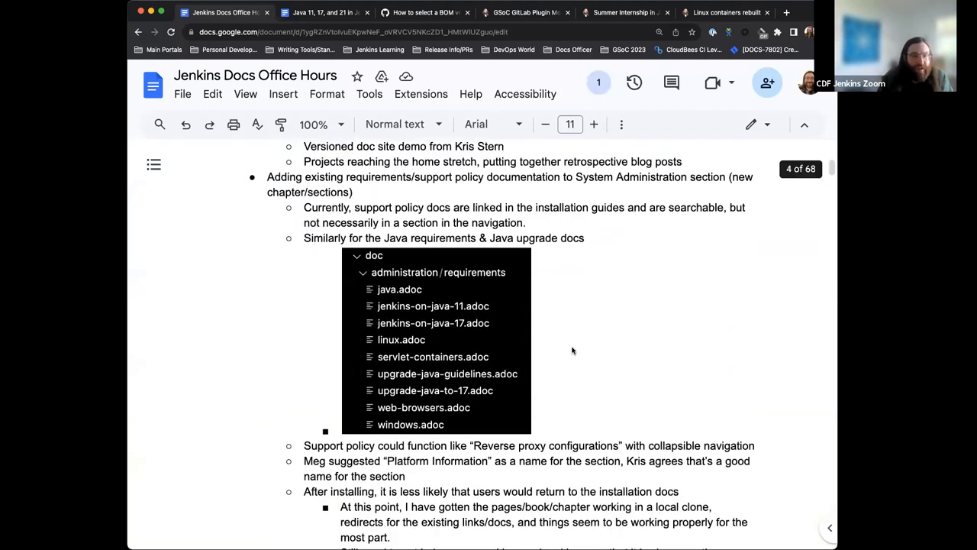
scroll("down", 3)
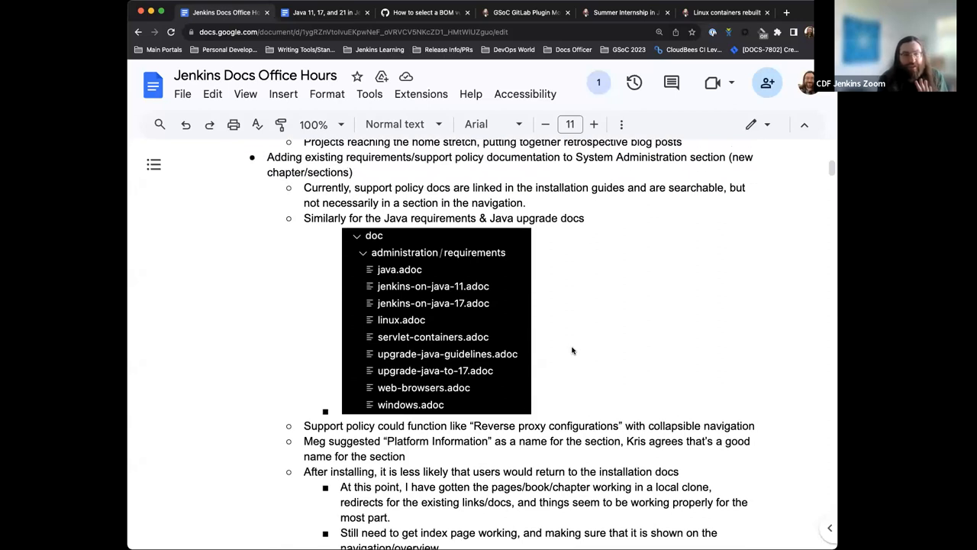
scroll("down", 3)
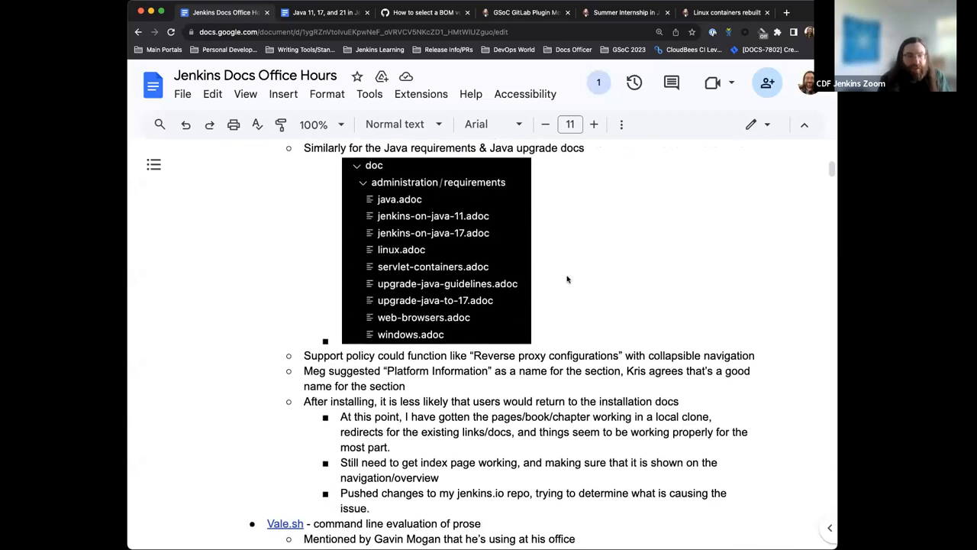
scroll("down", 3)
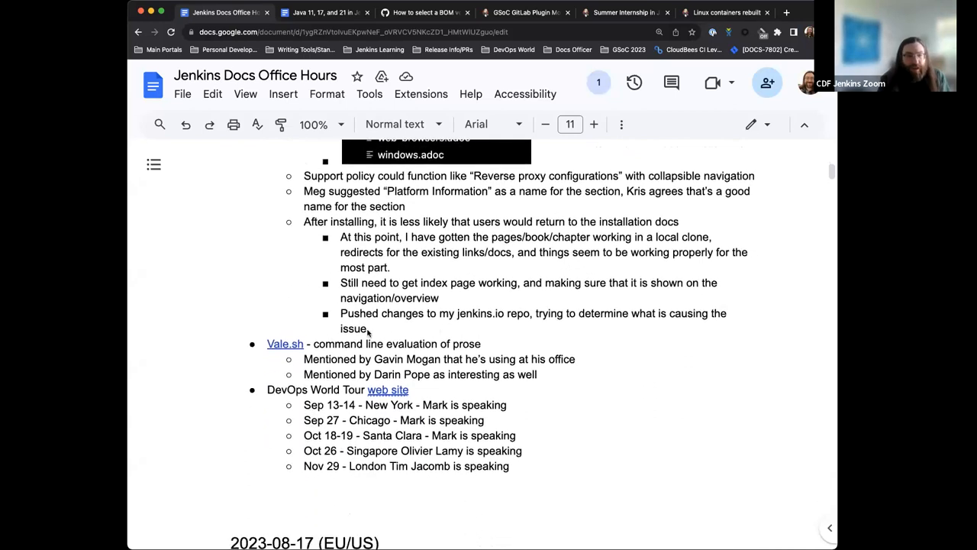
mouse_move(291, 351)
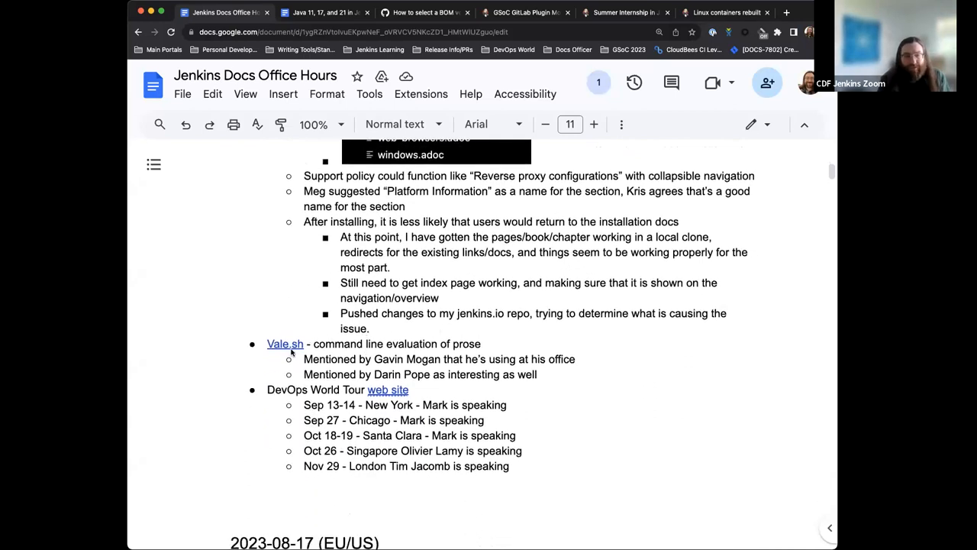
mouse_move(374, 371)
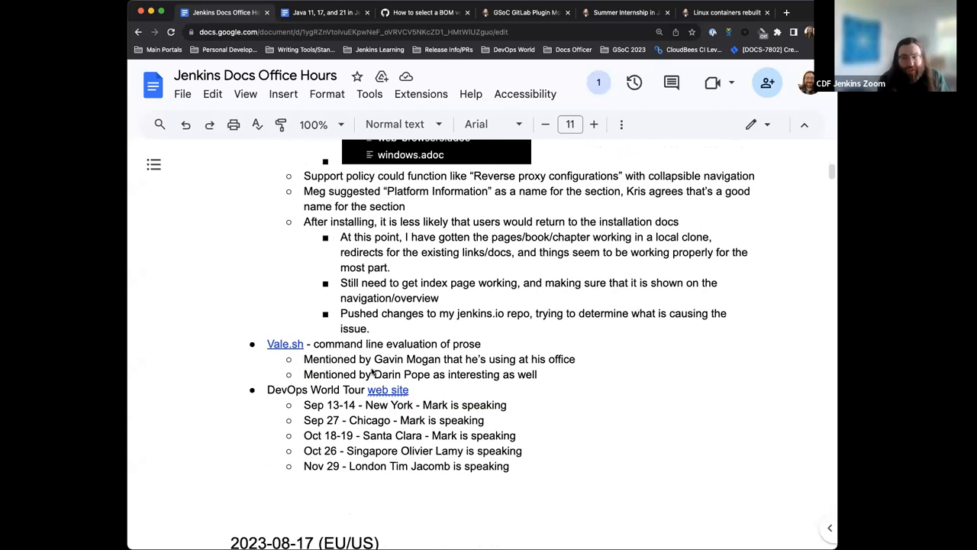
scroll("down", 3)
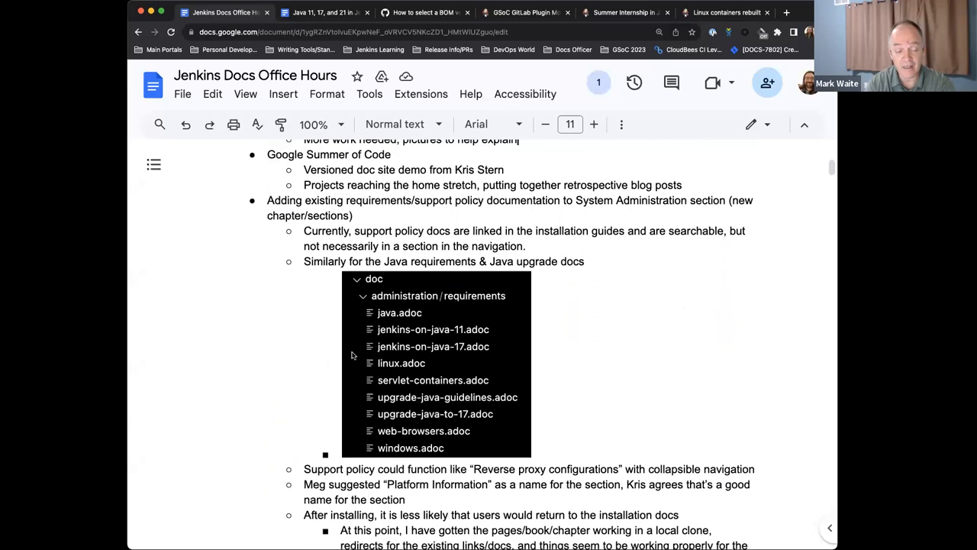
scroll("down", 3)
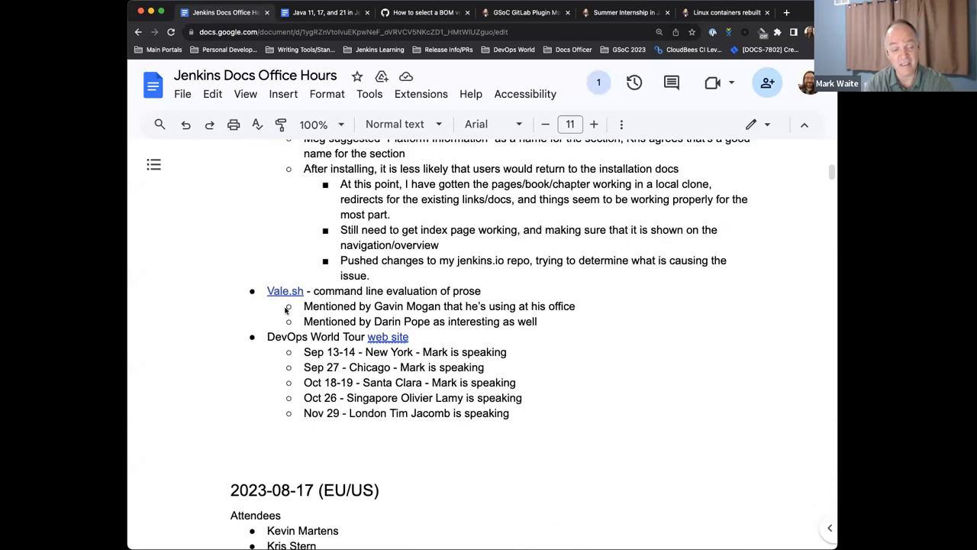
scroll("down", 3)
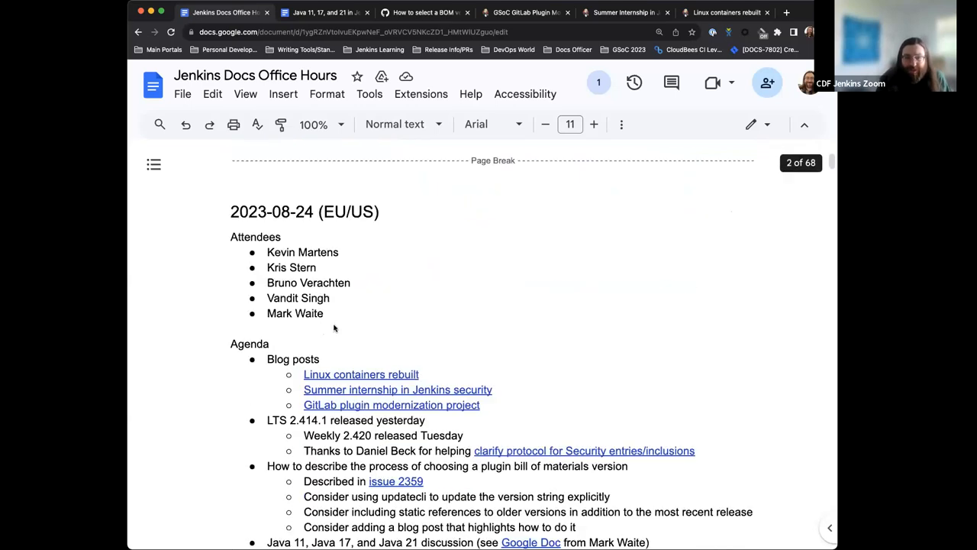
scroll("down", 3)
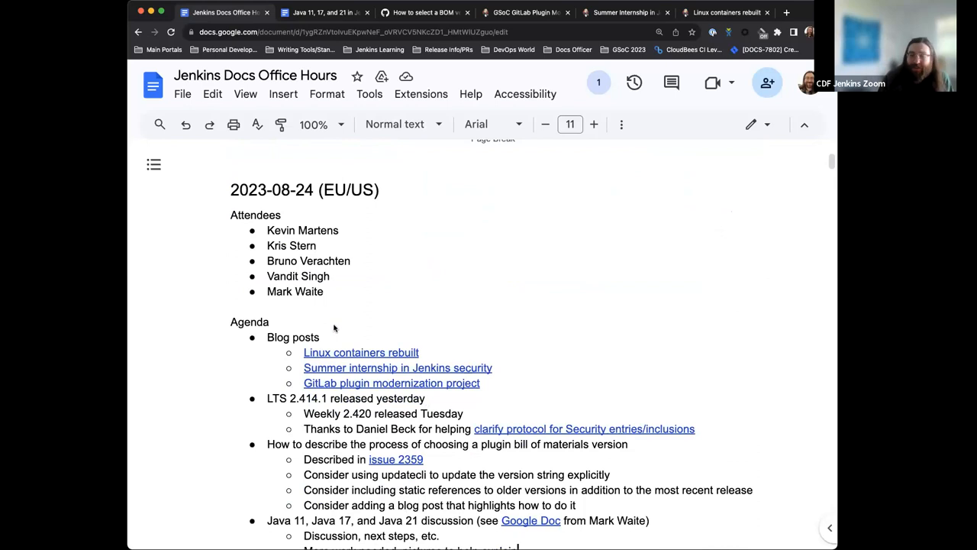
mouse_move(384, 182)
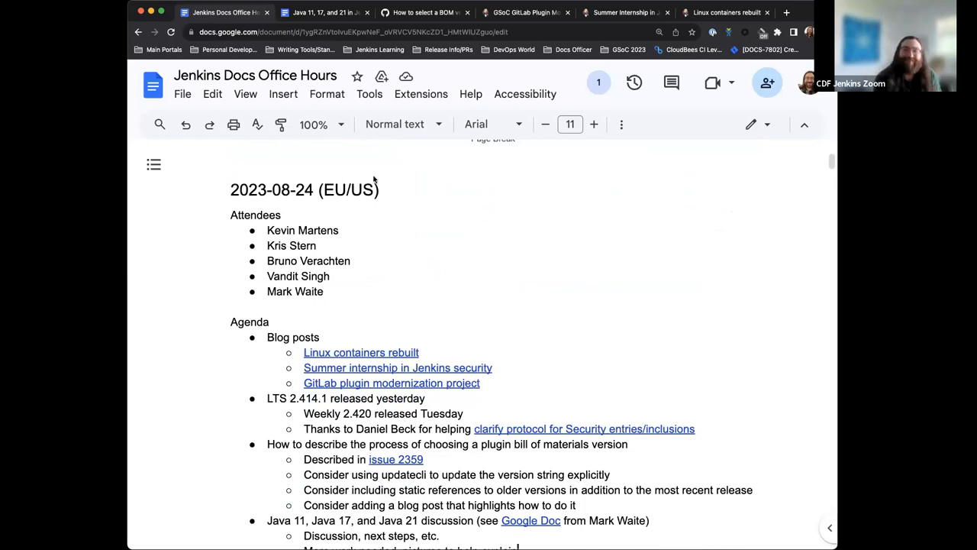